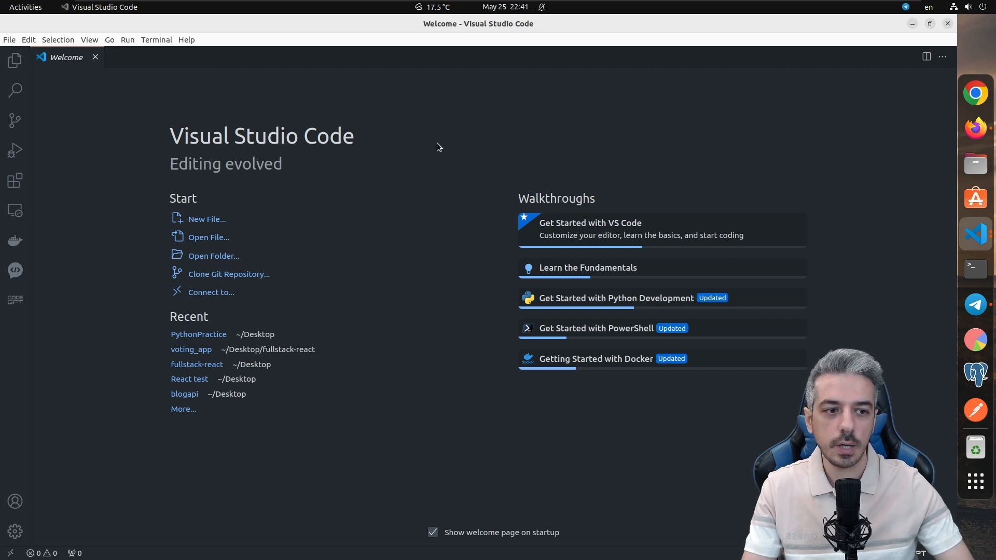
# Open the TelBot folder on the Desktop as the VS Code workspace
pyautogui.click(214, 255)
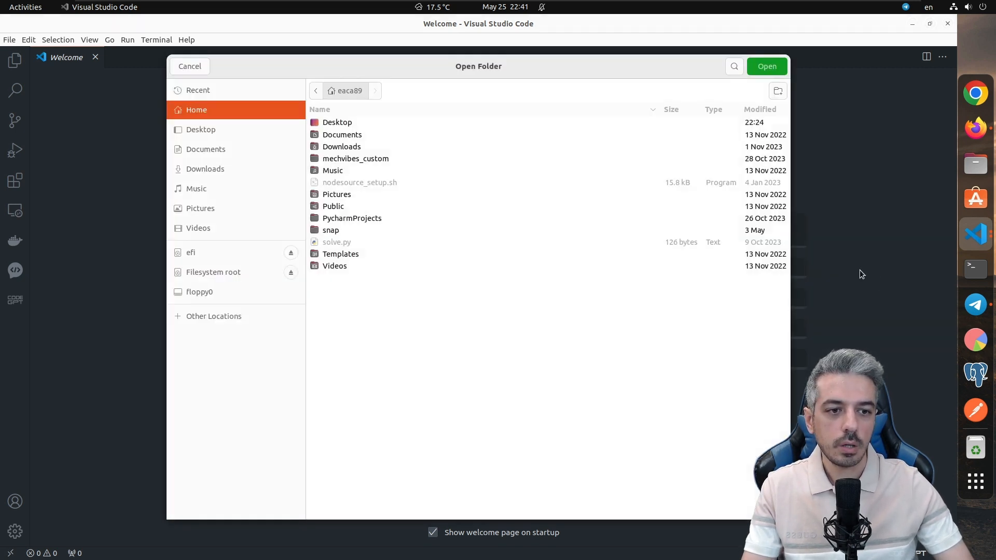
pyautogui.moveTo(18, 45)
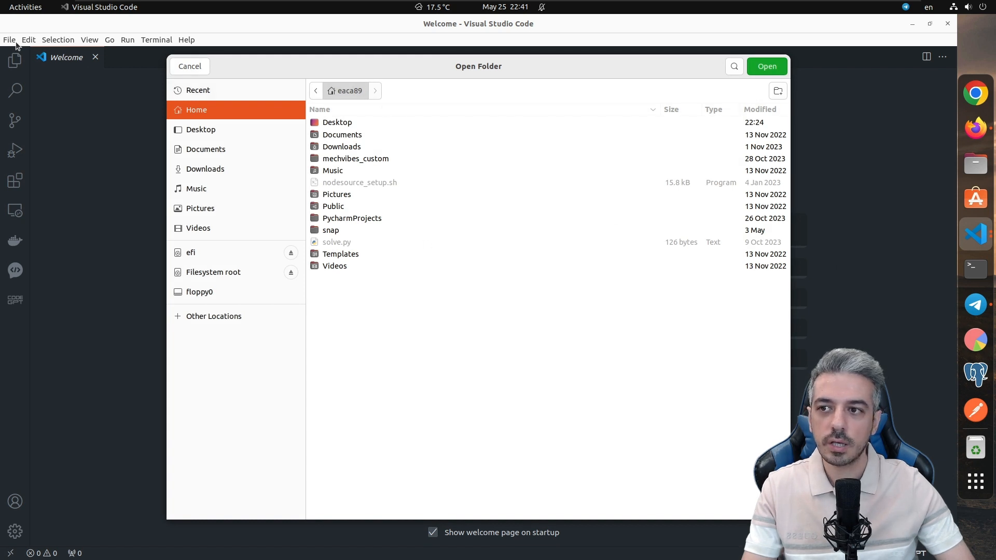
pyautogui.moveTo(343, 150)
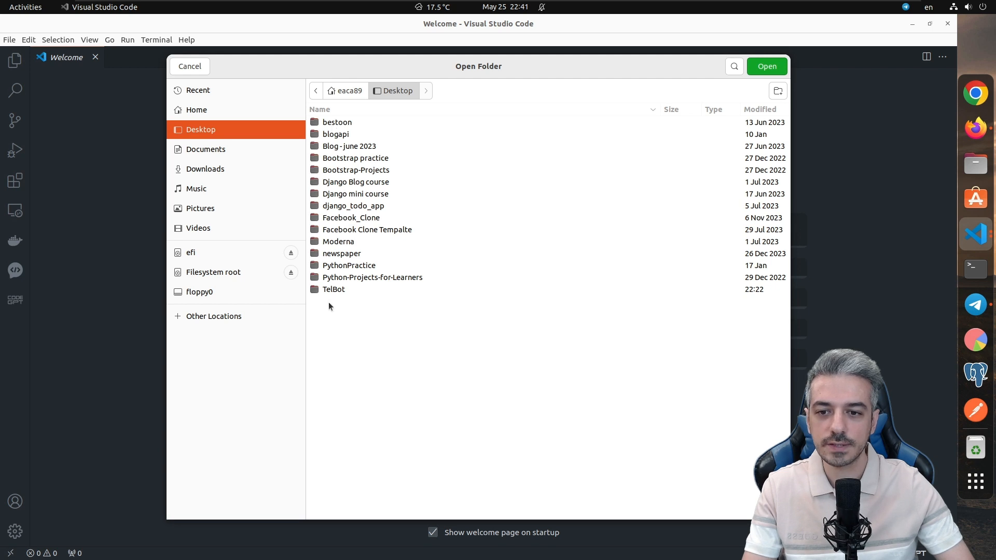
pyautogui.doubleClick(334, 290)
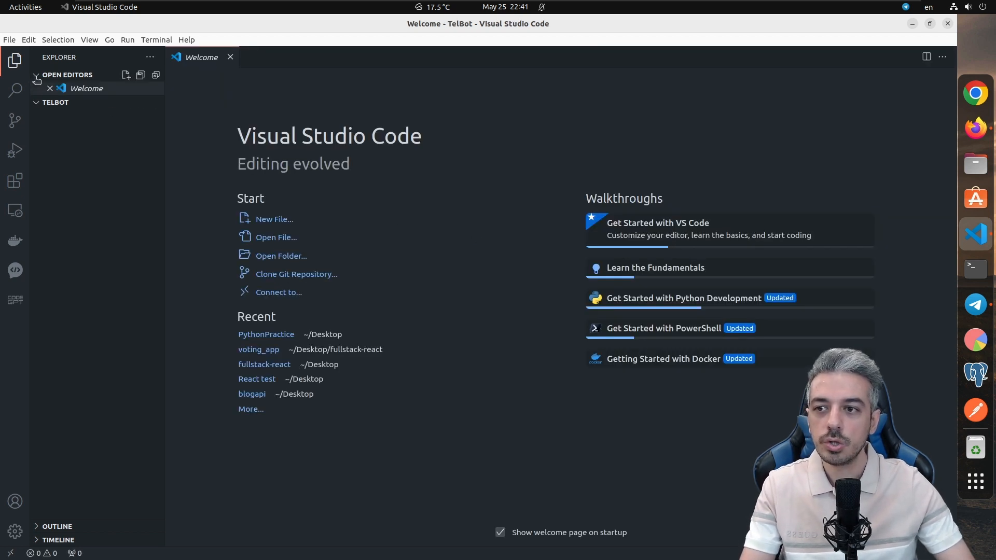
# Run python3 -m venv .venv in the integrated terminal to create the environment
pyautogui.click(36, 75)
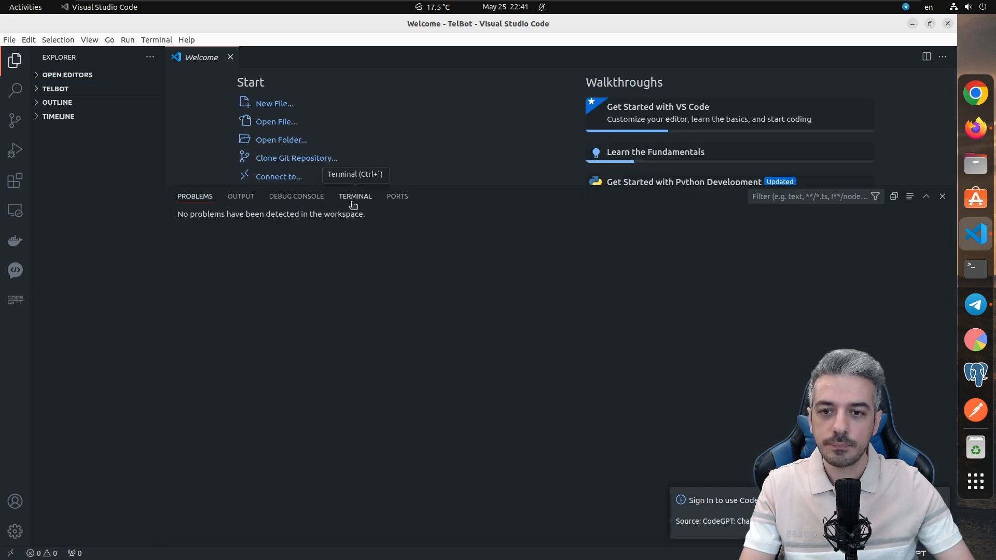
pyautogui.click(355, 196)
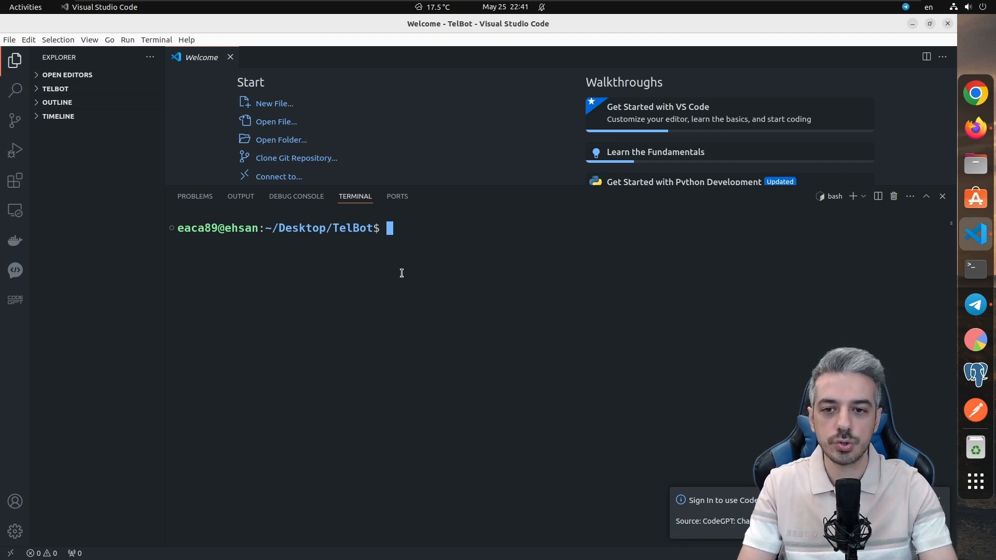
pyautogui.write('python3 -m')
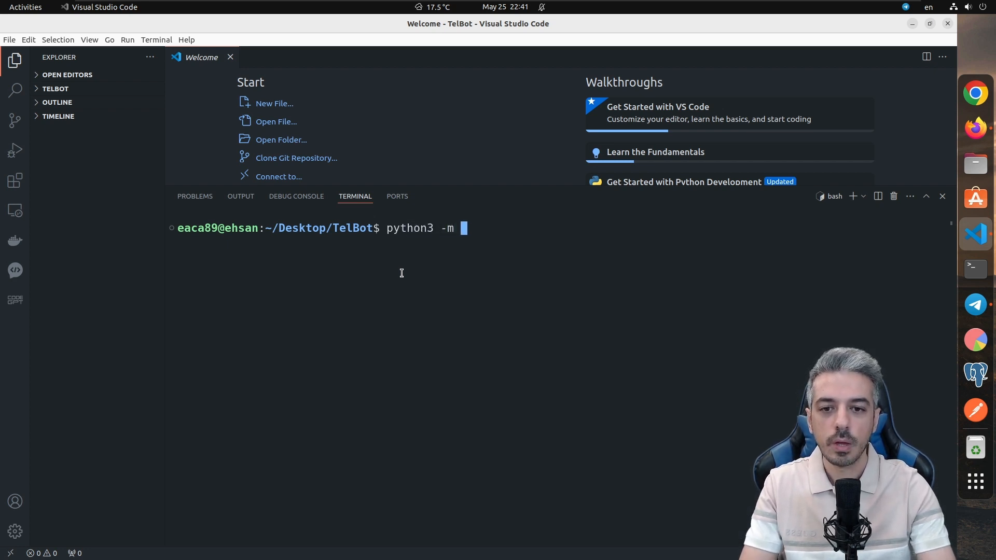
pyautogui.write('venv')
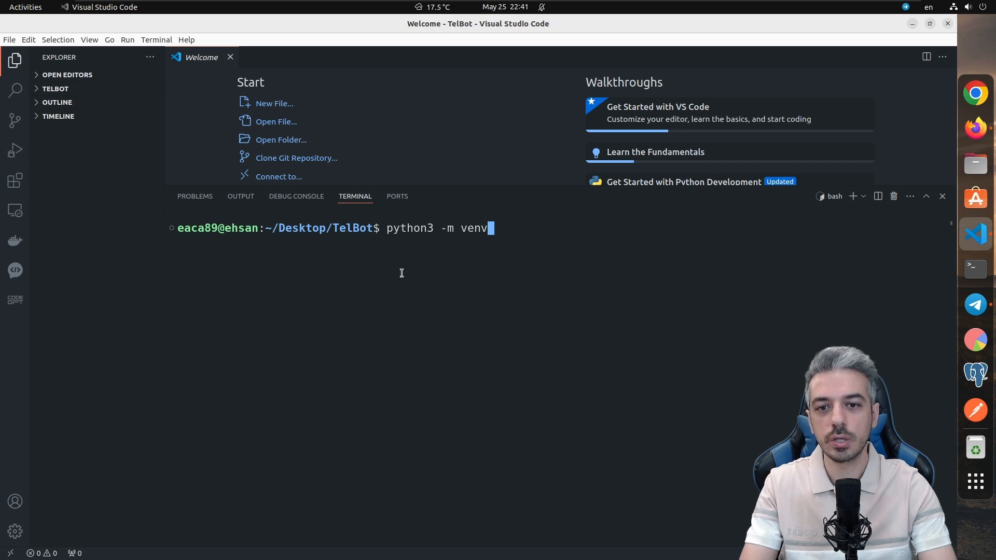
pyautogui.write('.')
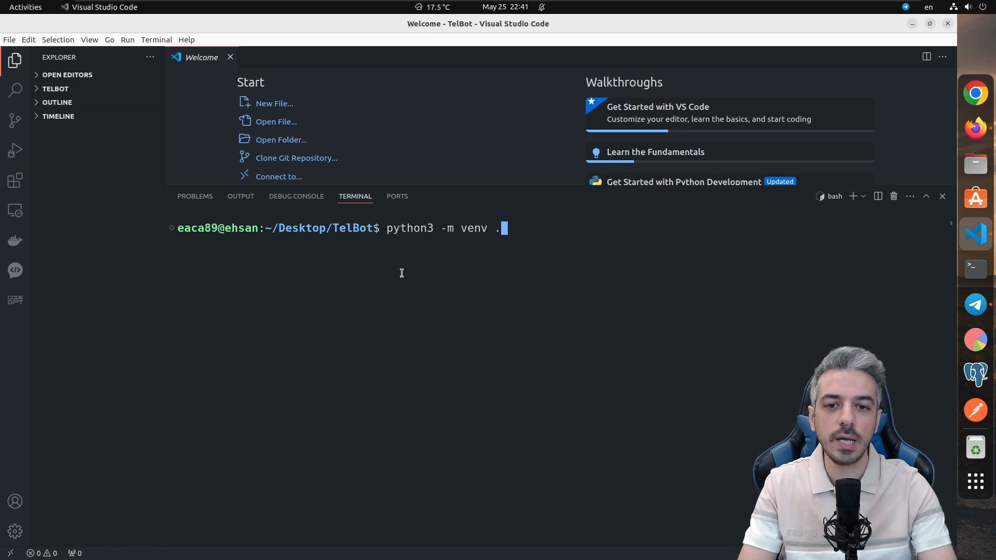
pyautogui.write('venv')
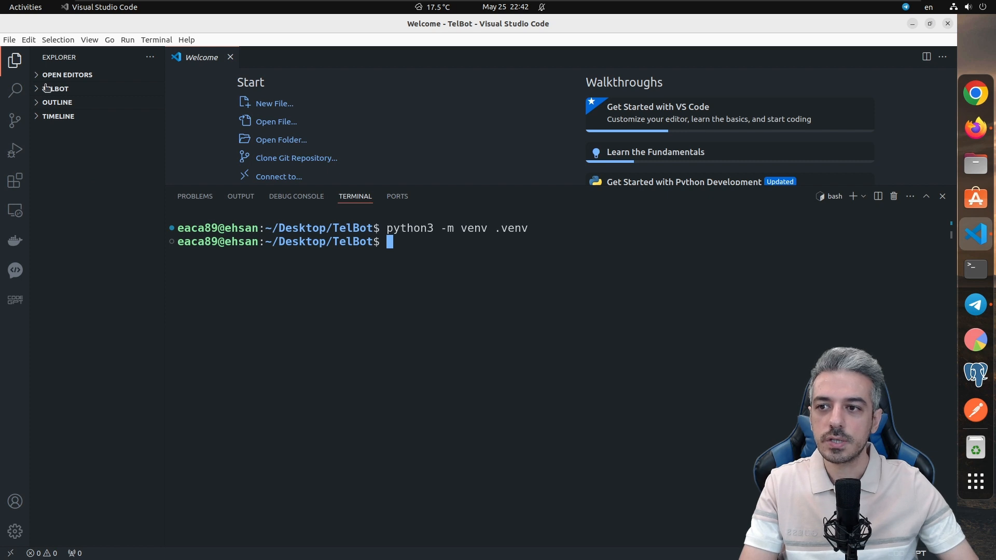
# Expand TELBOT > .venv > bin in the Explorer to see the environment files
pyautogui.click(49, 89)
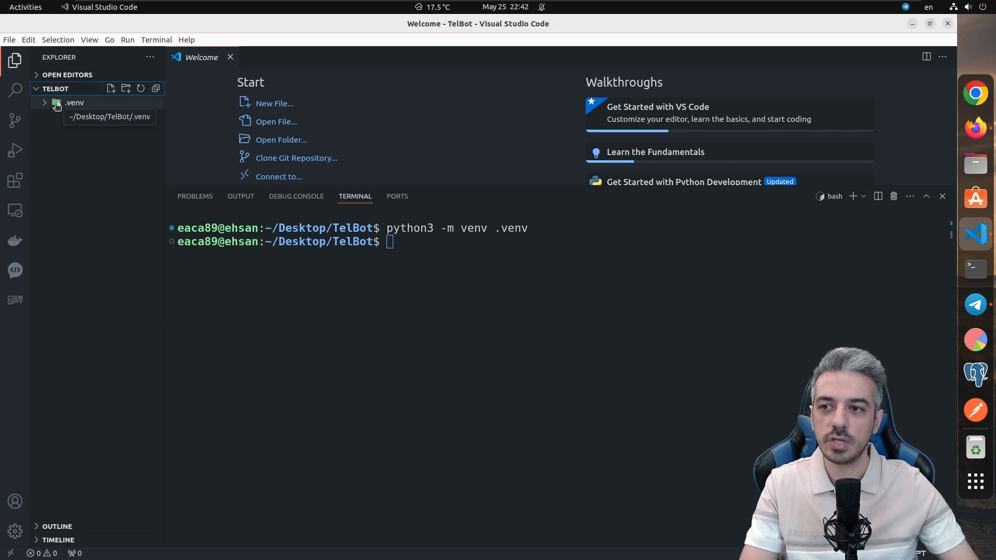
pyautogui.click(75, 103)
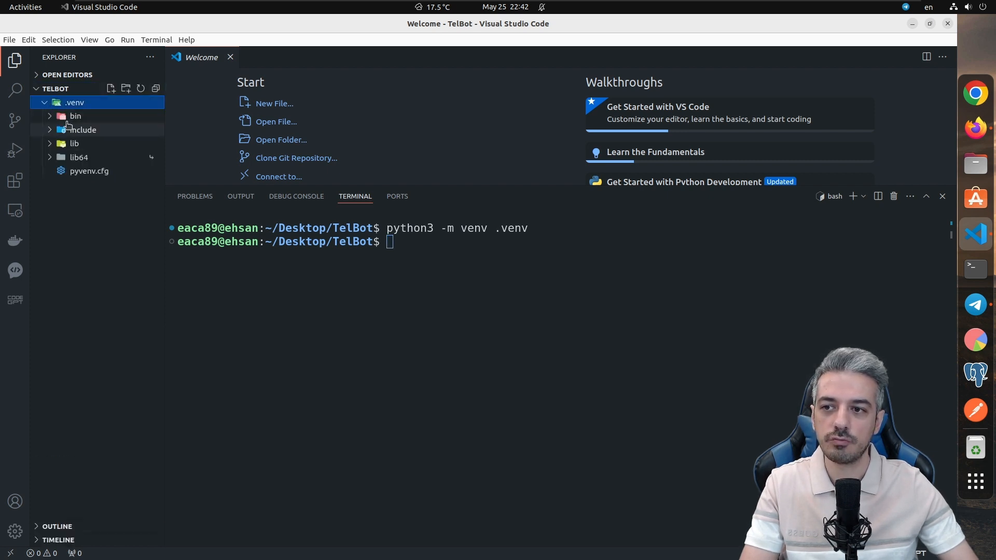
pyautogui.click(74, 117)
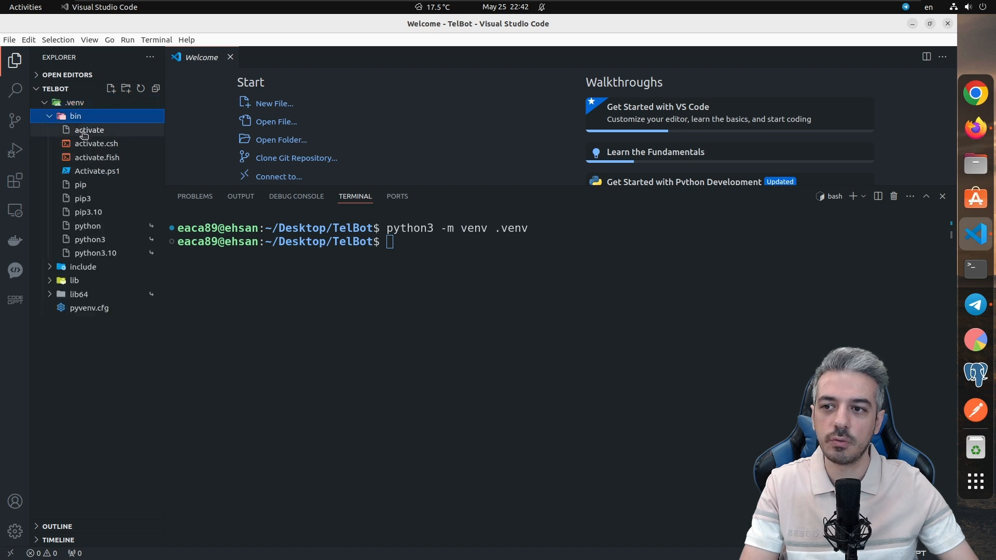
# Run source .venv/bin/activate, then pip list showing only pip and setuptools
pyautogui.click(408, 253)
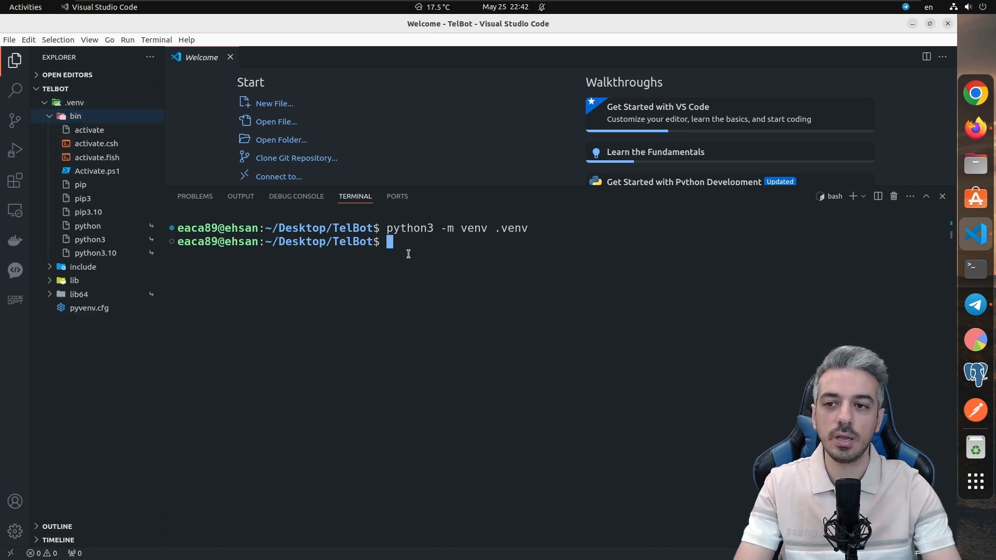
pyautogui.write('source')
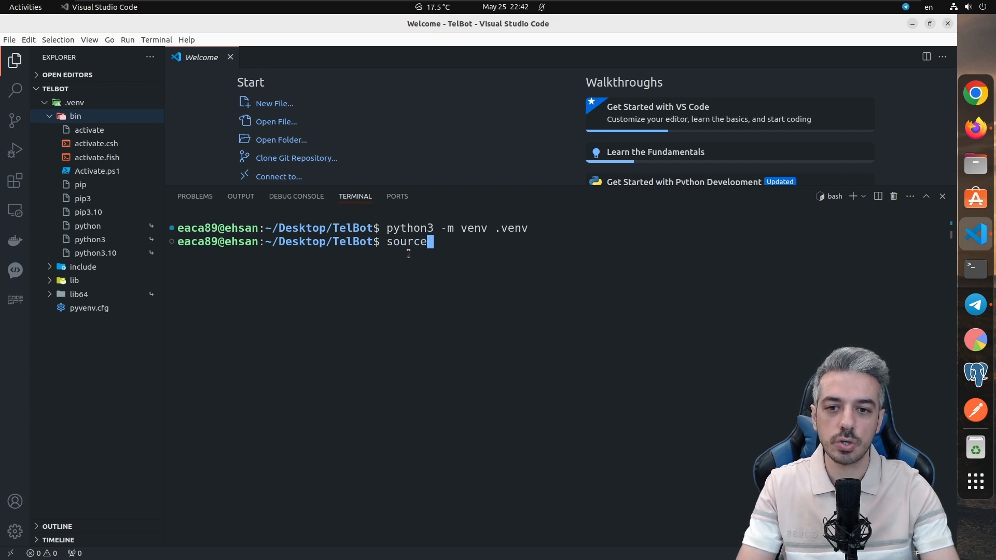
pyautogui.write('/')
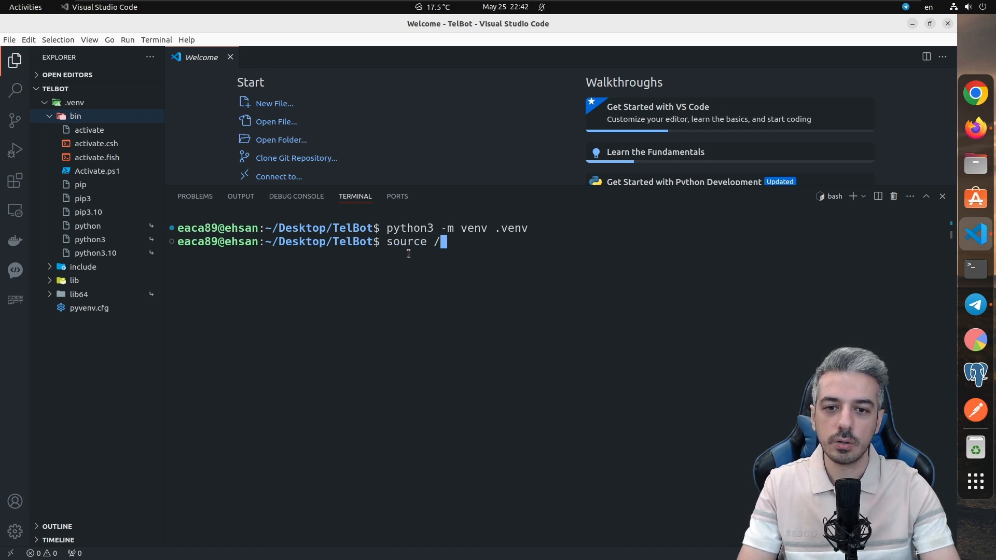
pyautogui.write('.ve')
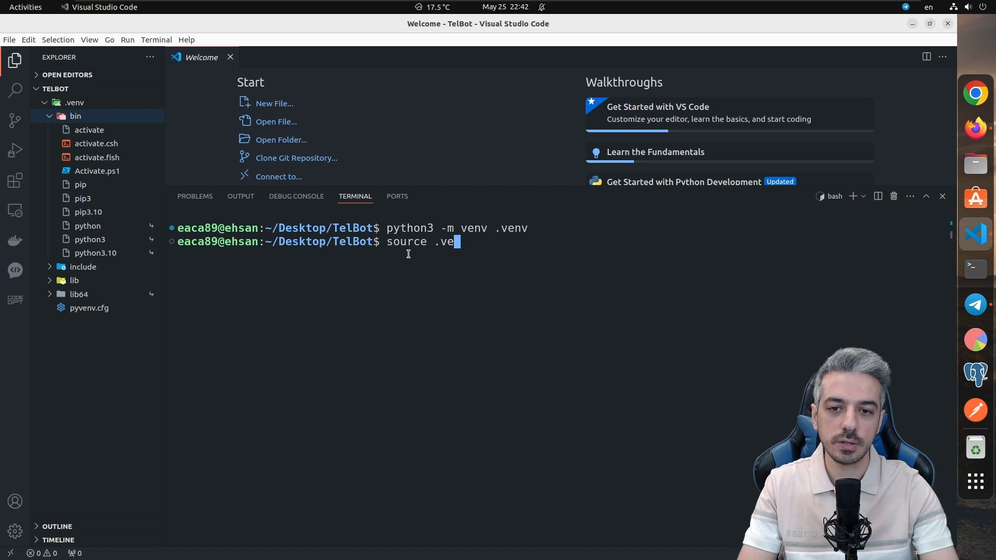
pyautogui.write('nv/')
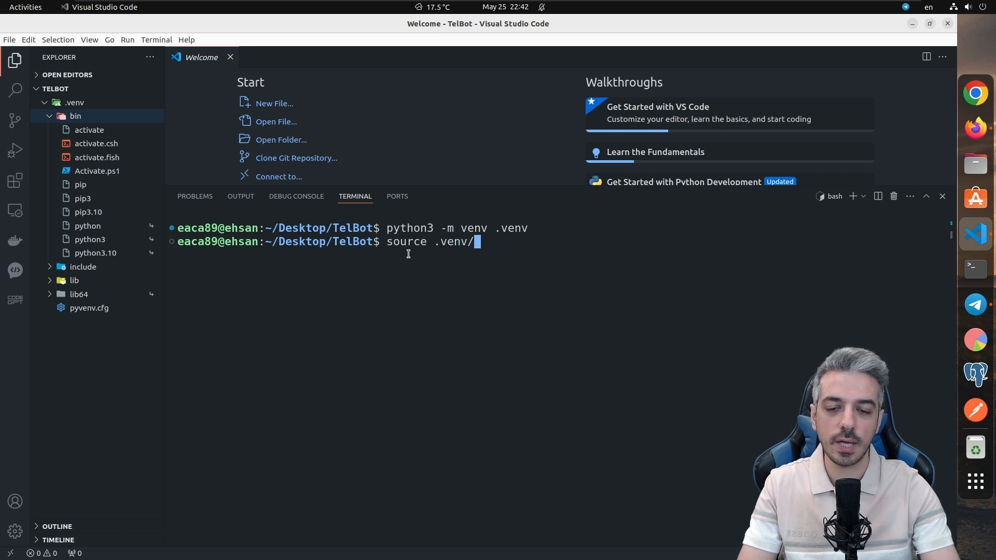
pyautogui.write('bin/activate')
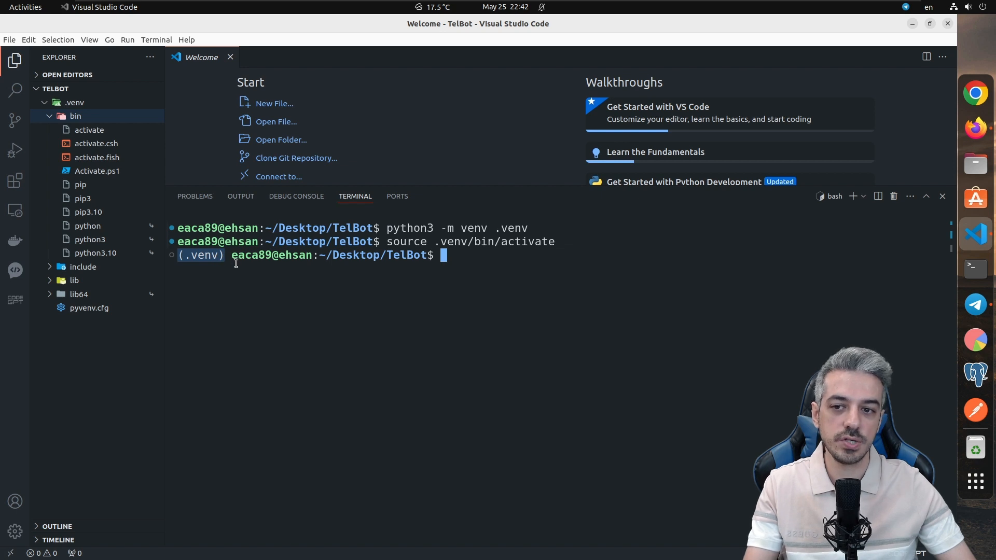
pyautogui.moveTo(466, 303)
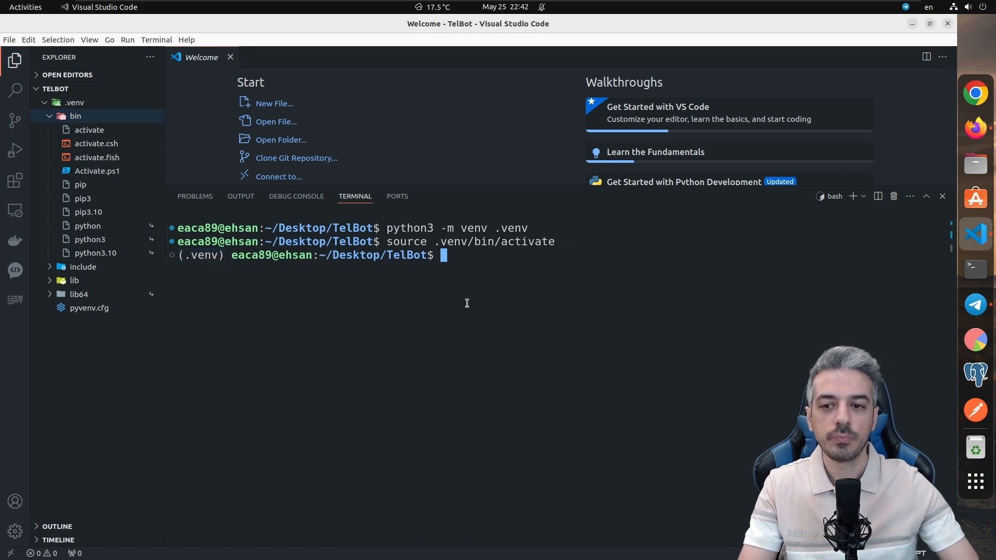
pyautogui.write('pip')
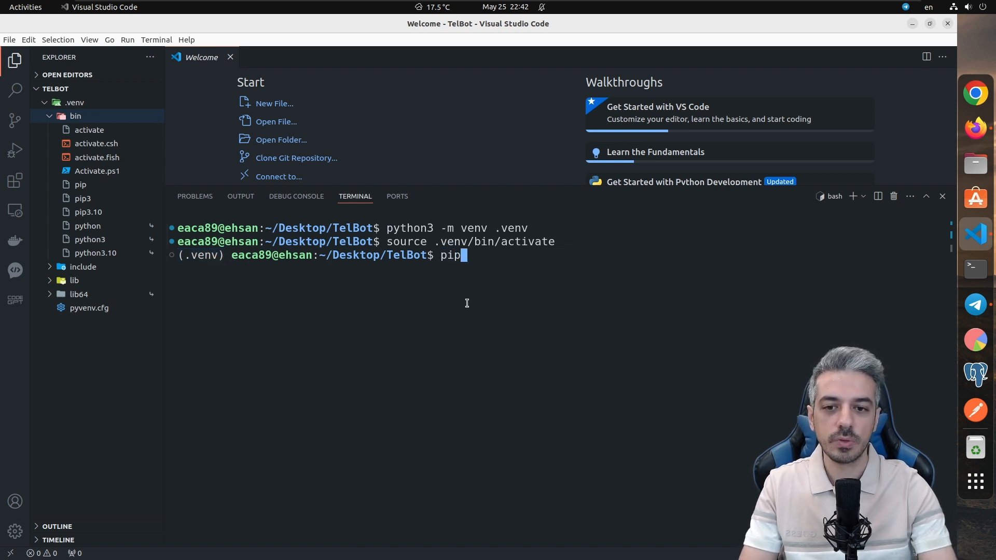
pyautogui.write('list')
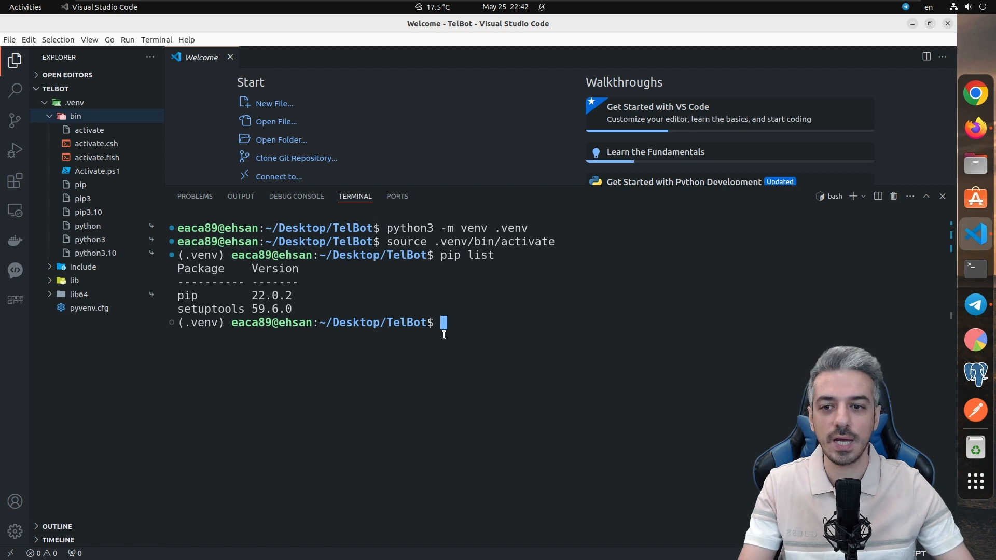
pyautogui.moveTo(463, 321)
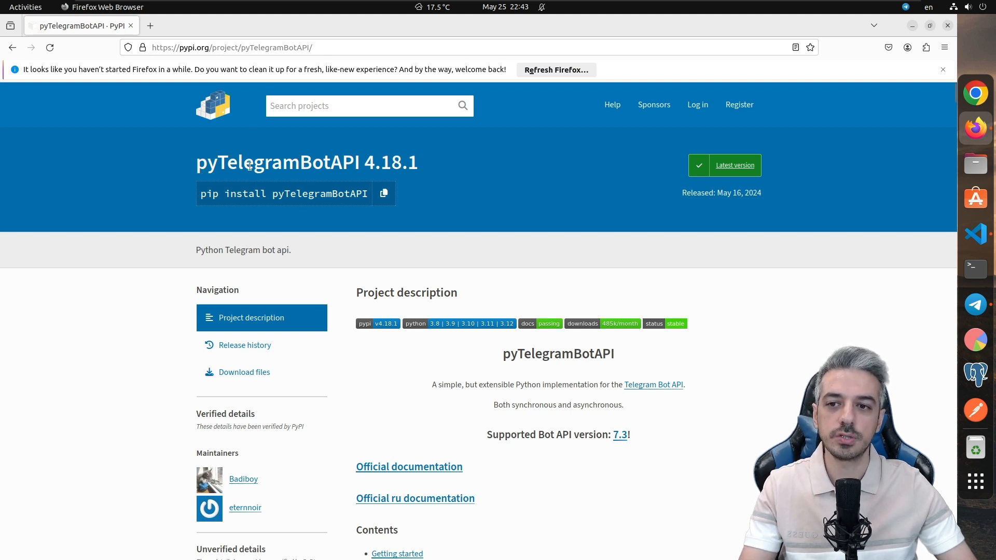
# Select the pip install pyTelegramBotAPI command on PyPI and return to the terminal
pyautogui.doubleClick(276, 162)
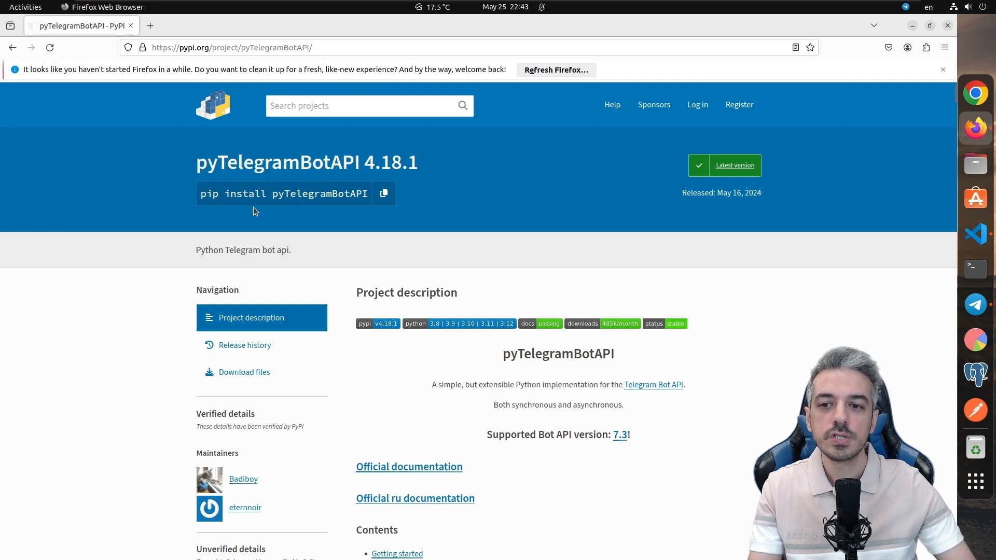
pyautogui.moveTo(284, 193)
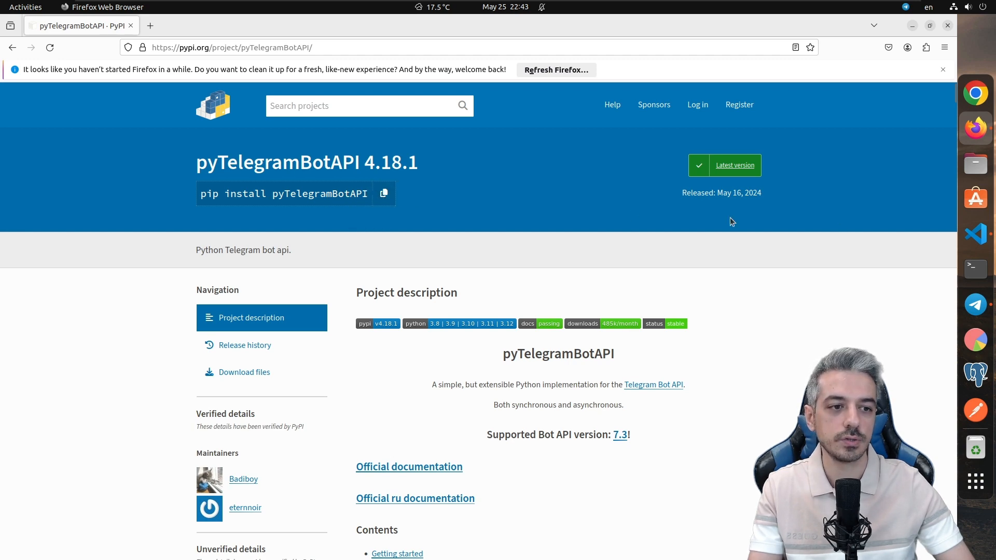
pyautogui.click(974, 234)
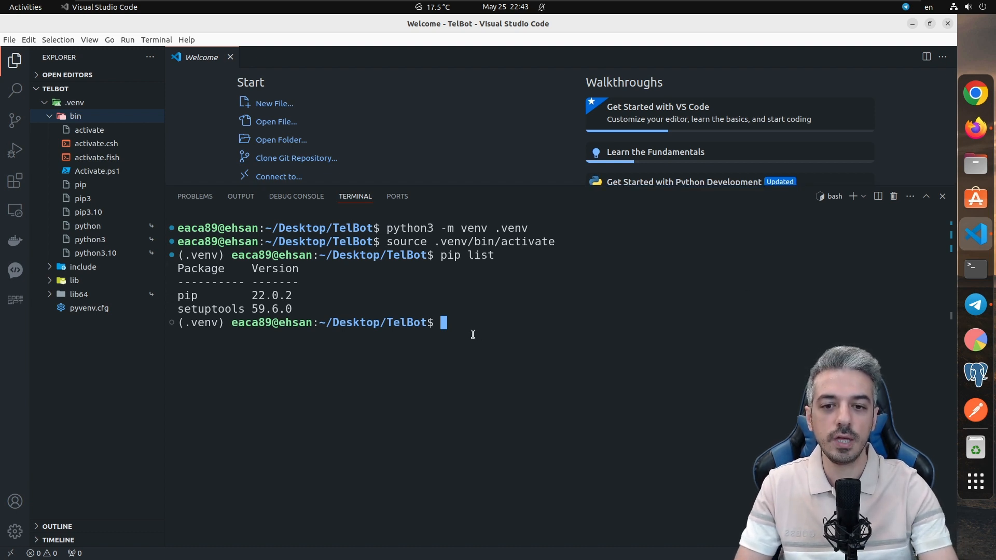
# Run pip install pyTelegramBotAPI inside the activated .venv
pyautogui.write('pip install pyTelegramBotAPIp')
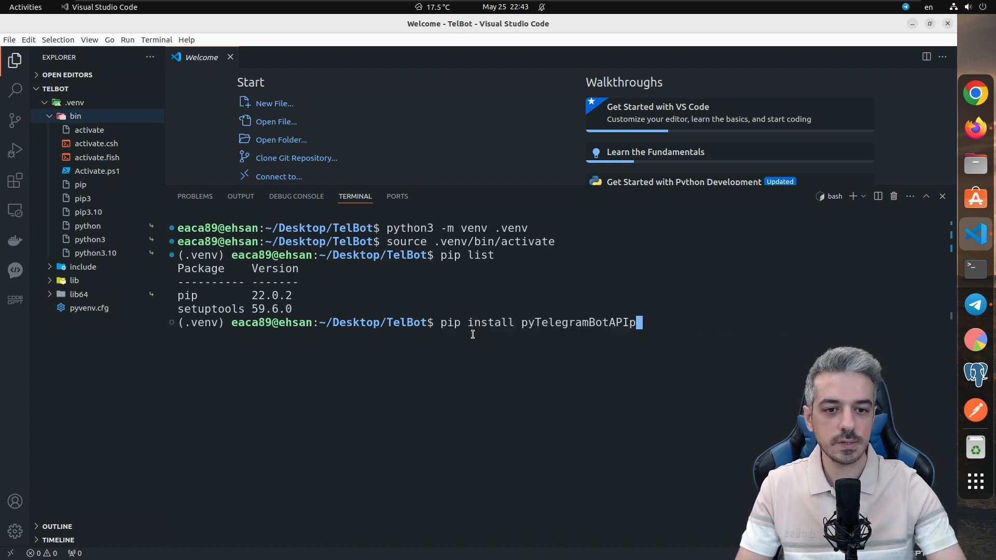
pyautogui.press('BackSpace')
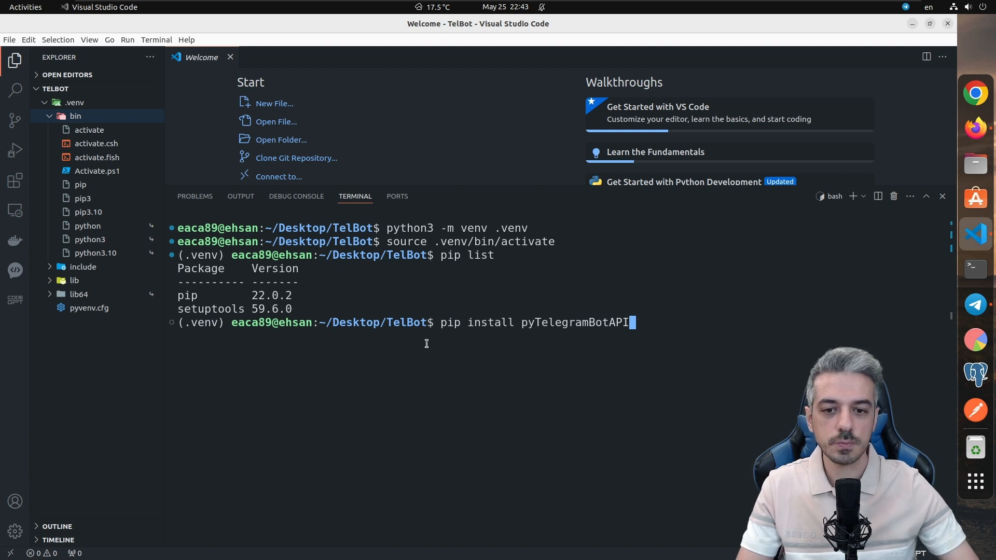
pyautogui.moveTo(605, 334)
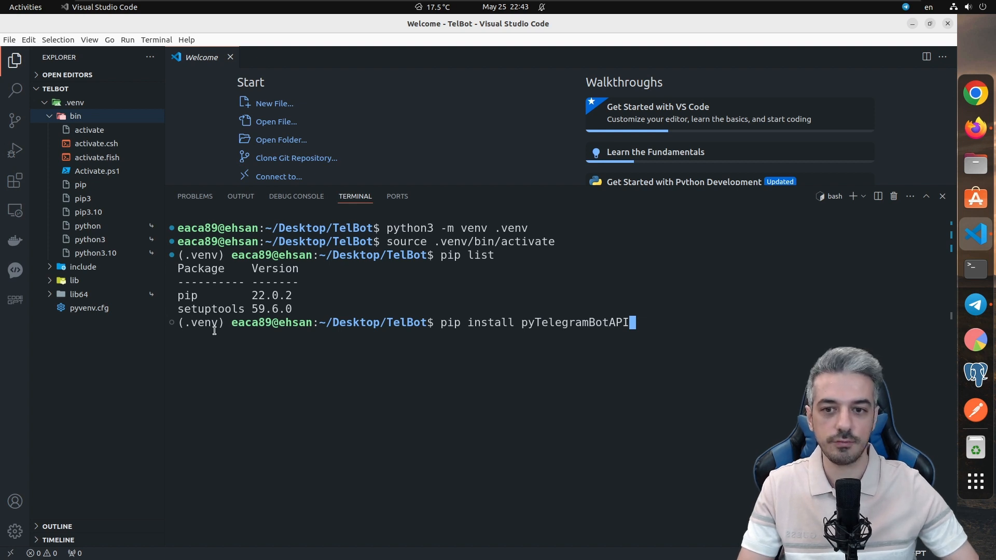
pyautogui.press('Return')
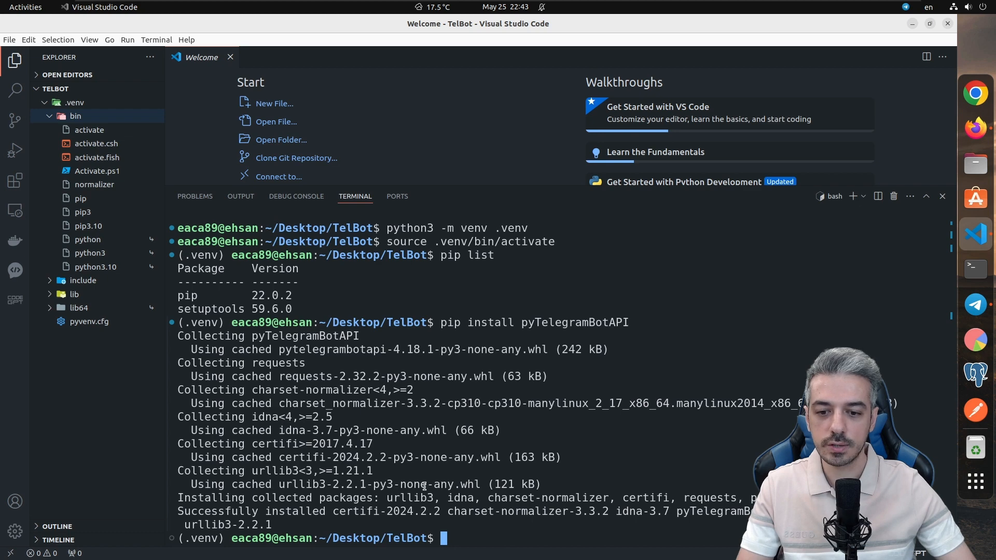
# Verify pyTelegramBotAPI 4.18.1 with pip list, then clear the terminal
pyautogui.write('pip list')
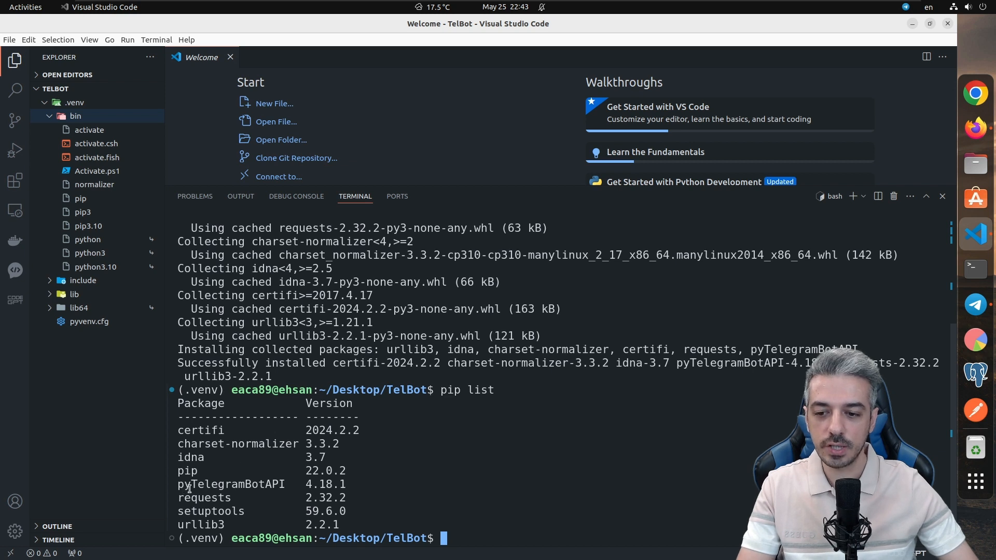
pyautogui.moveTo(226, 462)
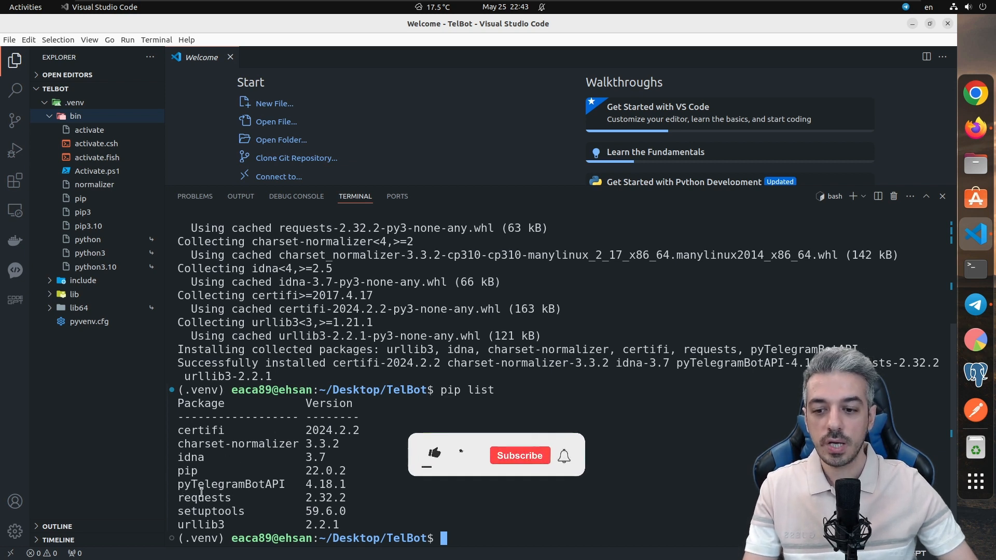
pyautogui.click(433, 455)
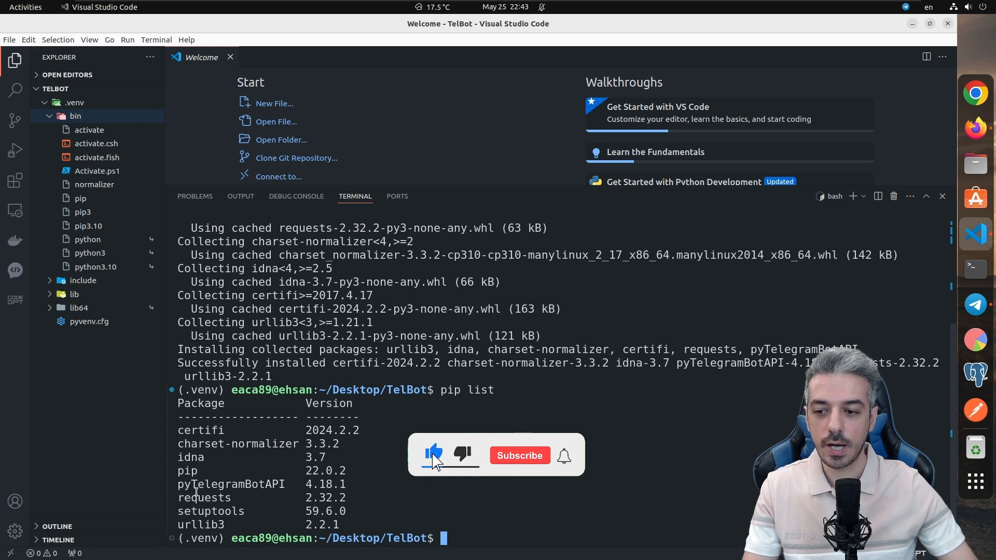
pyautogui.click(520, 455)
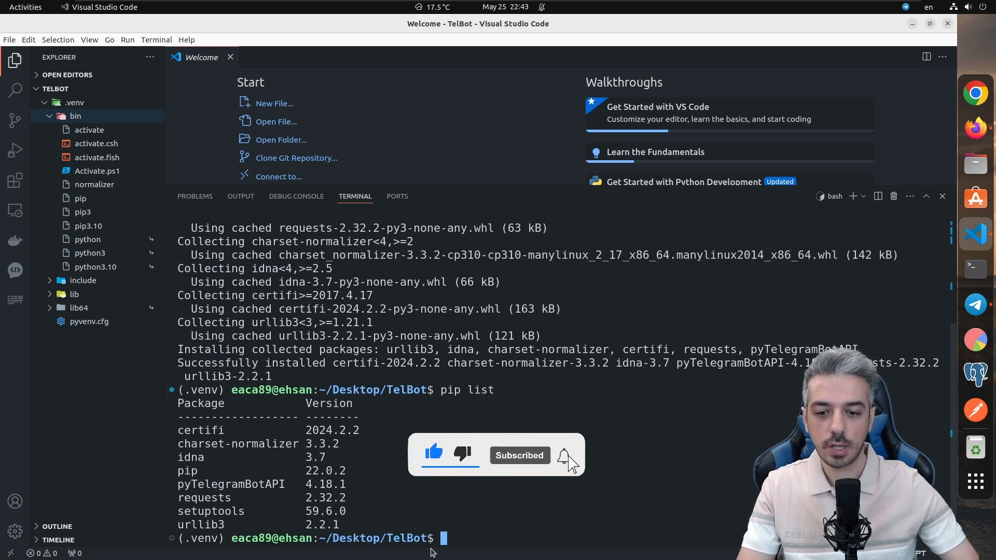
pyautogui.write('clear')
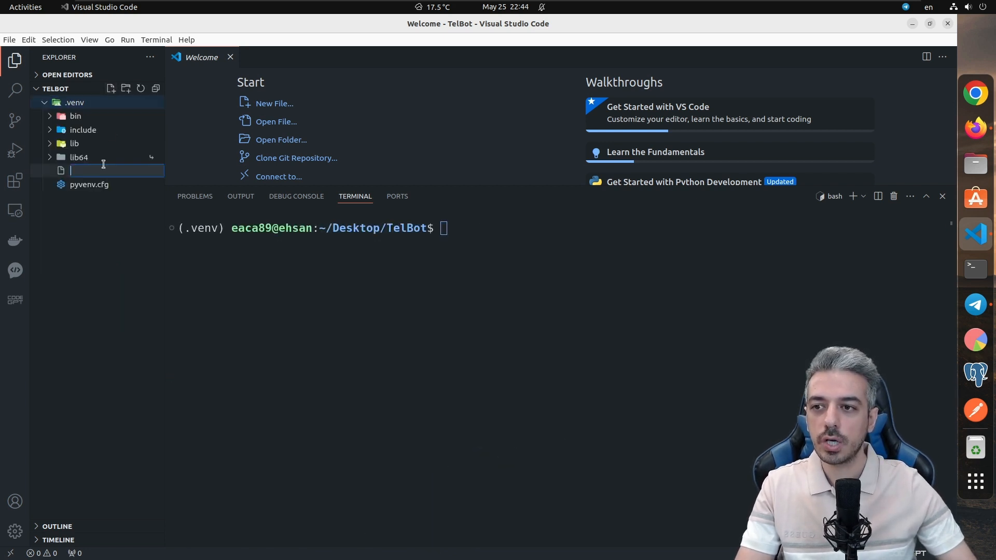
# Create config.py and main.py at the TelBot project root
pyautogui.press('Escape')
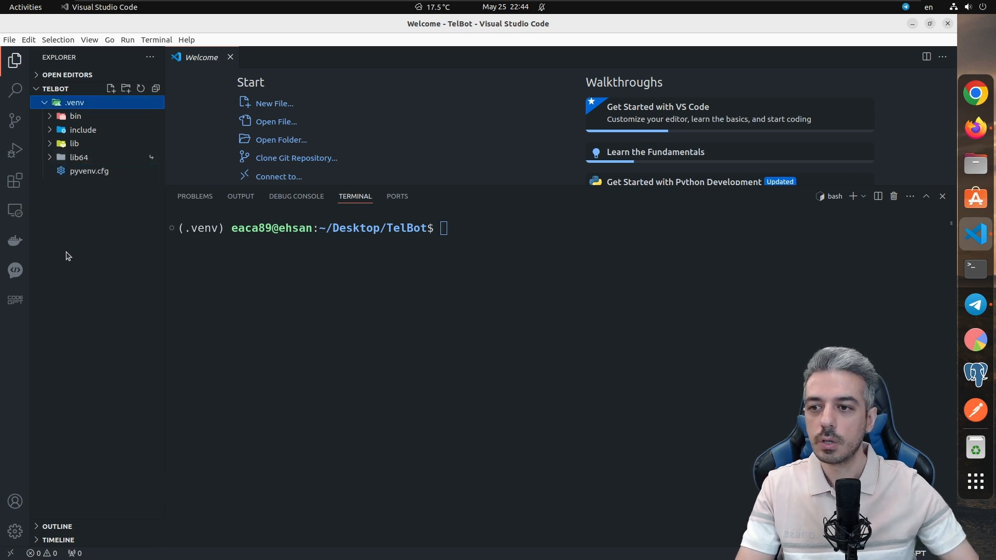
pyautogui.click(75, 101)
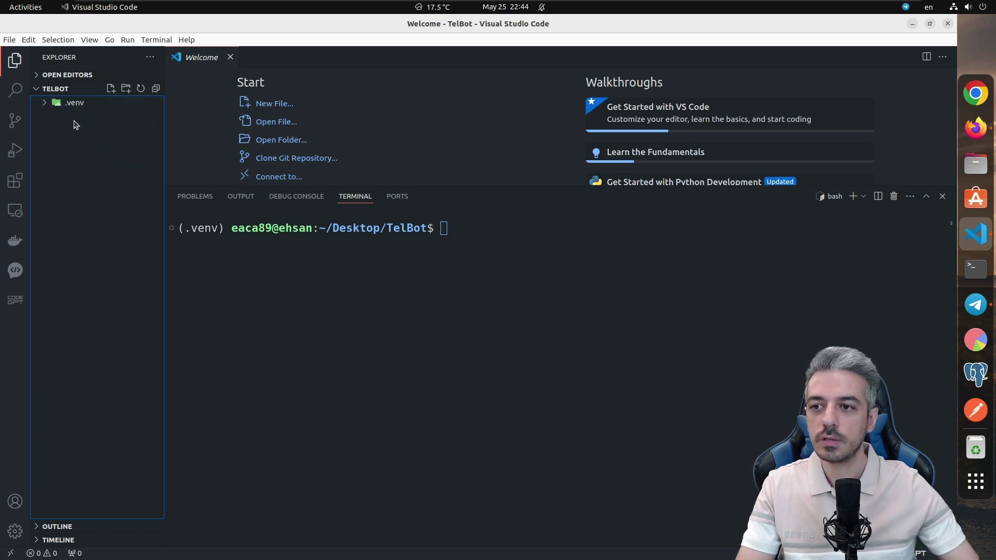
pyautogui.click(110, 89)
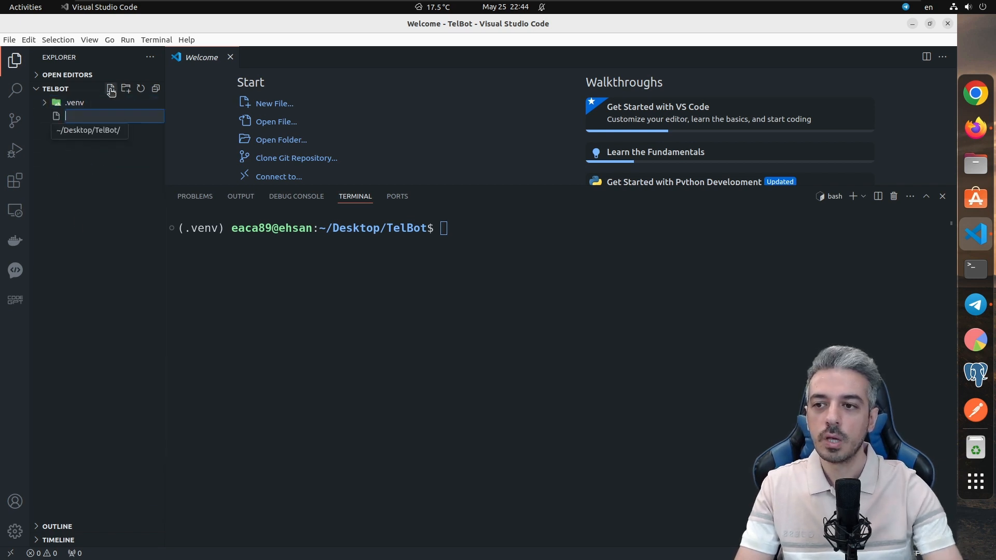
pyautogui.write('config.py')
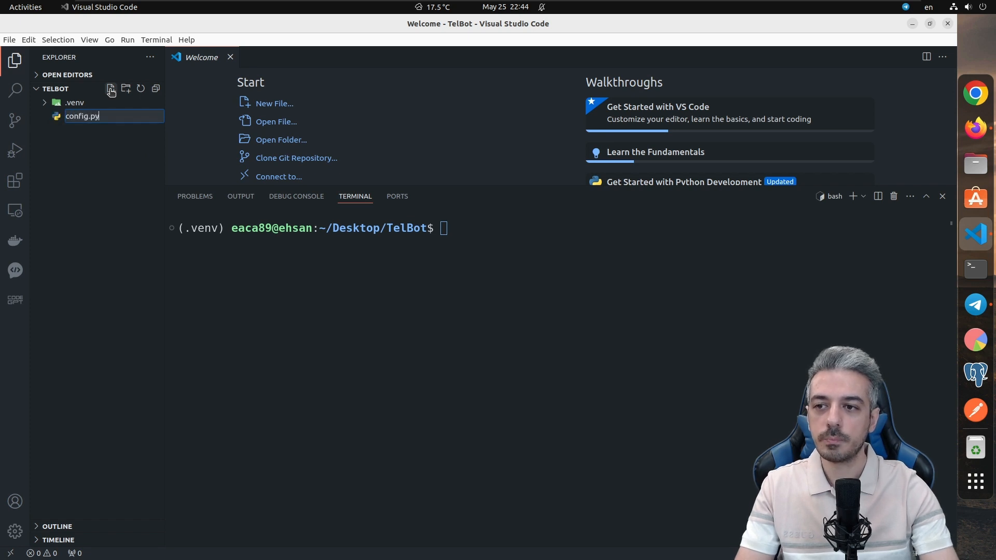
pyautogui.press('Enter')
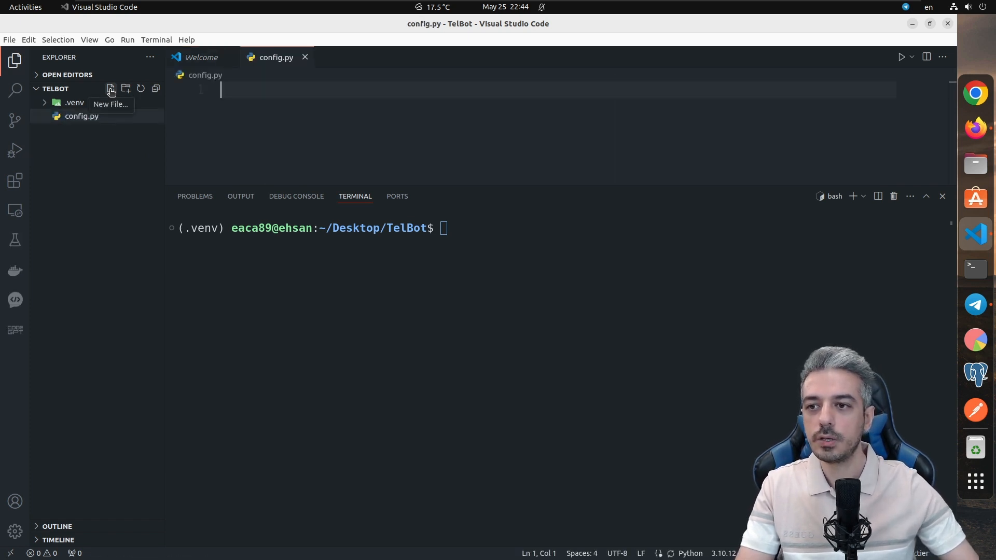
pyautogui.click(110, 88)
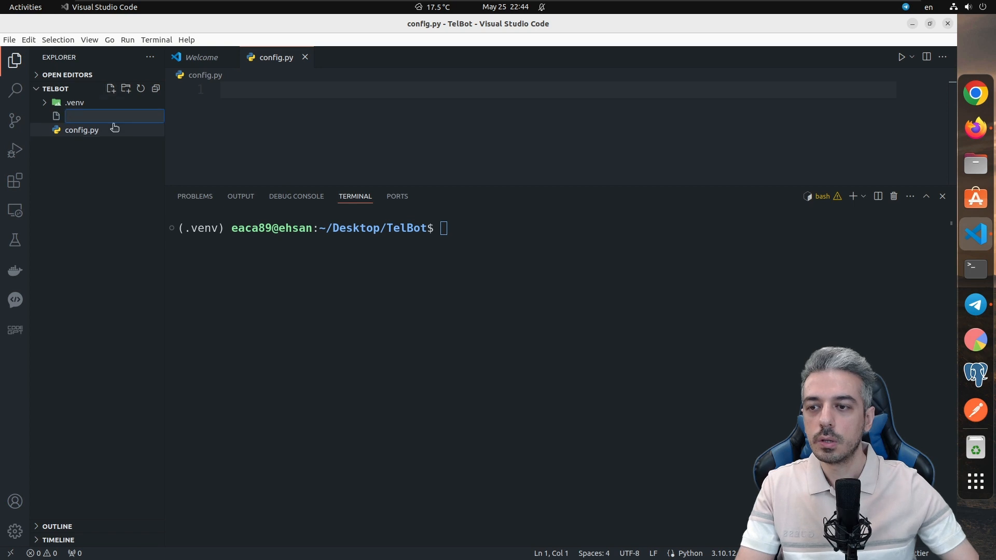
pyautogui.write('main.py')
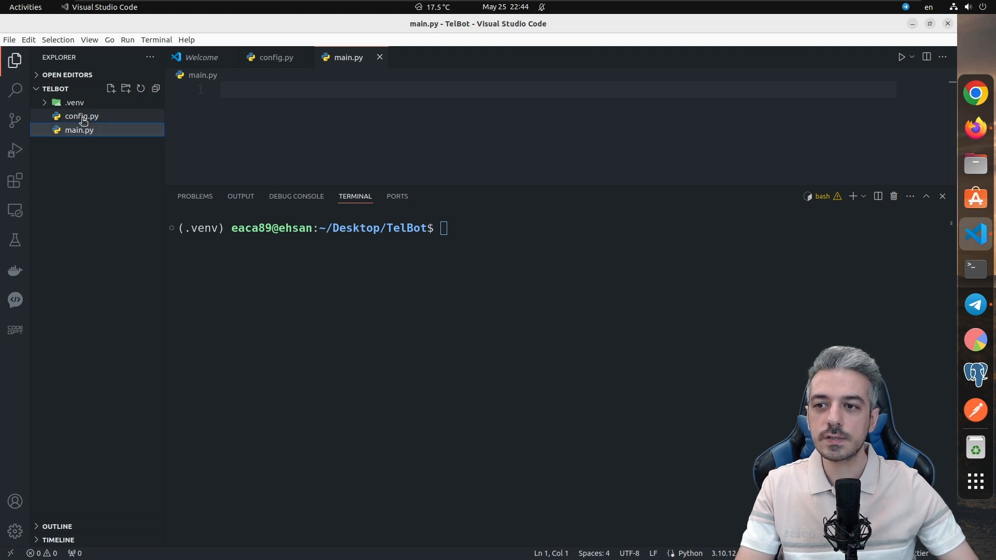
# Write API_TOKEN = "" as an empty string in config.py
pyautogui.click(81, 116)
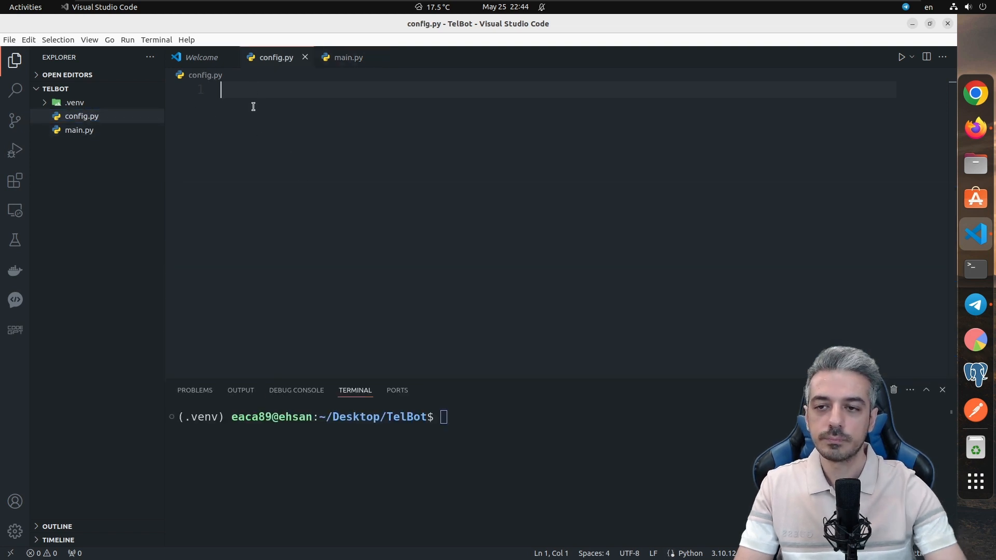
pyautogui.write('AP')
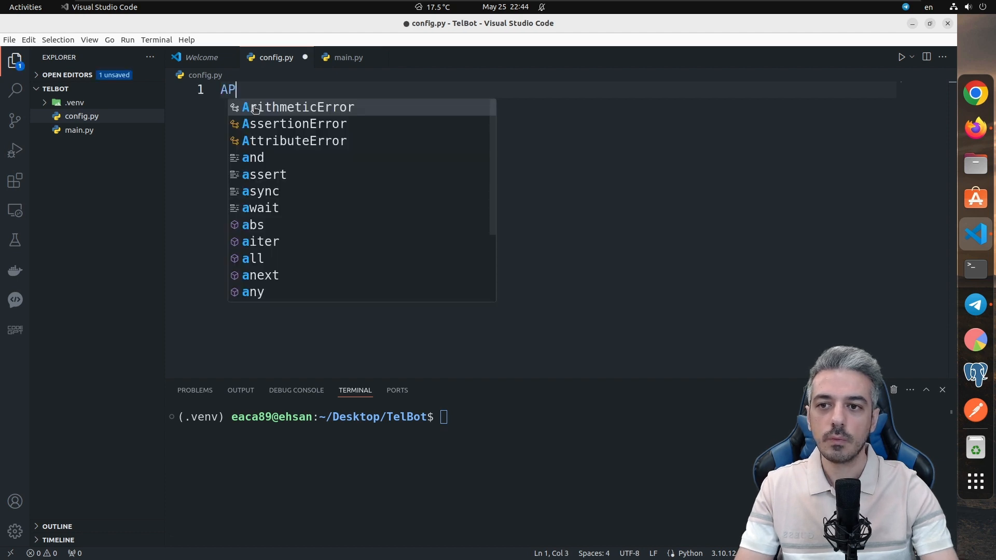
pyautogui.write('I_TOKEN =')
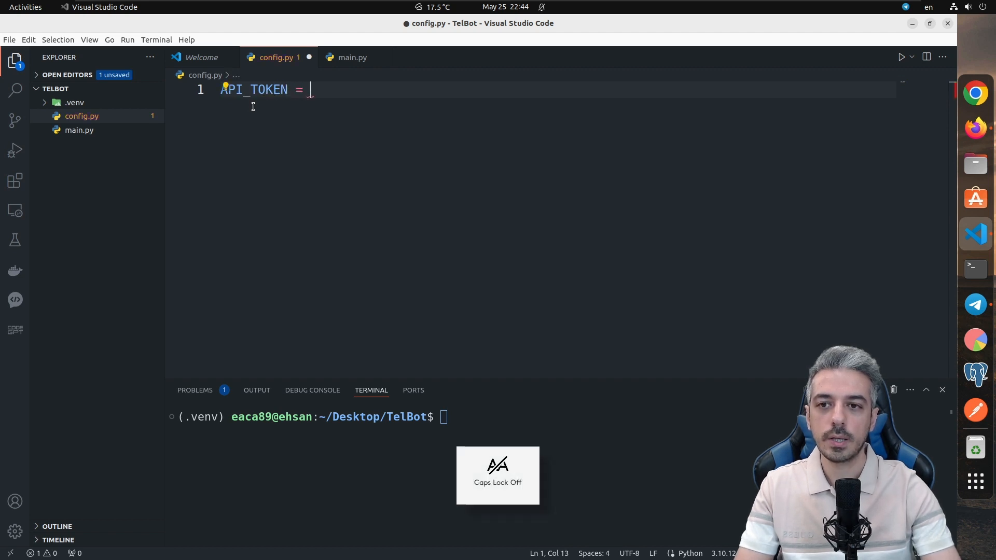
pyautogui.write('""')
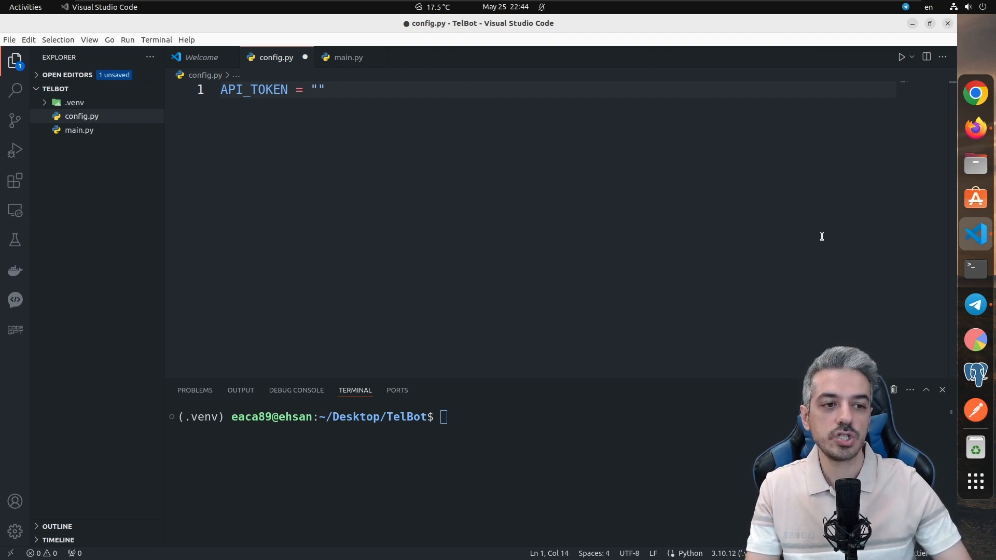
pyautogui.click(975, 303)
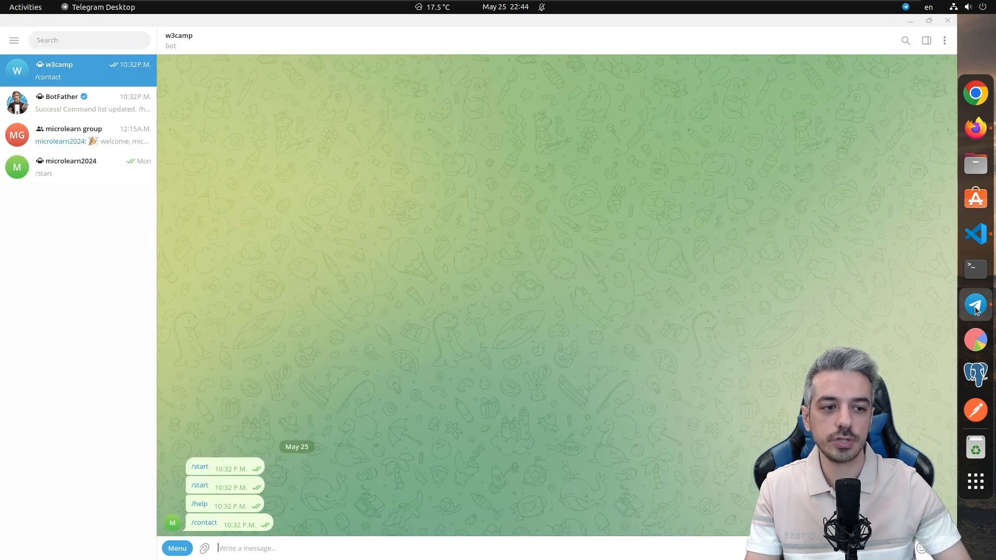
pyautogui.click(60, 102)
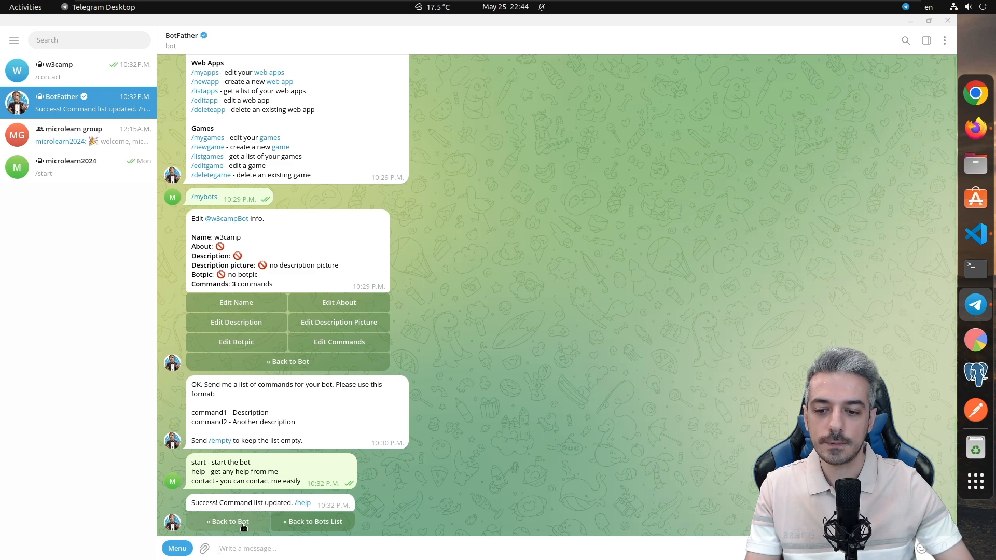
pyautogui.click(228, 521)
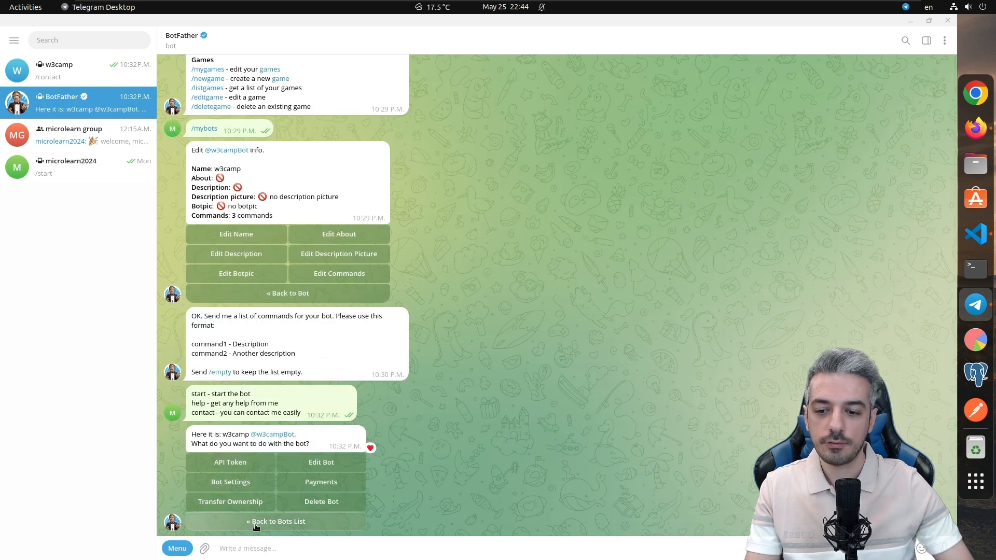
pyautogui.click(276, 520)
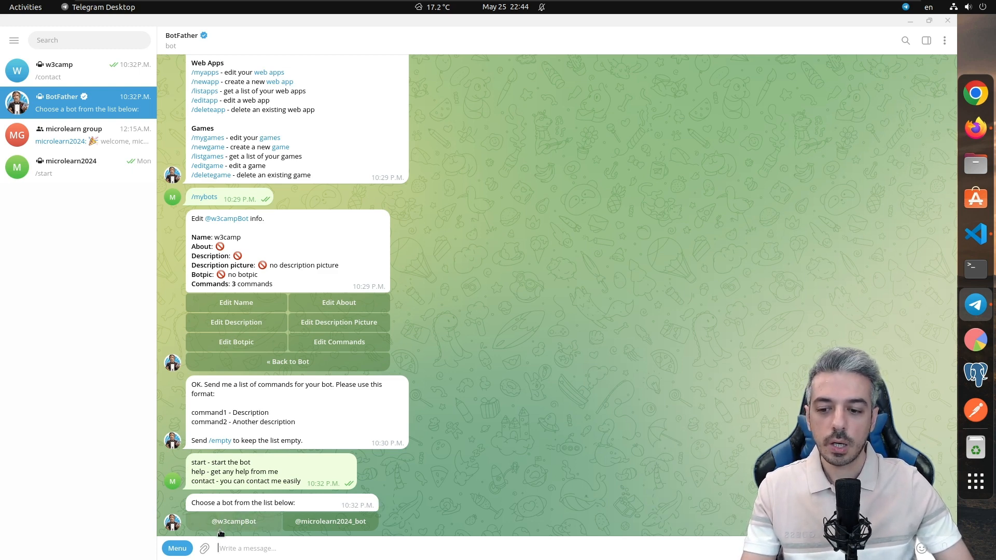
pyautogui.click(233, 521)
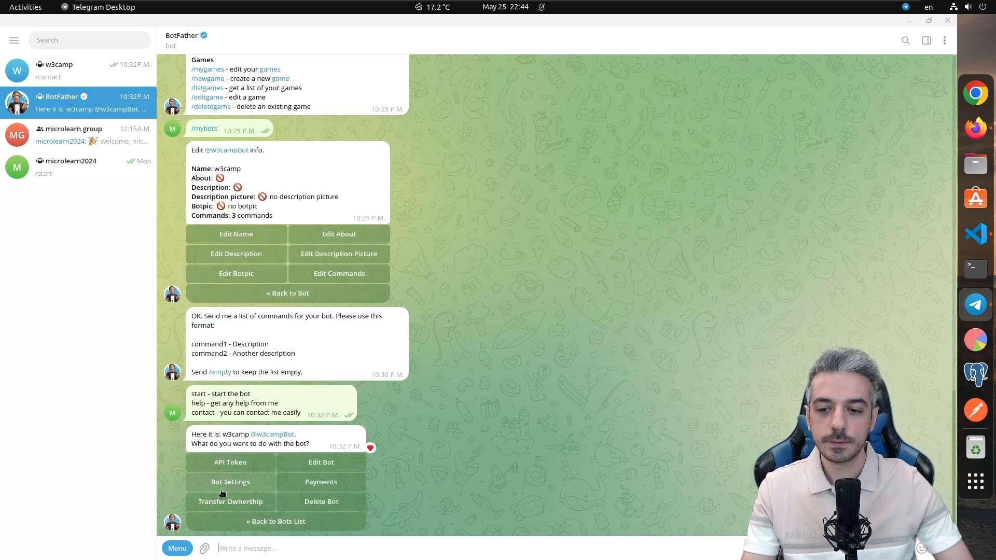
pyautogui.moveTo(232, 465)
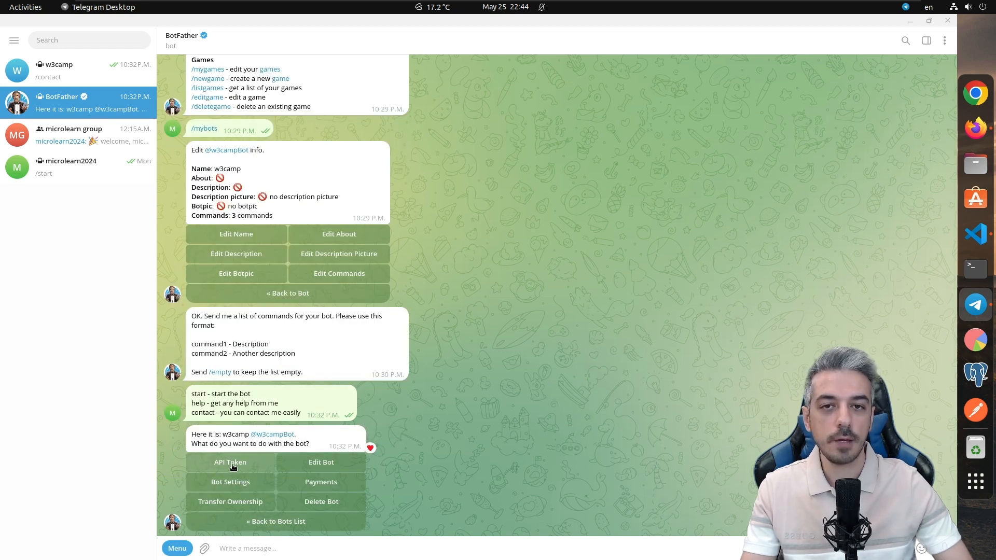
pyautogui.click(230, 463)
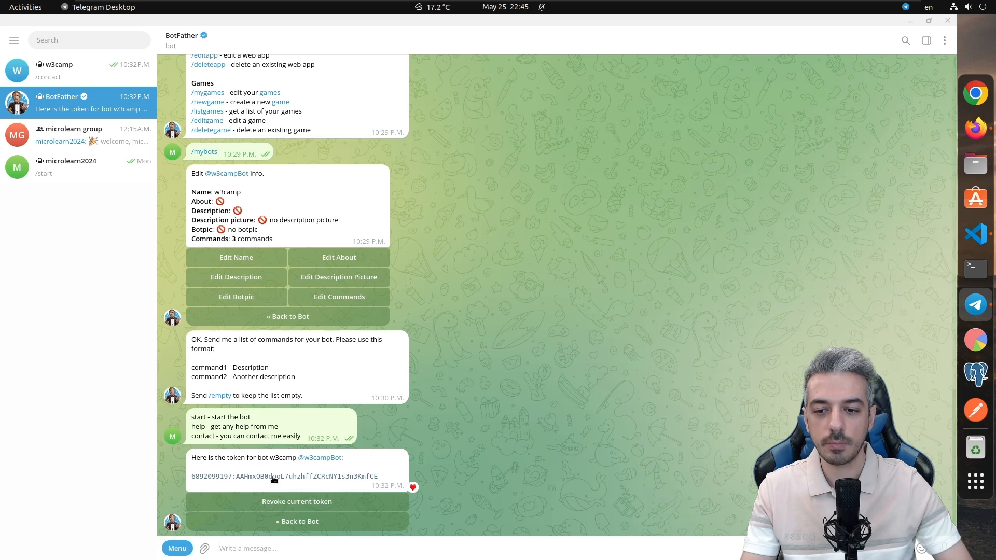
pyautogui.click(273, 476)
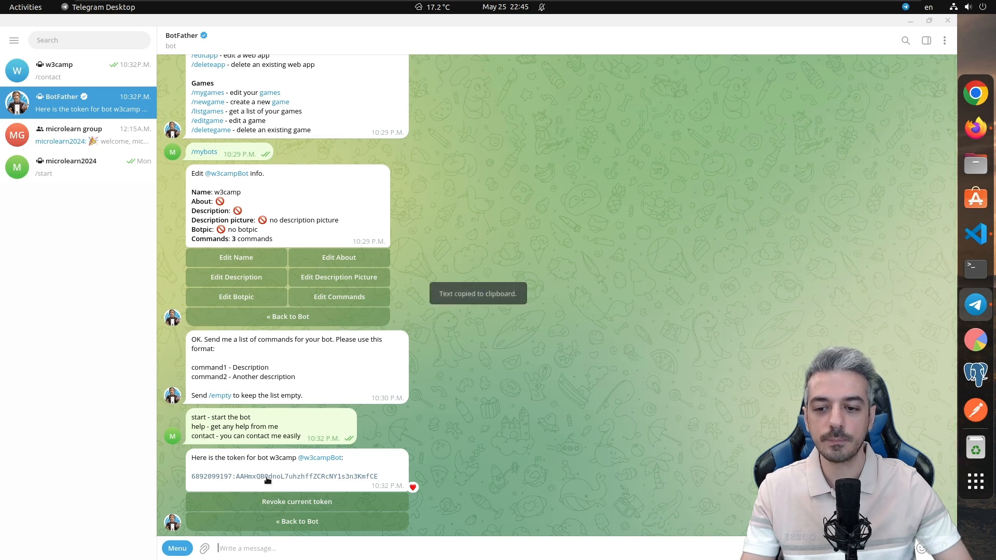
pyautogui.moveTo(918, 244)
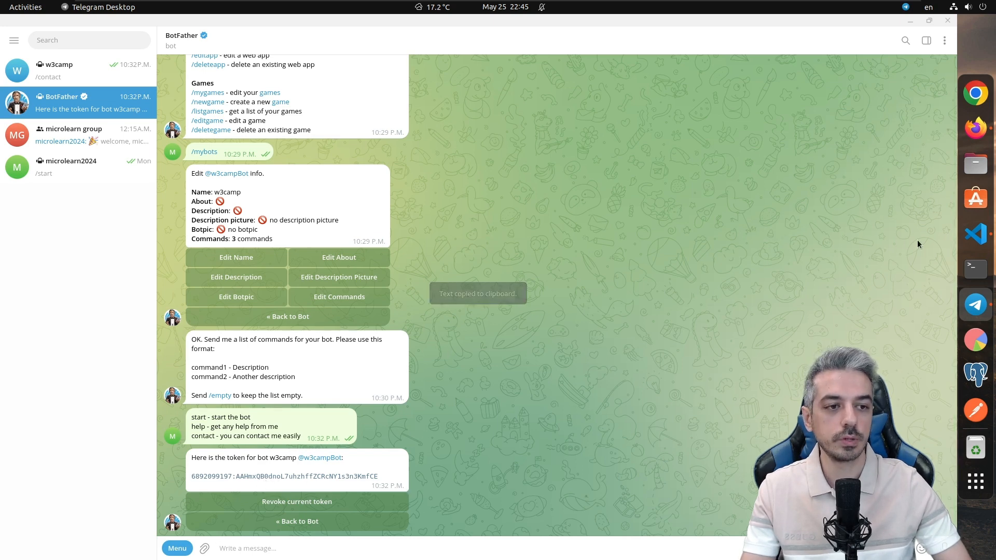
pyautogui.click(975, 235)
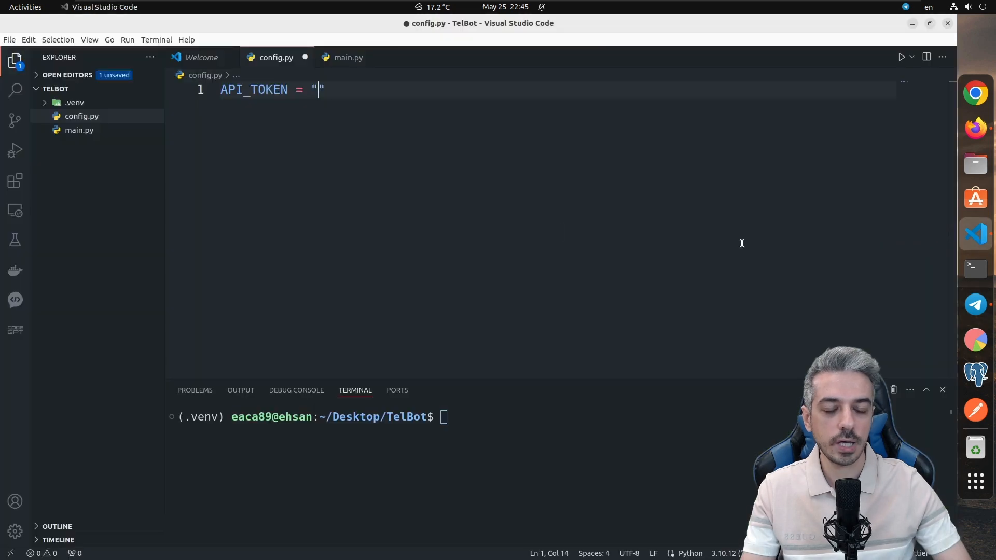
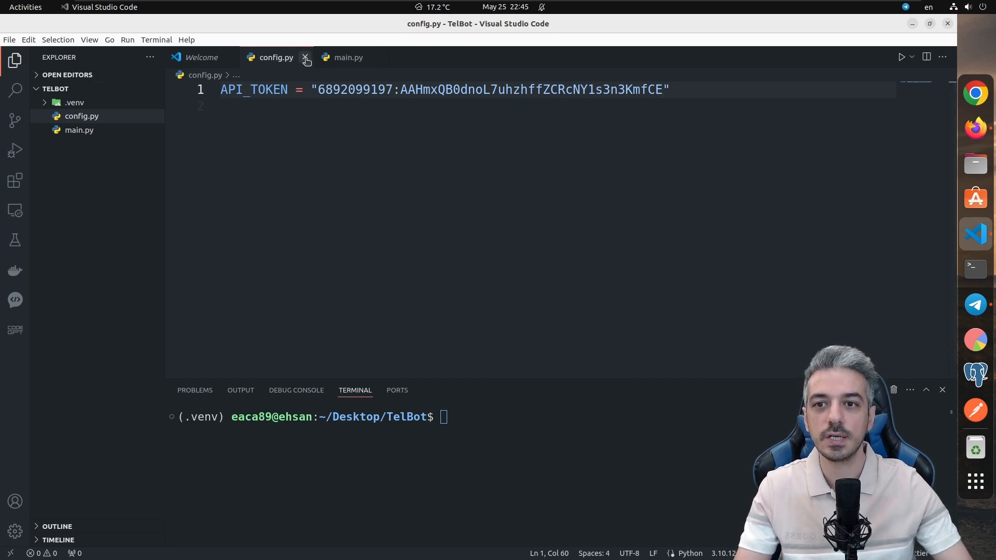
# Close config.py and write from config import API_TOKEN and import telebot in main.py
pyautogui.click(306, 59)
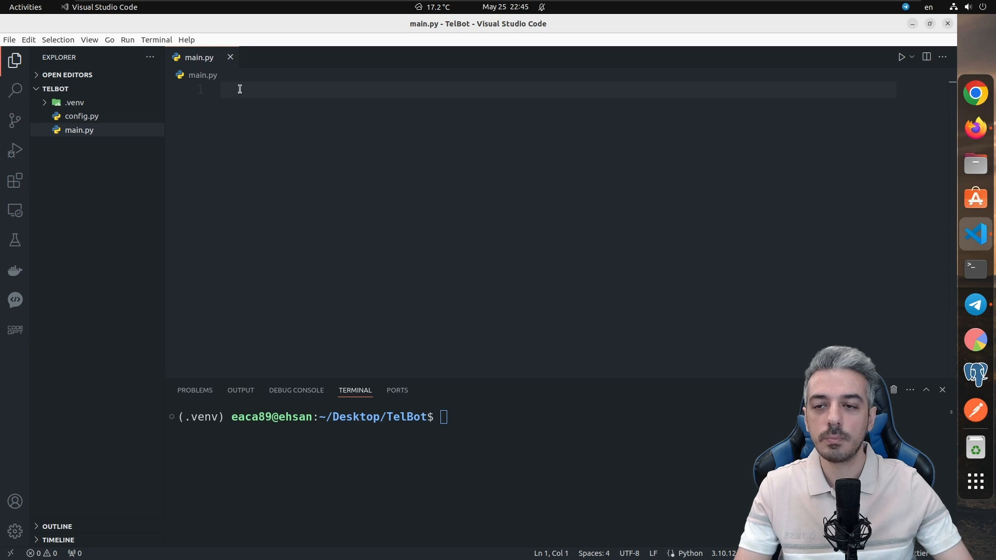
pyautogui.write('from config import')
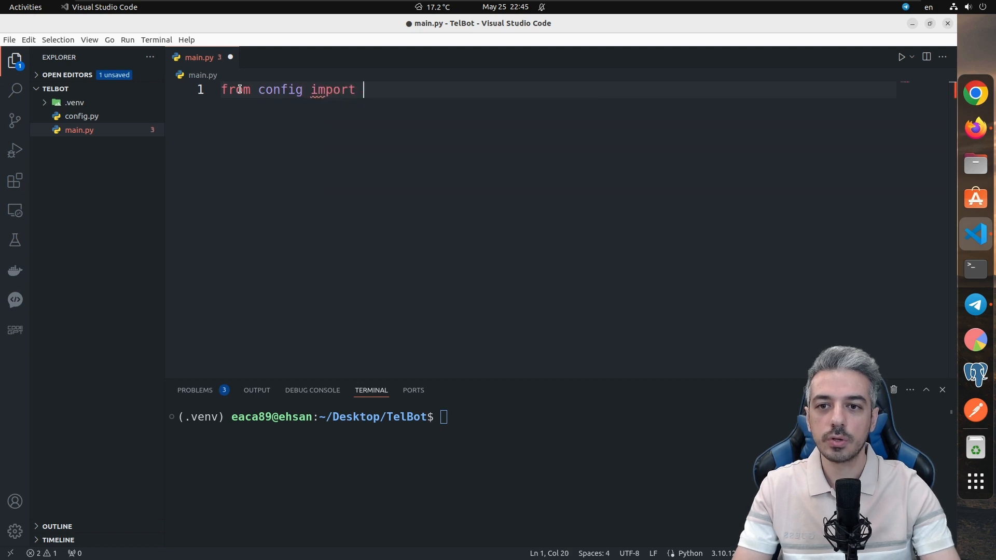
pyautogui.write('API_TOKEN')
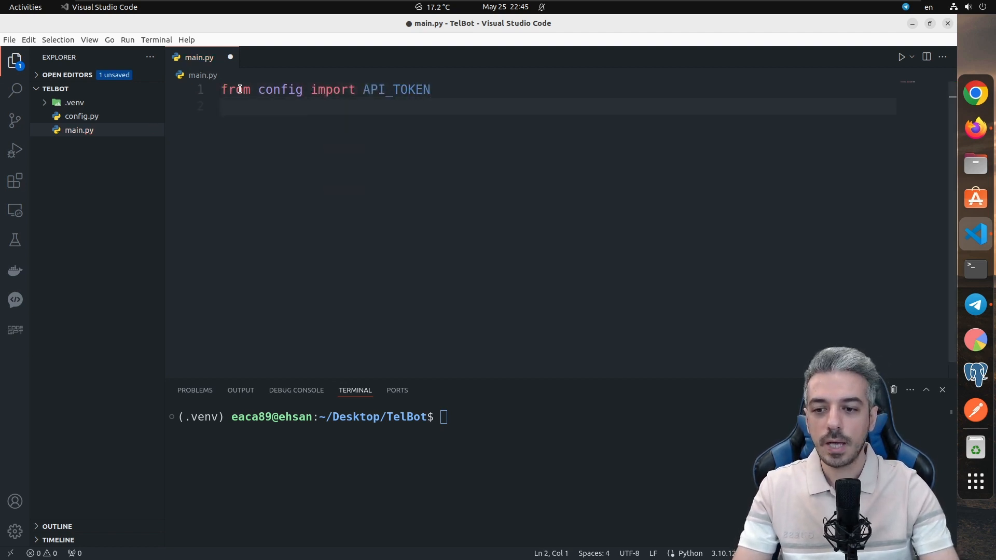
pyautogui.write('import')
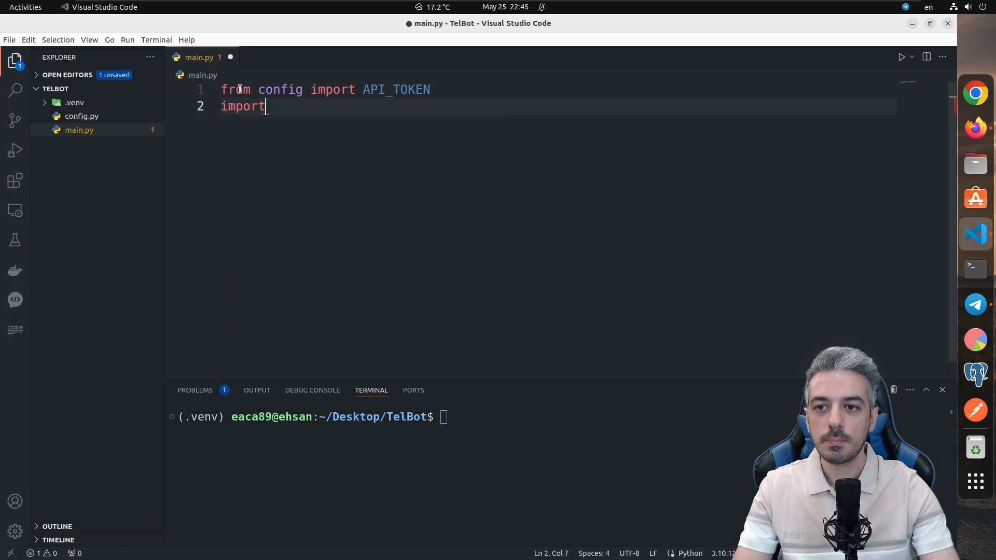
pyautogui.write('telebot')
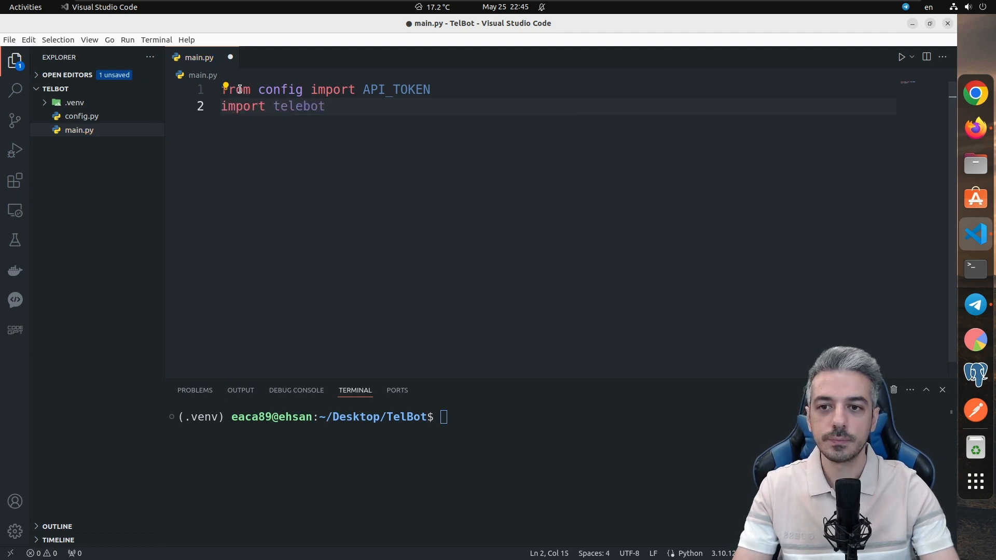
pyautogui.press('Enter')
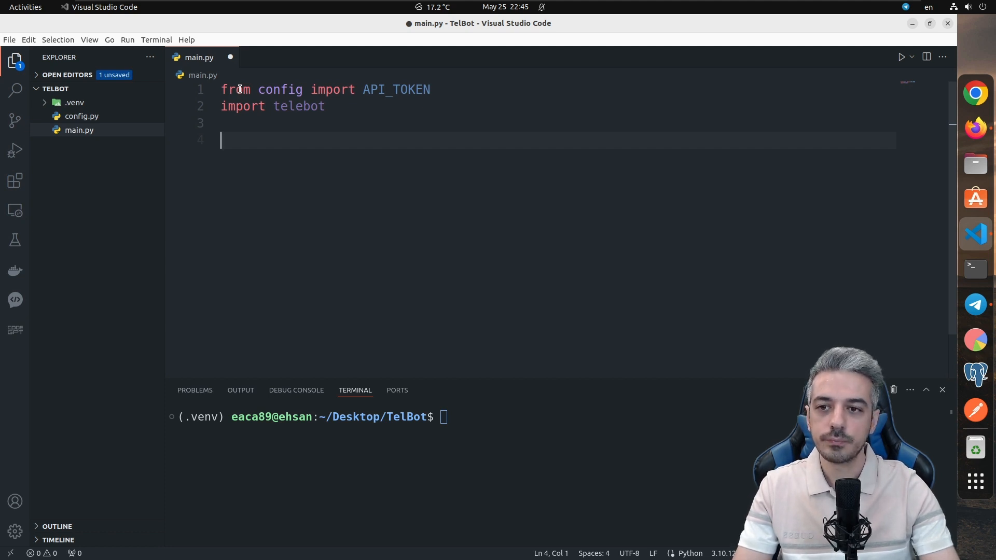
# Add bot = telebot.TeleBot(token=API_TOKEN) below the imports
pyautogui.write('bot =')
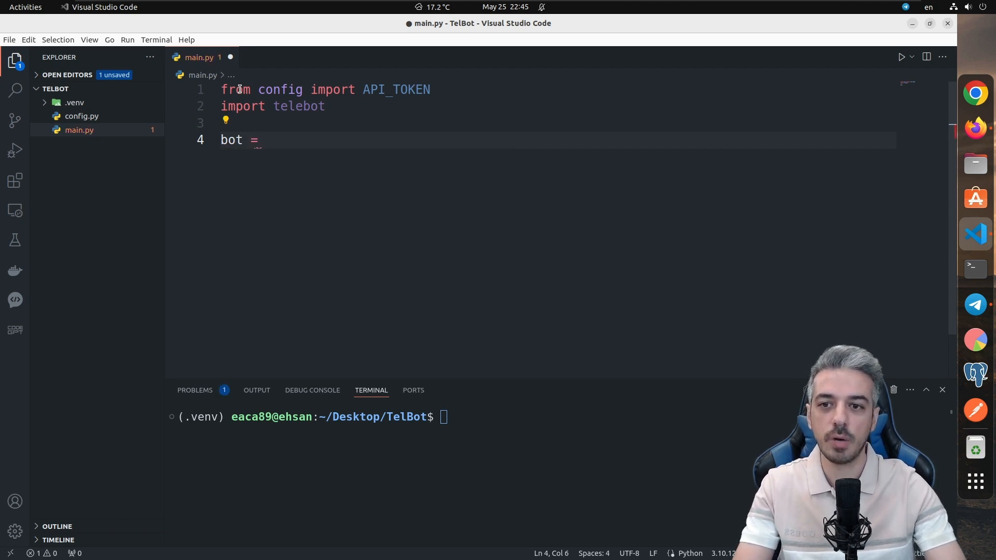
pyautogui.write('telebot')
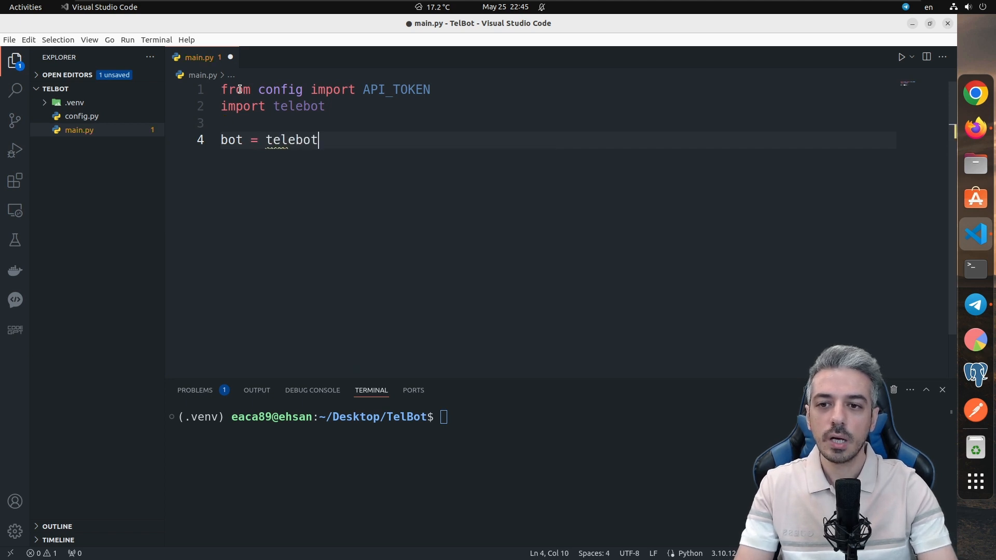
pyautogui.write('.Tel')
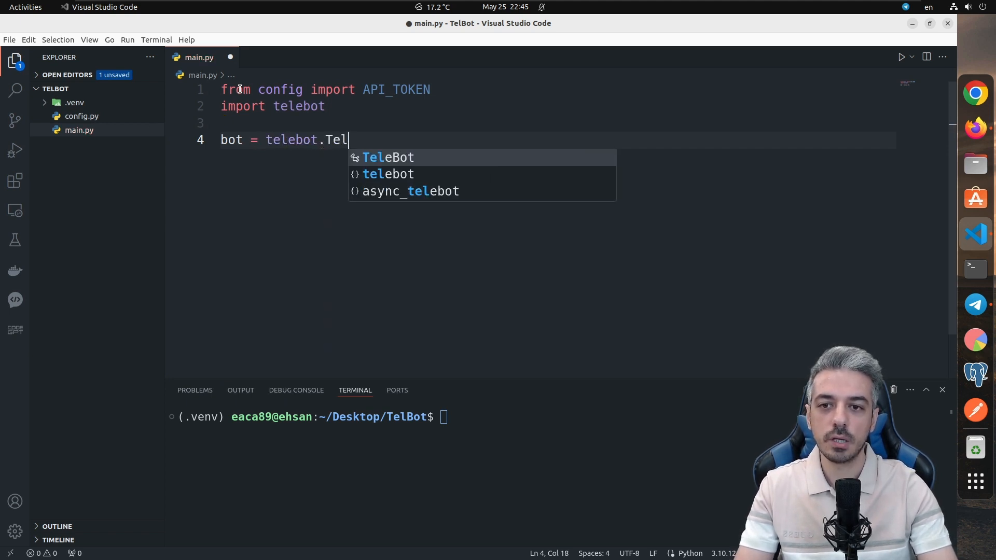
pyautogui.press('Tab')
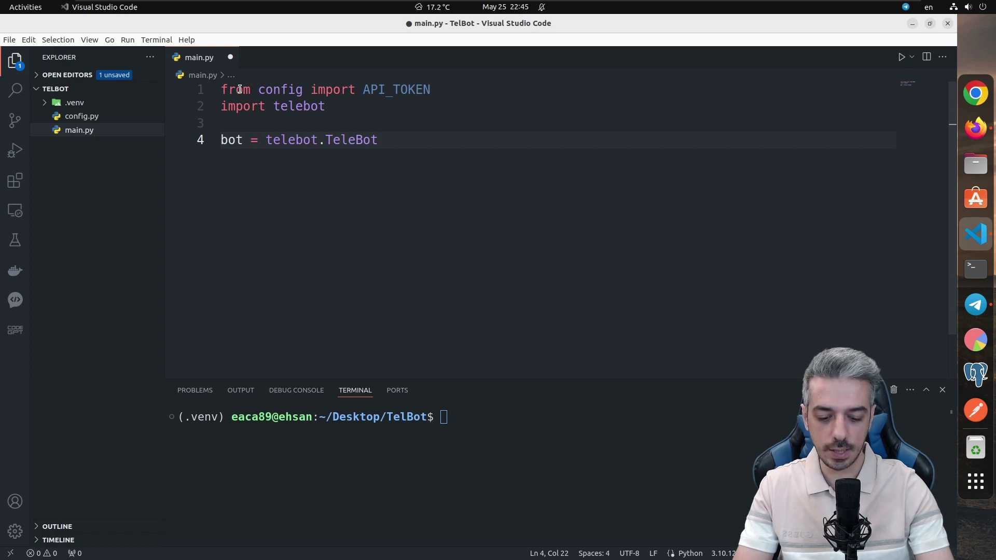
pyautogui.write('(t')
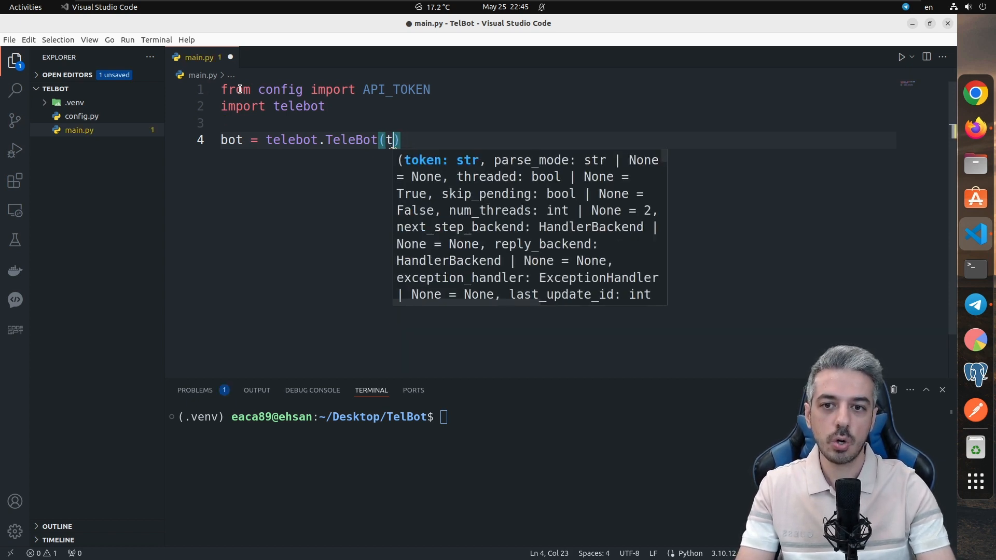
pyautogui.write('oken=api')
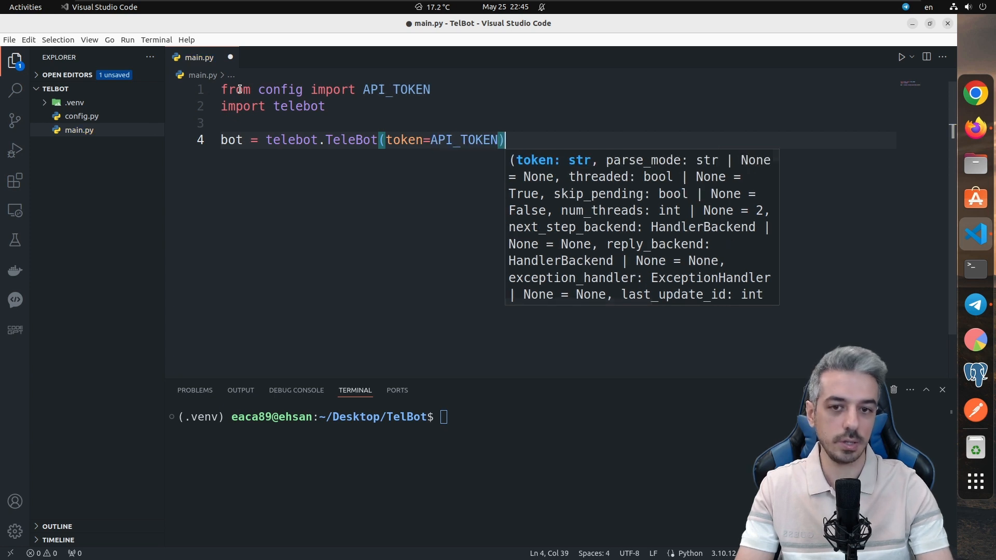
pyautogui.press('Enter')
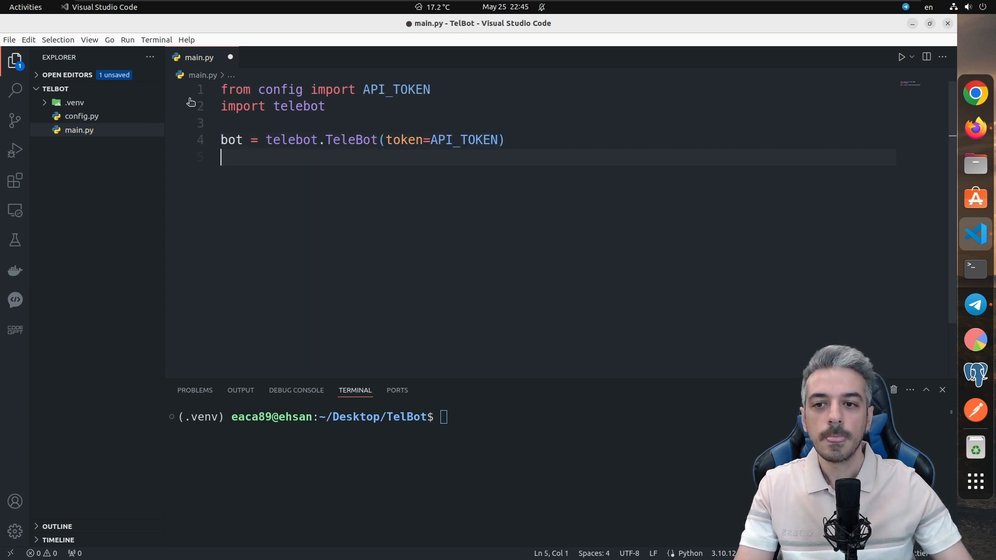
pyautogui.moveTo(232, 140)
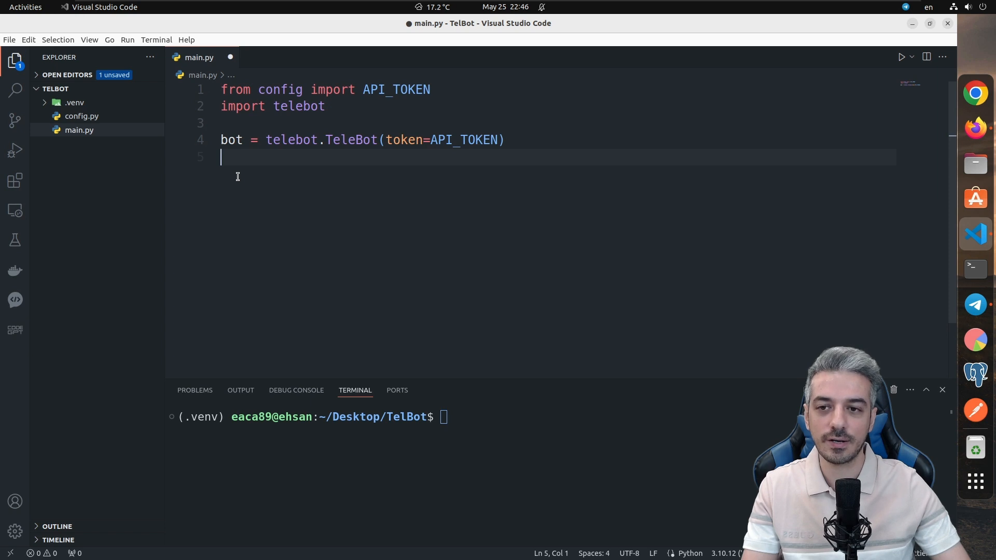
# End main.py with bot.polling(), save it, and run it with the venv Python
pyautogui.press('Enter')
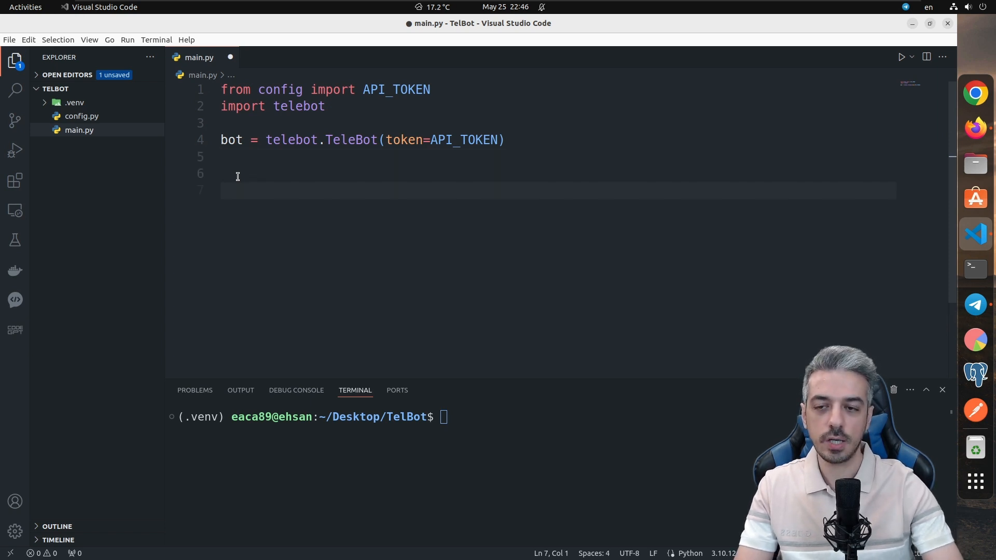
pyautogui.write('bot.')
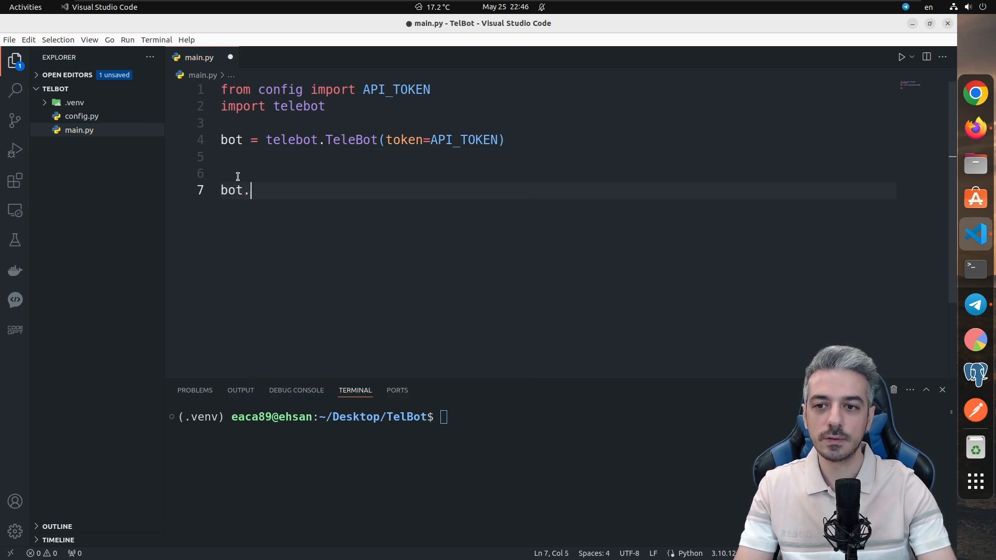
pyautogui.write('p')
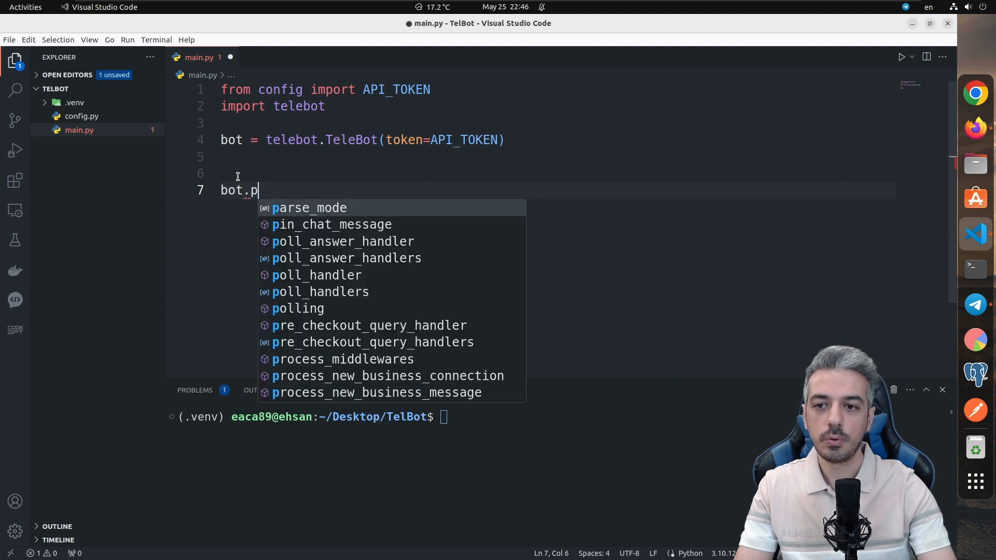
pyautogui.write('olling')
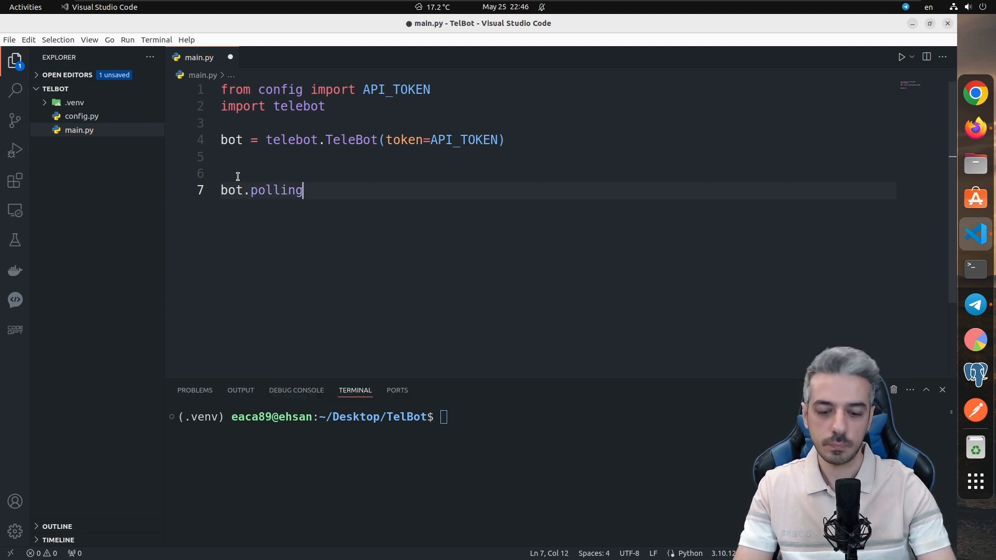
pyautogui.write('()')
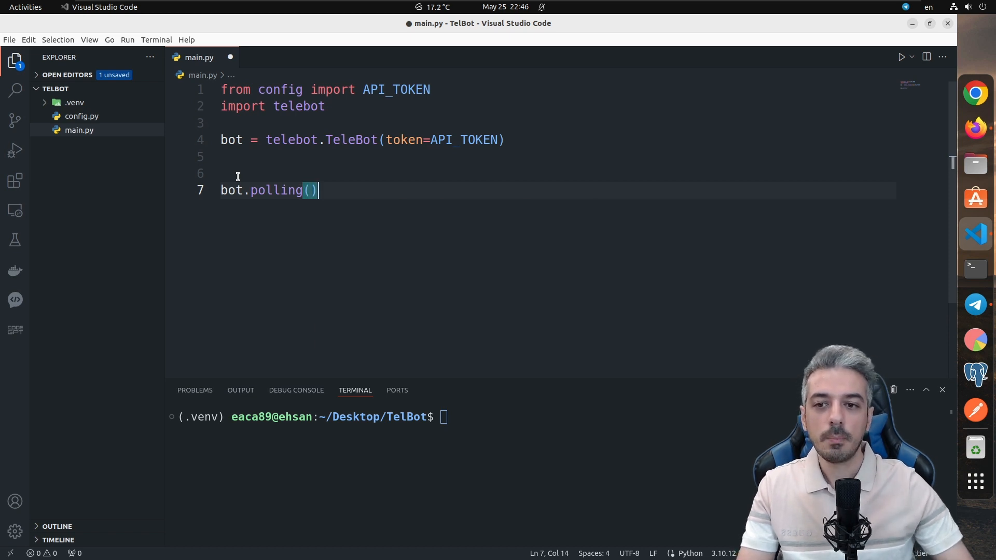
pyautogui.moveTo(306, 204)
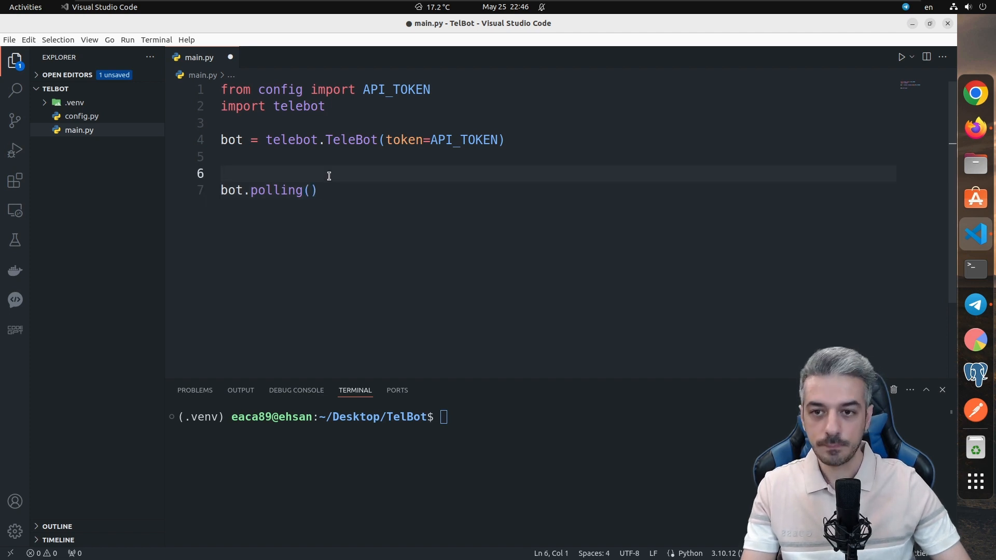
pyautogui.press('ctrl+s')
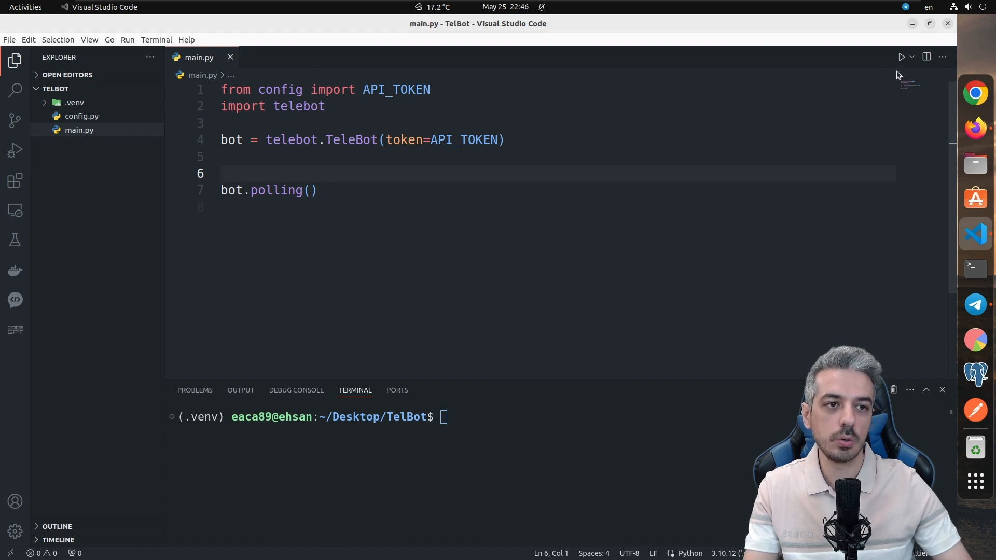
pyautogui.click(900, 56)
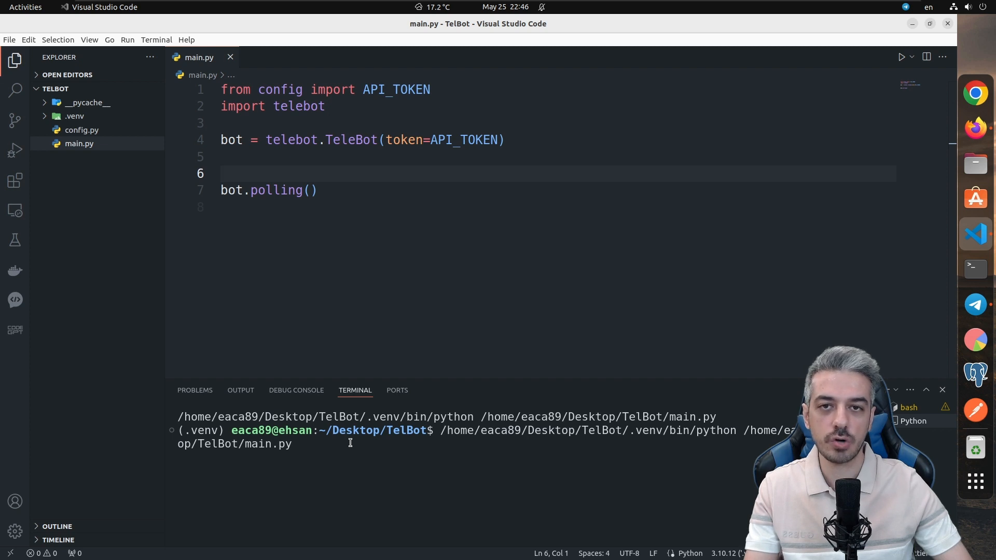
pyautogui.moveTo(645, 384)
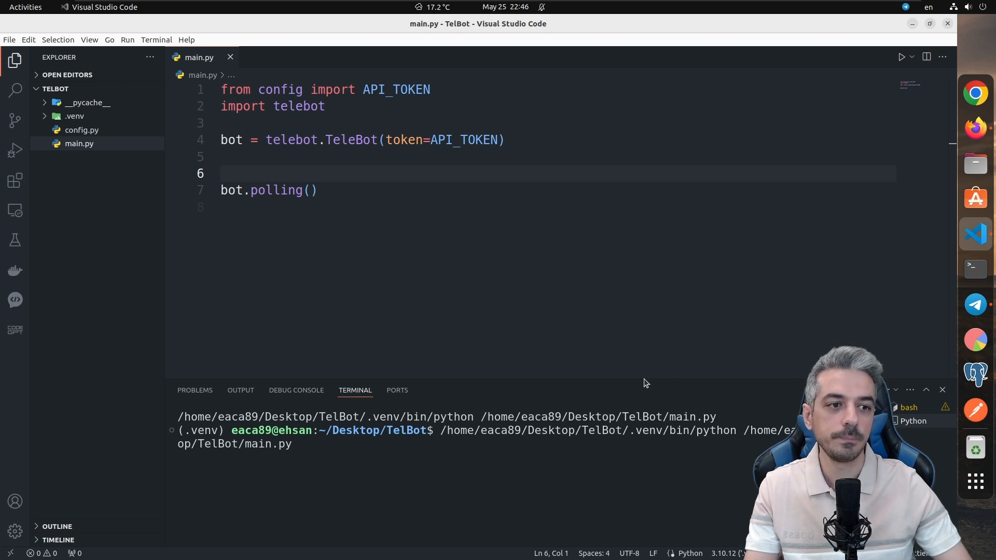
pyautogui.click(975, 305)
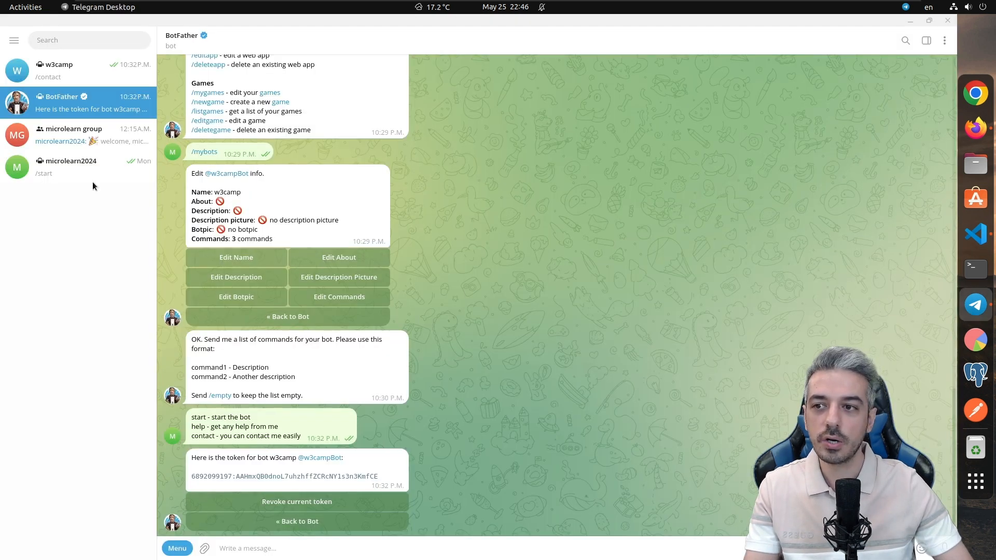
pyautogui.click(59, 71)
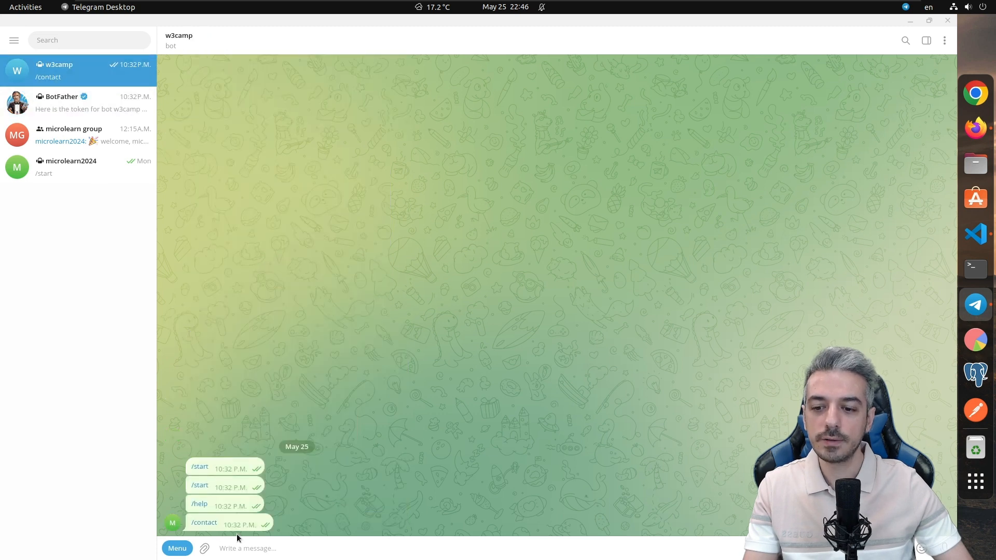
pyautogui.write('/start')
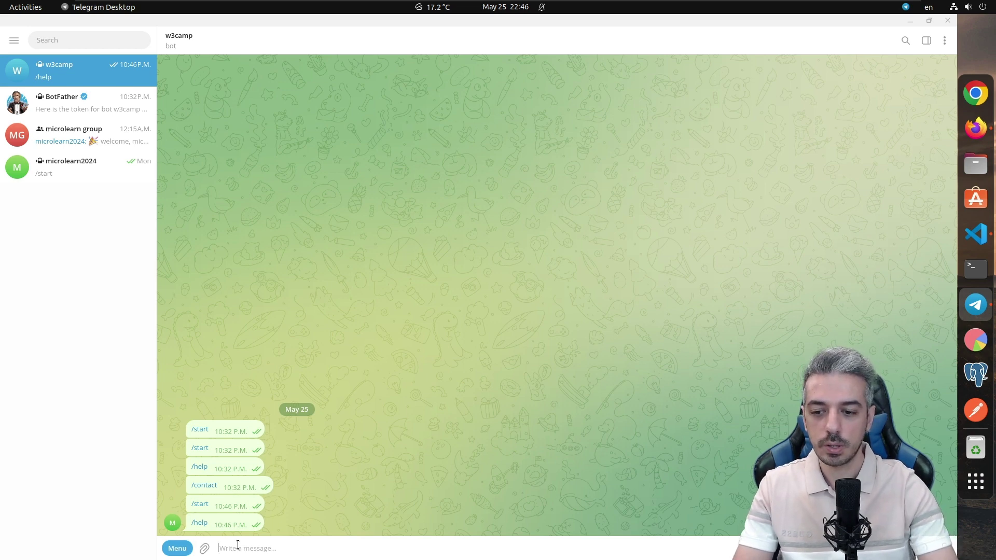
pyautogui.write('help')
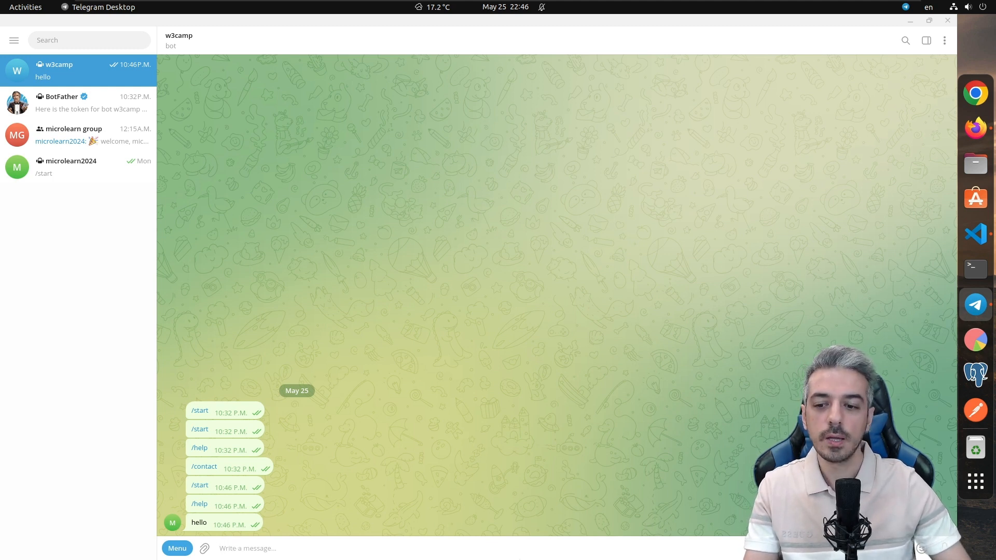
pyautogui.moveTo(974, 233)
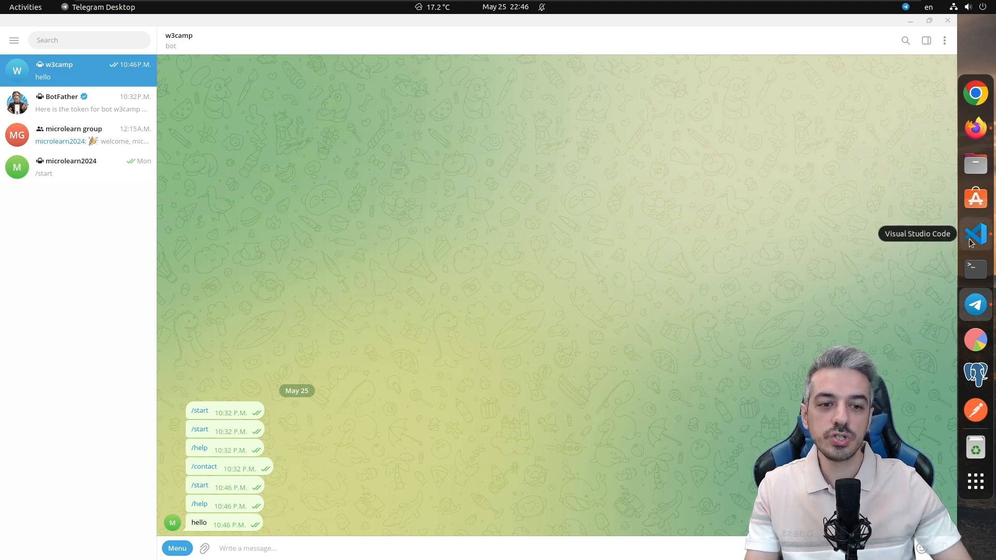
pyautogui.moveTo(923, 251)
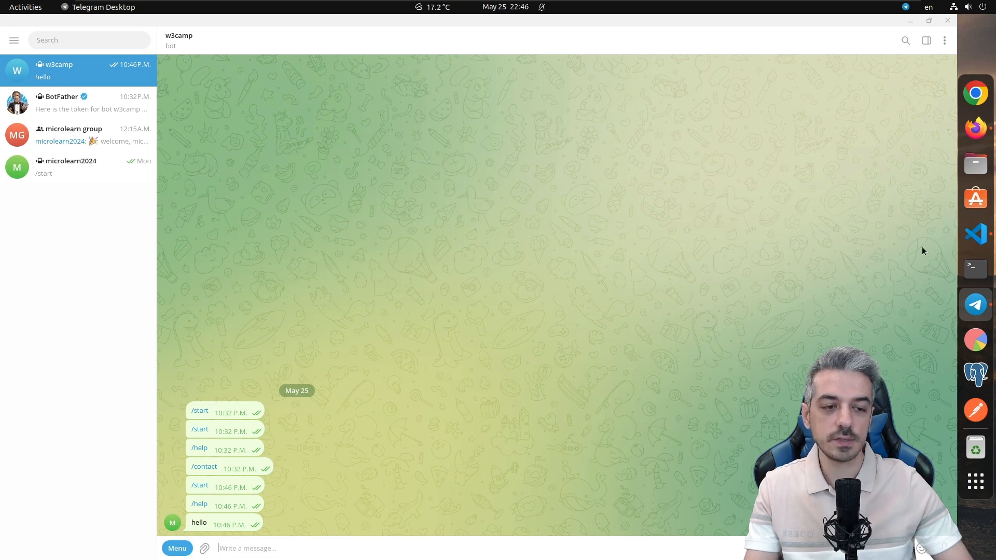
pyautogui.click(975, 234)
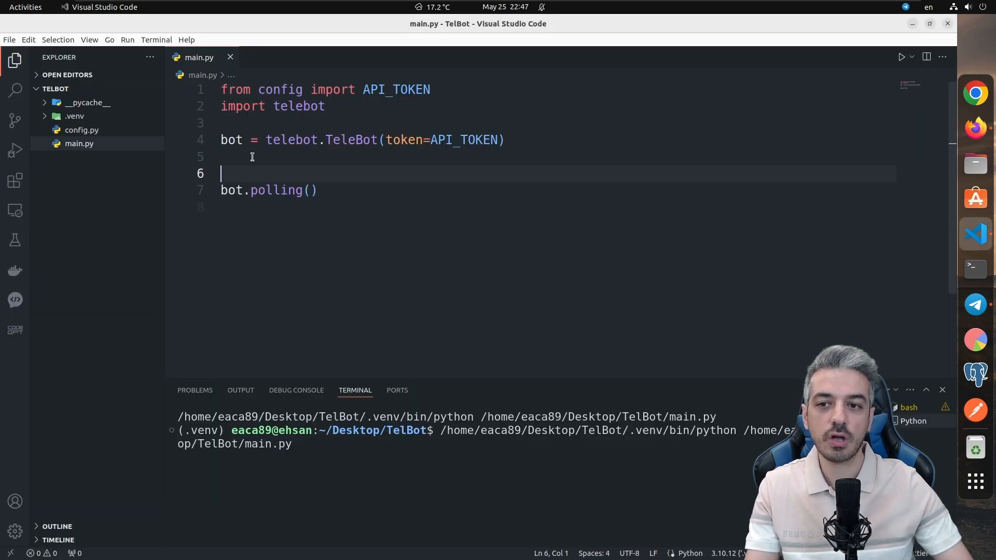
pyautogui.moveTo(254, 162)
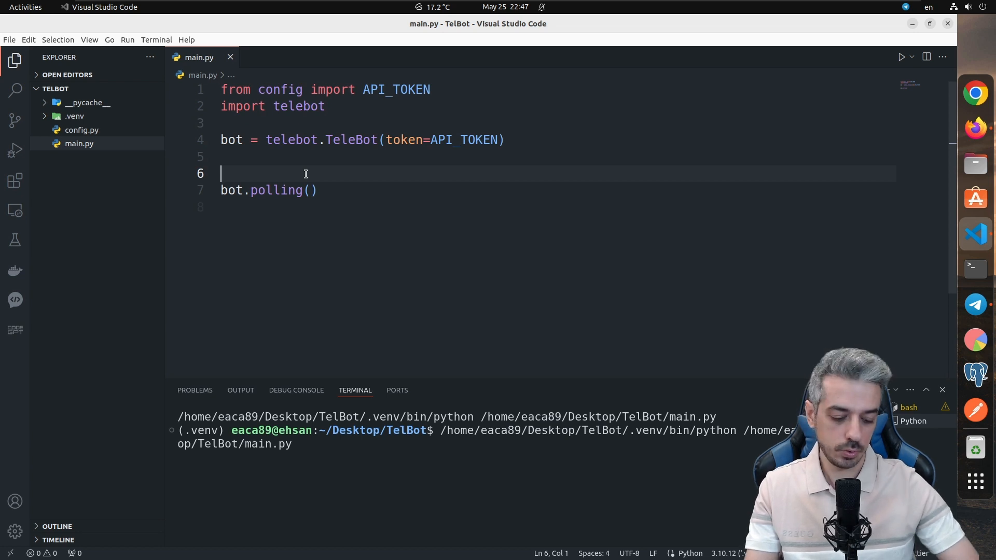
pyautogui.press('Enter')
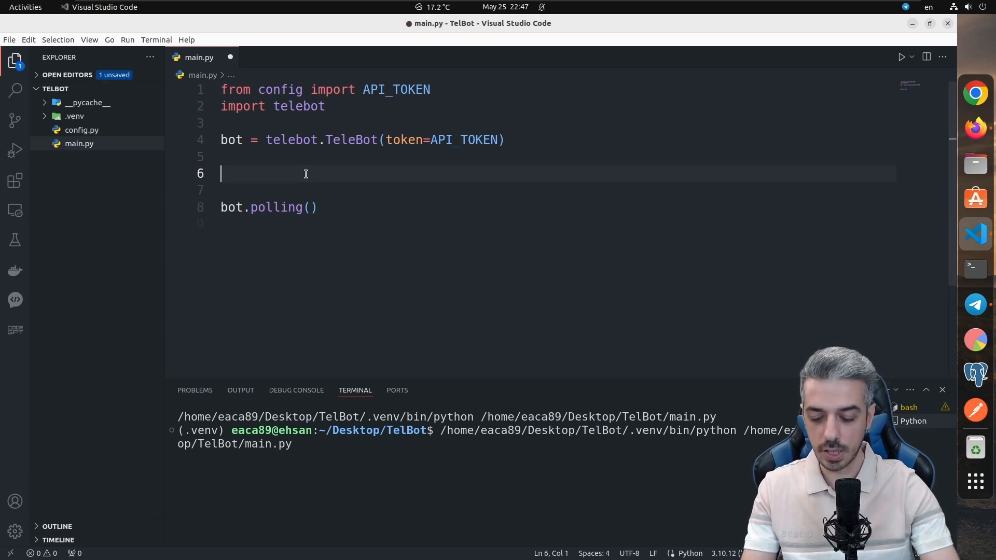
pyautogui.write('@')
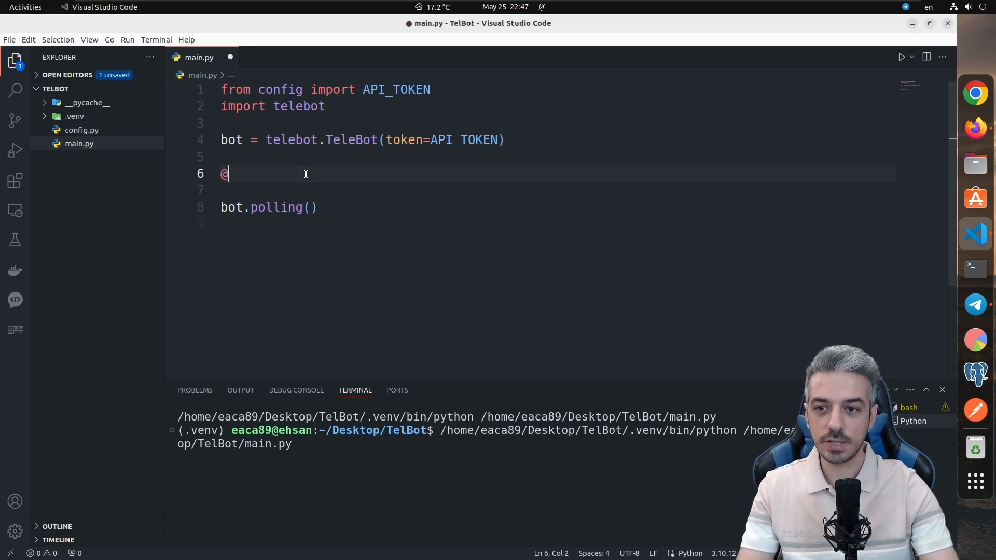
pyautogui.write('bot.message_handler')
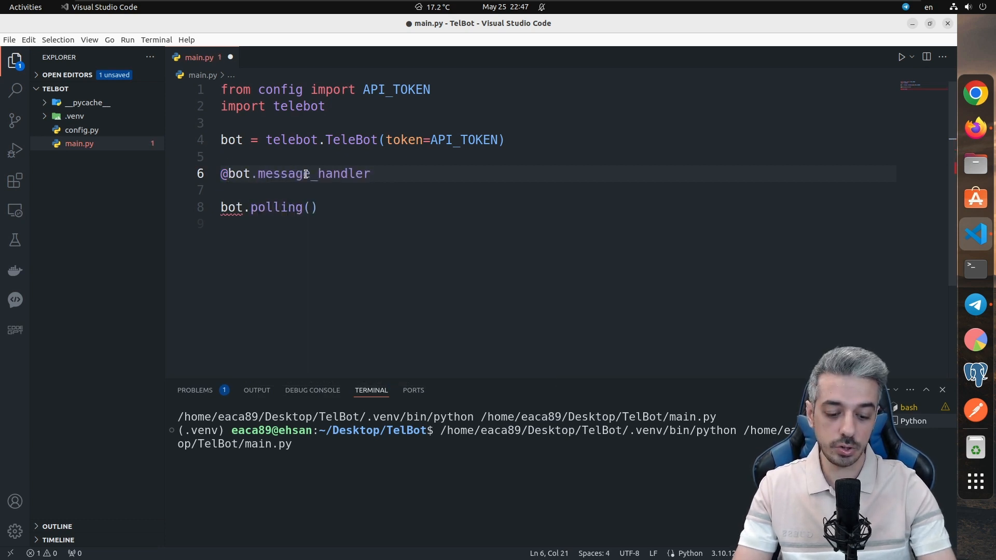
pyautogui.write('()')
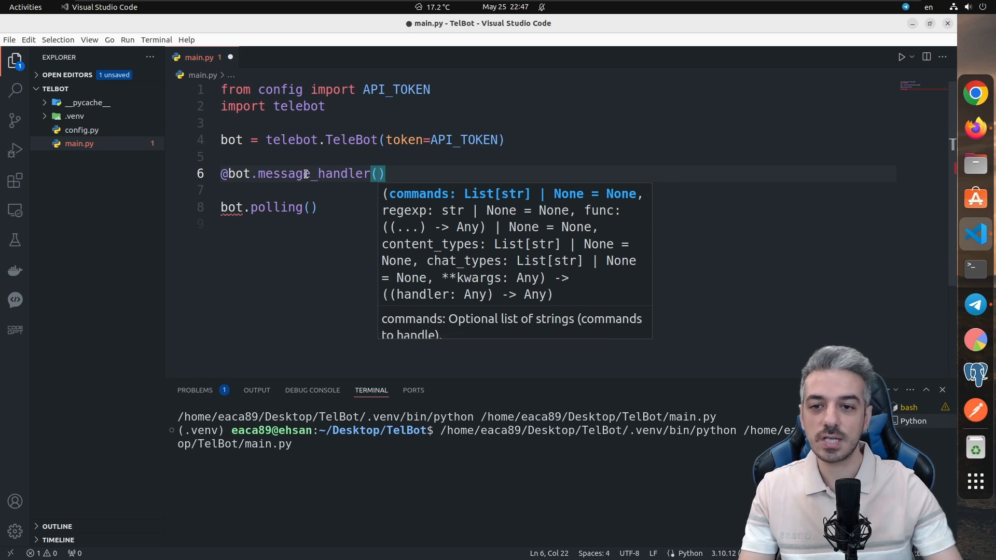
pyautogui.moveTo(282, 185)
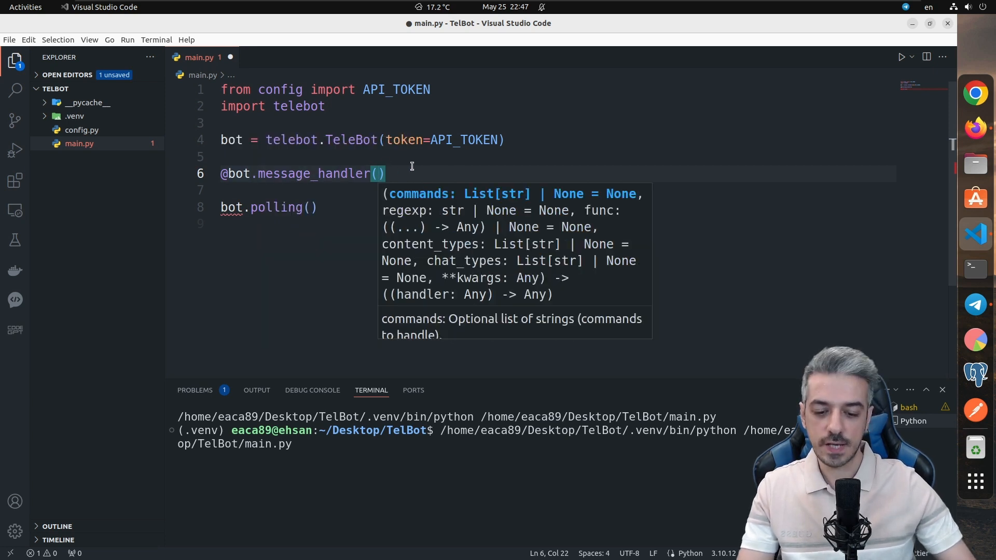
pyautogui.write('commands=')
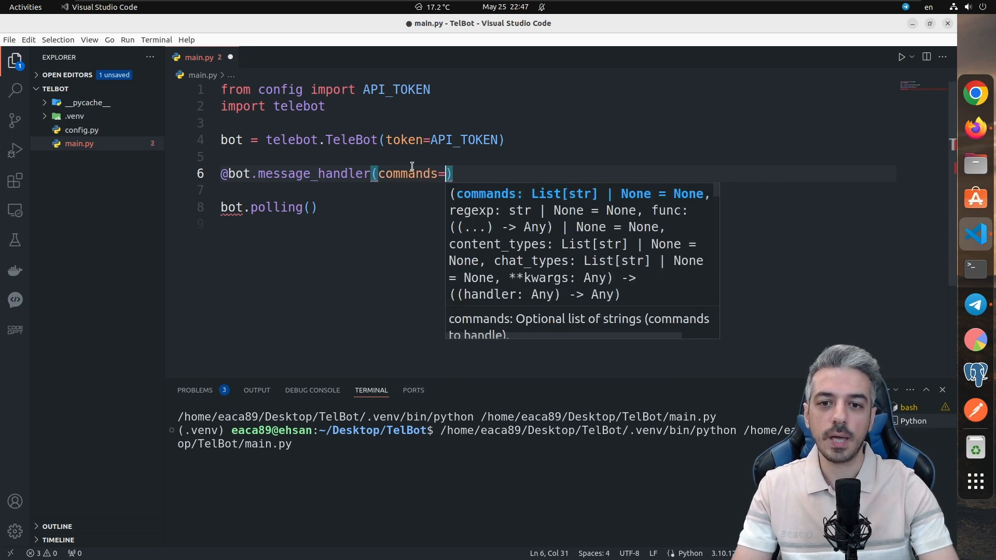
pyautogui.write("['s'")
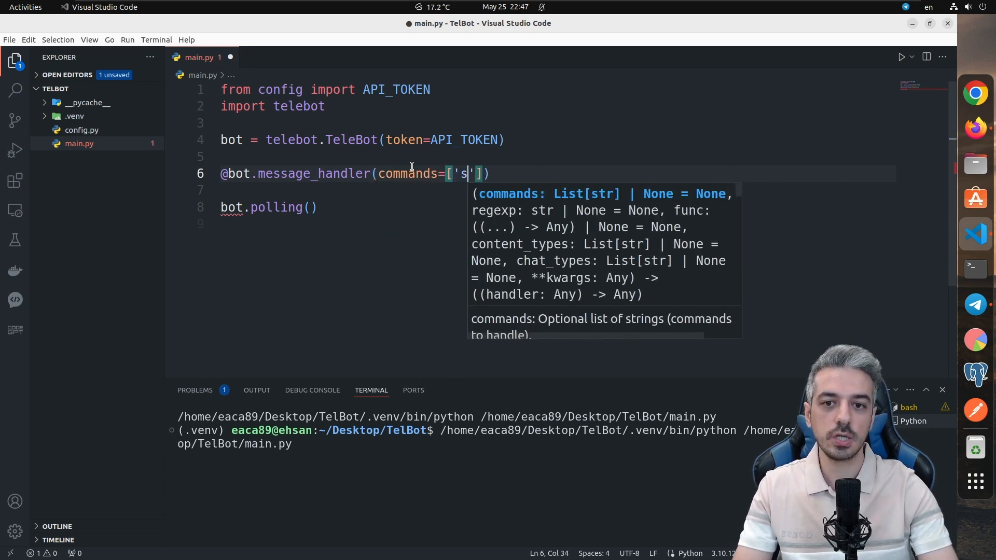
pyautogui.write('tart')
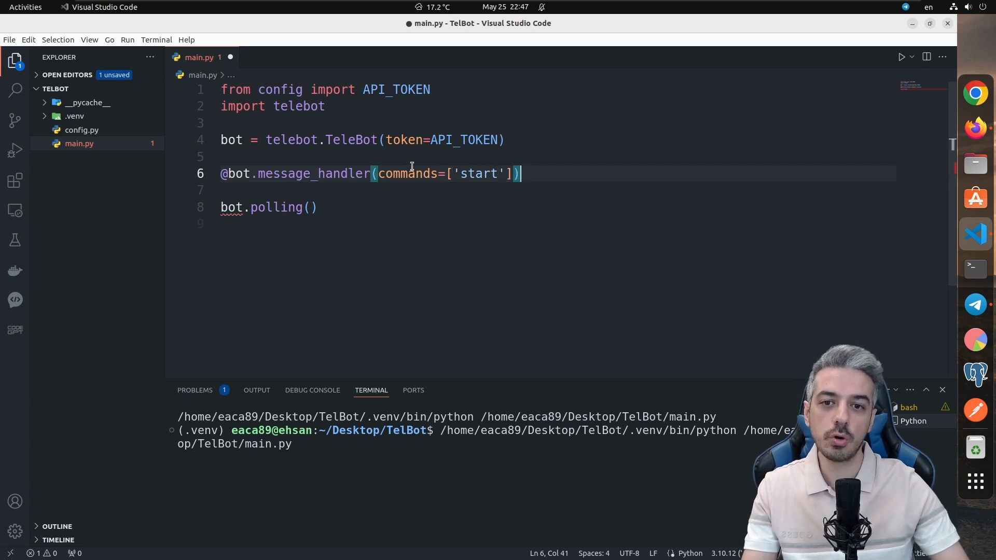
pyautogui.moveTo(396, 186)
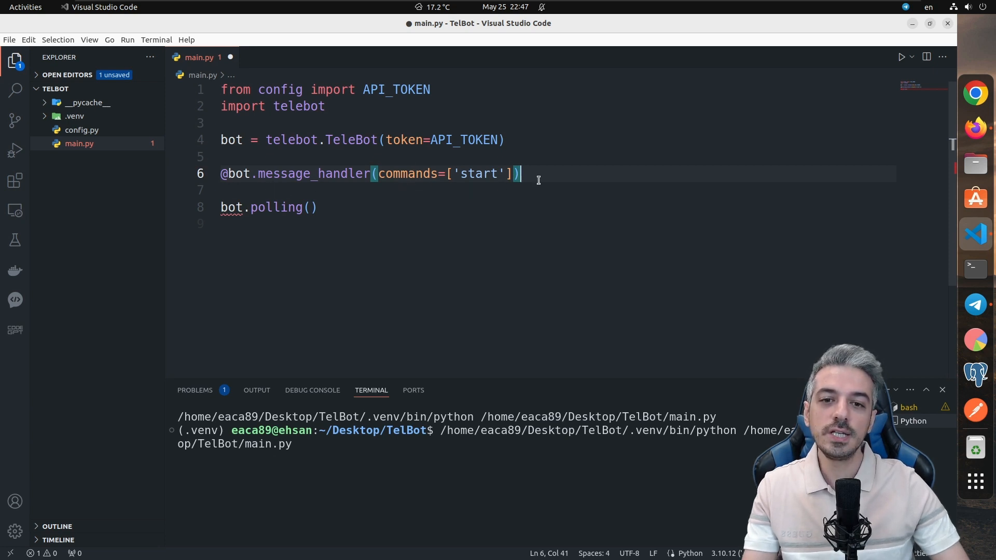
# Define welcome(message): under the start handler decorator
pyautogui.write('de')
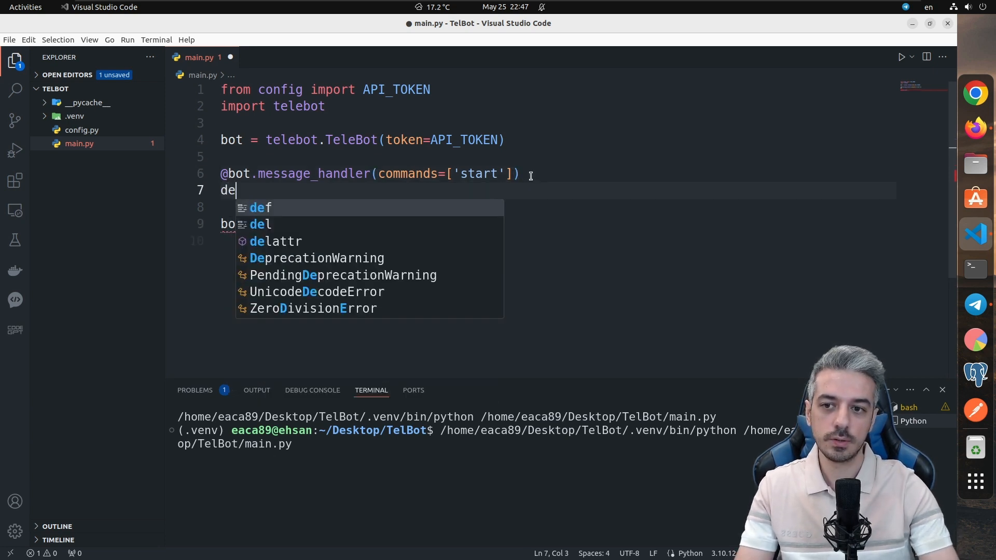
pyautogui.write('f welcome')
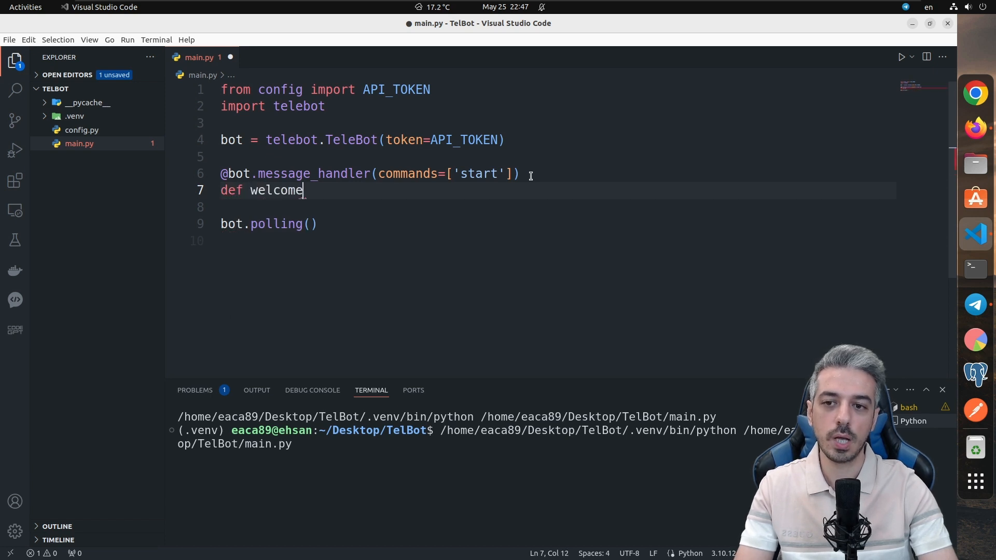
pyautogui.write('(messa')
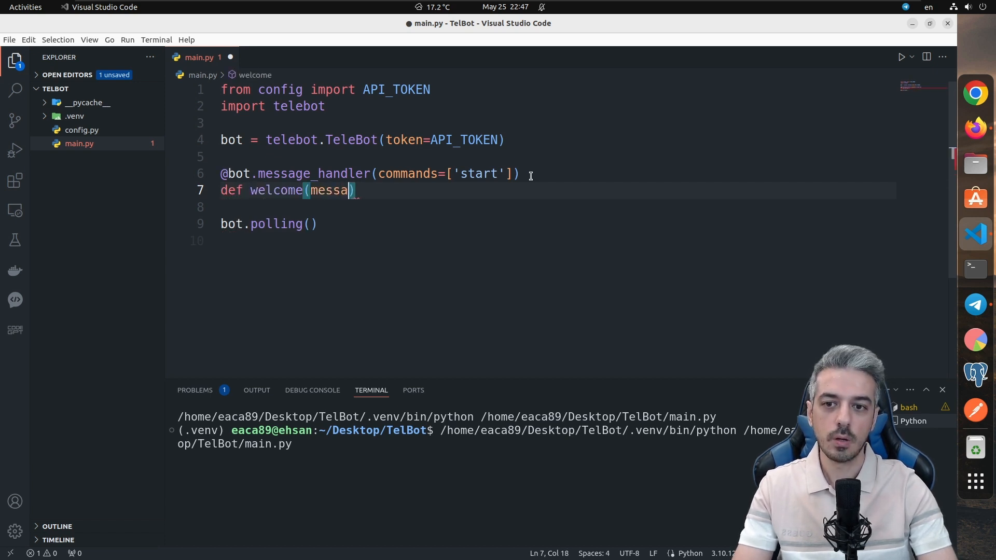
pyautogui.write('ge):')
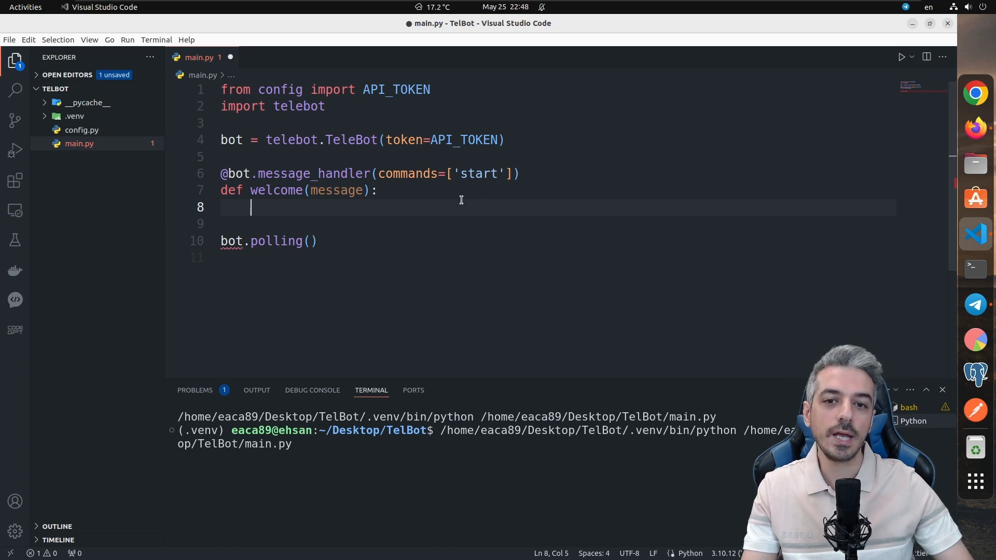
pyautogui.moveTo(472, 186)
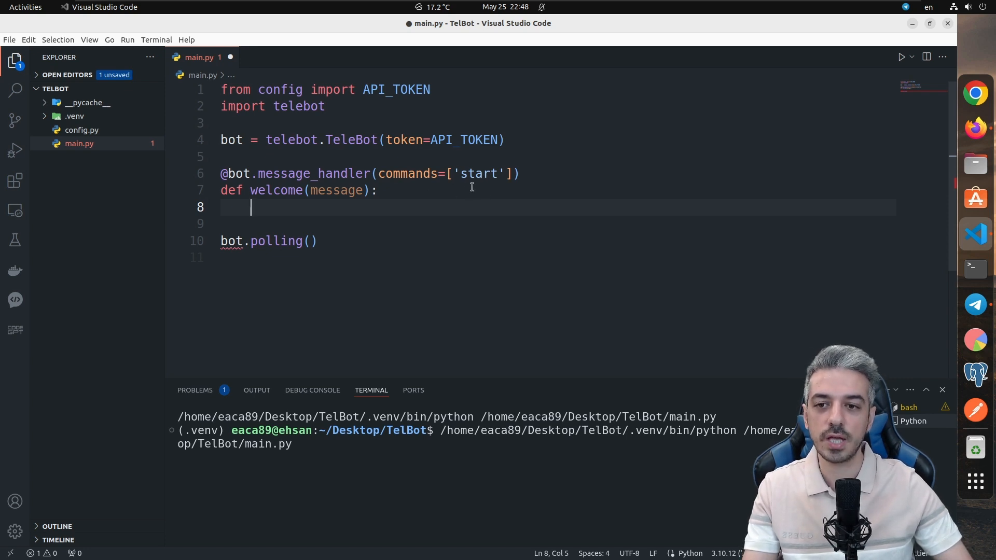
pyautogui.moveTo(444, 191)
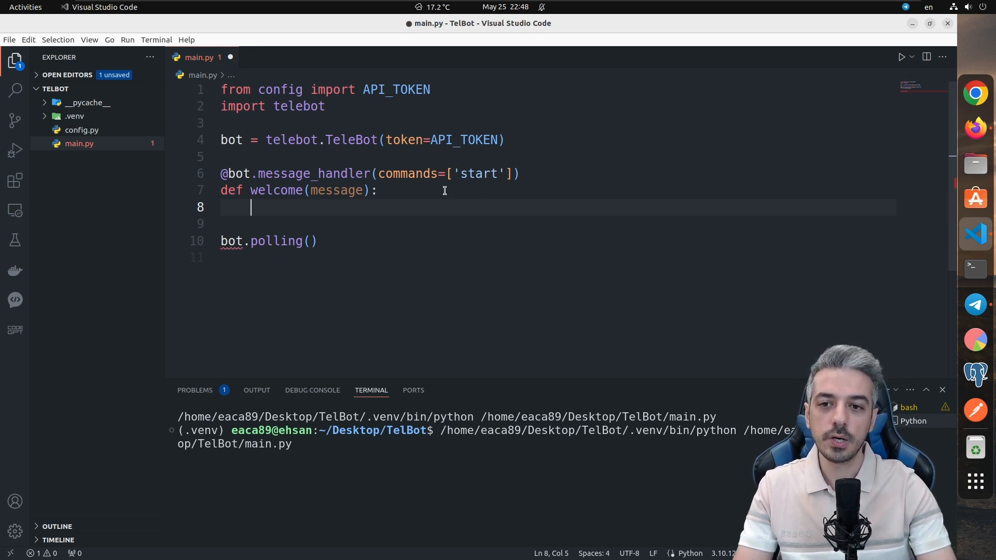
# Give welcome the body bot.send_message(message.chat.id, welcome_text)
pyautogui.write('bot.sen')
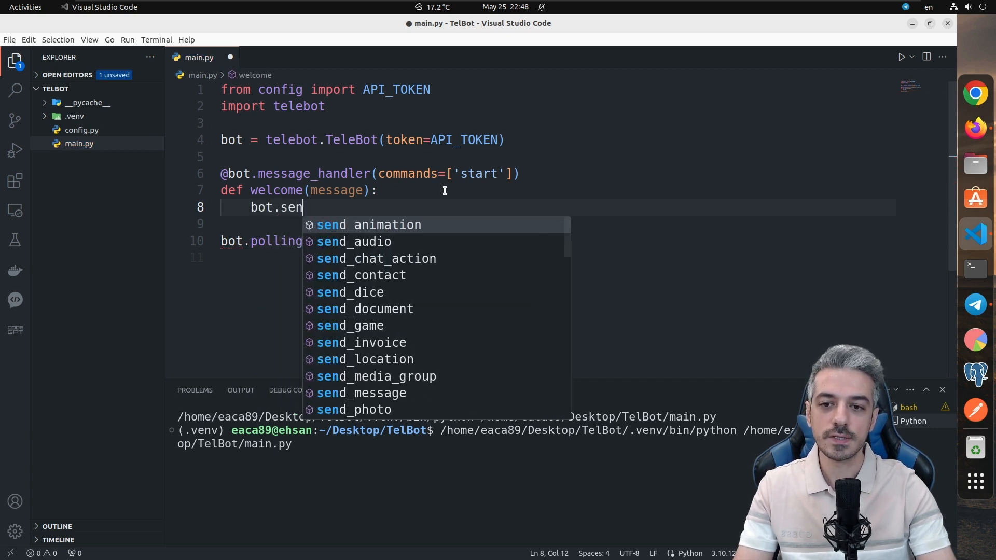
pyautogui.write('d_message(')
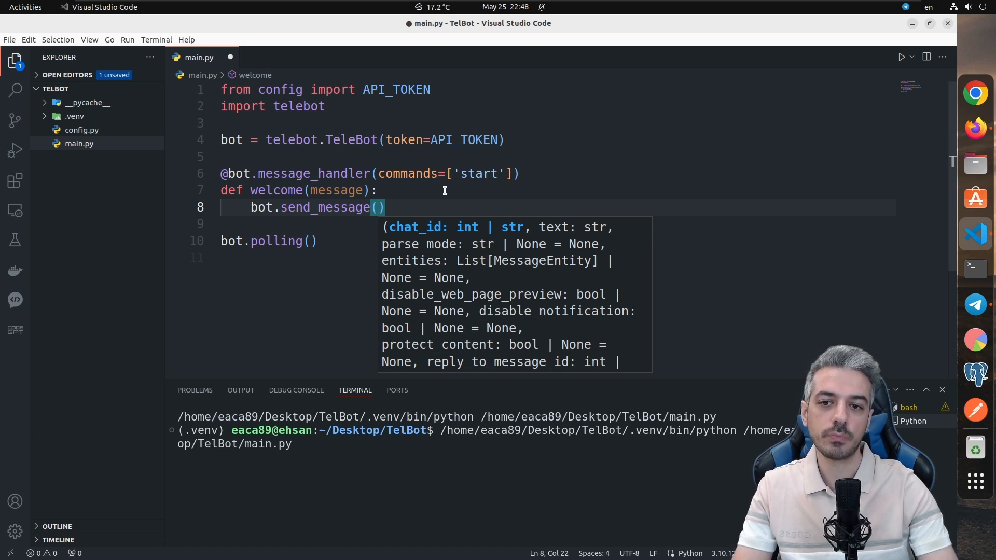
pyautogui.write('m')
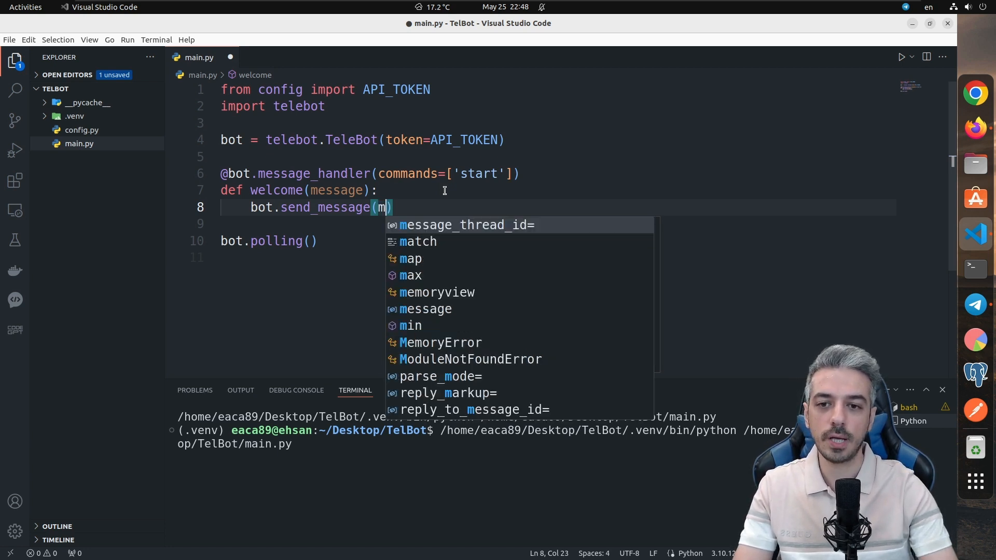
pyautogui.write('essage.')
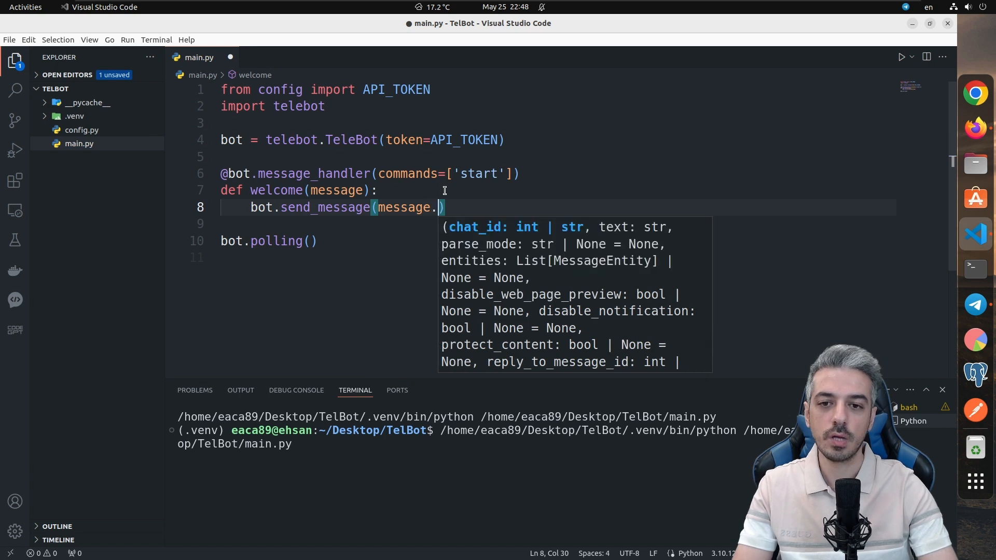
pyautogui.write('chat.id,')
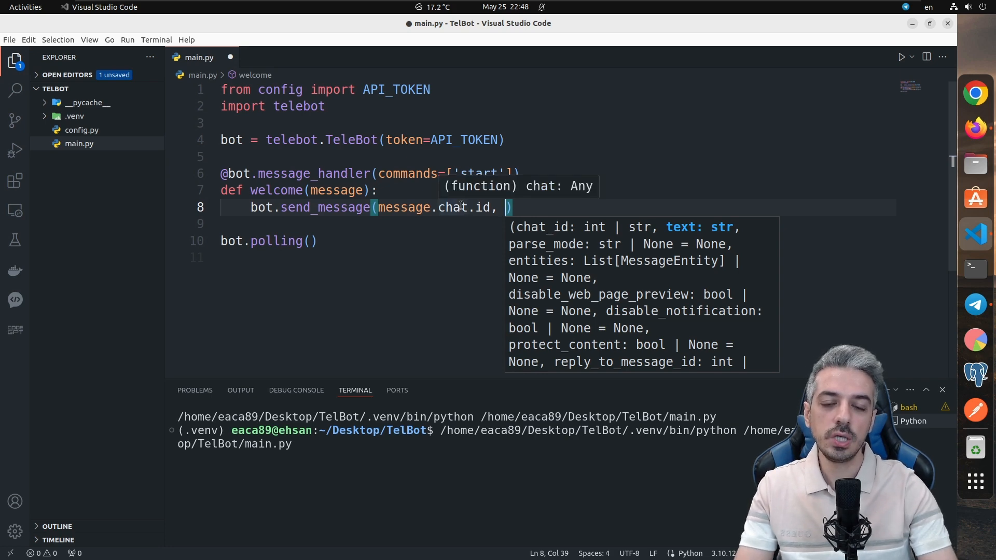
pyautogui.write('welcome_tex')
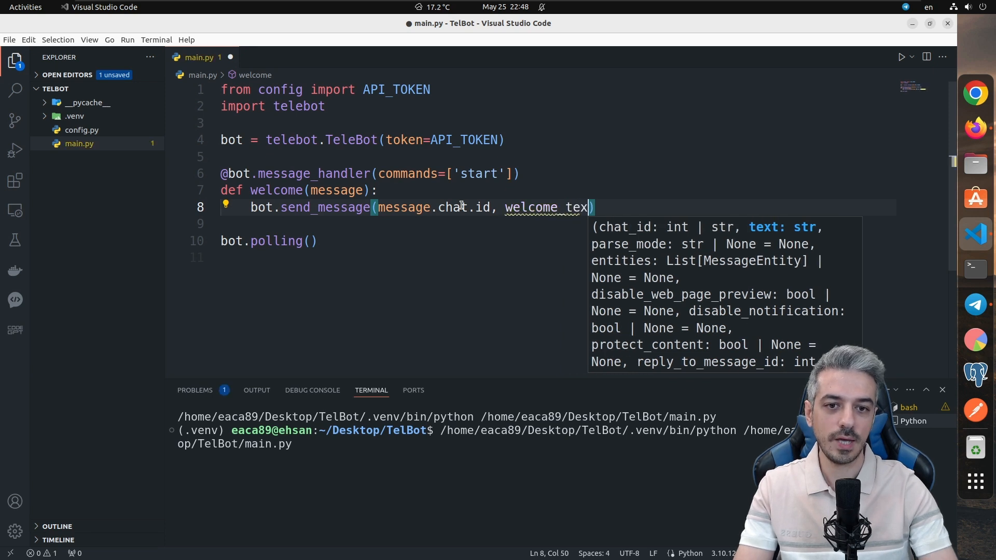
pyautogui.write('t')
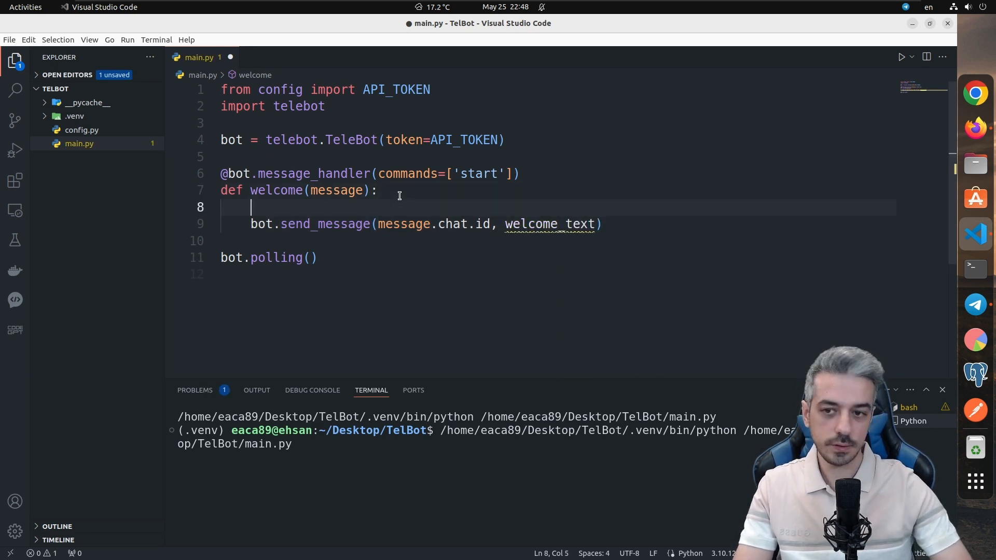
# Assign welcome_text an f-string 'user ... welcome to the Bot!'
pyautogui.write('welcome_tex')
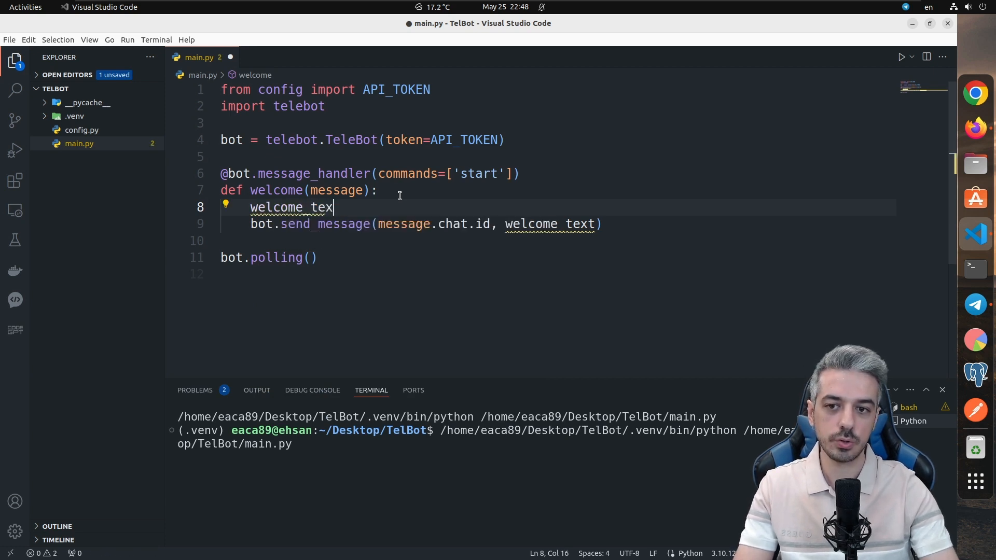
pyautogui.write('t =')
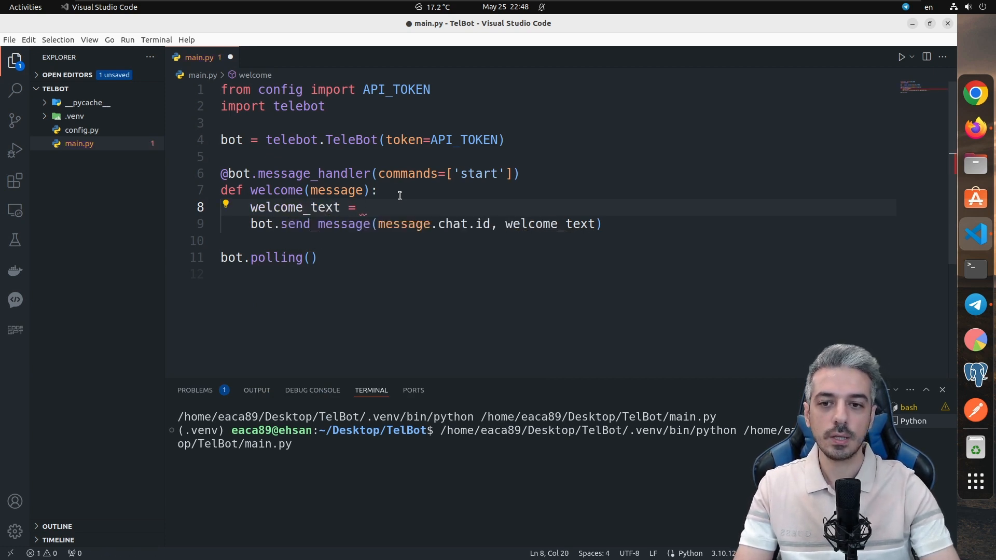
pyautogui.write("f''")
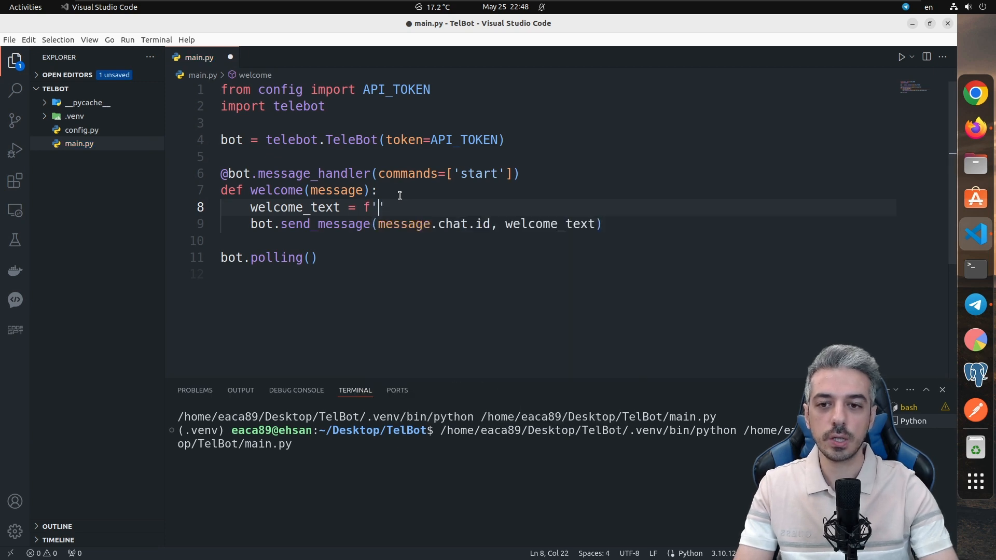
pyautogui.write('user {')
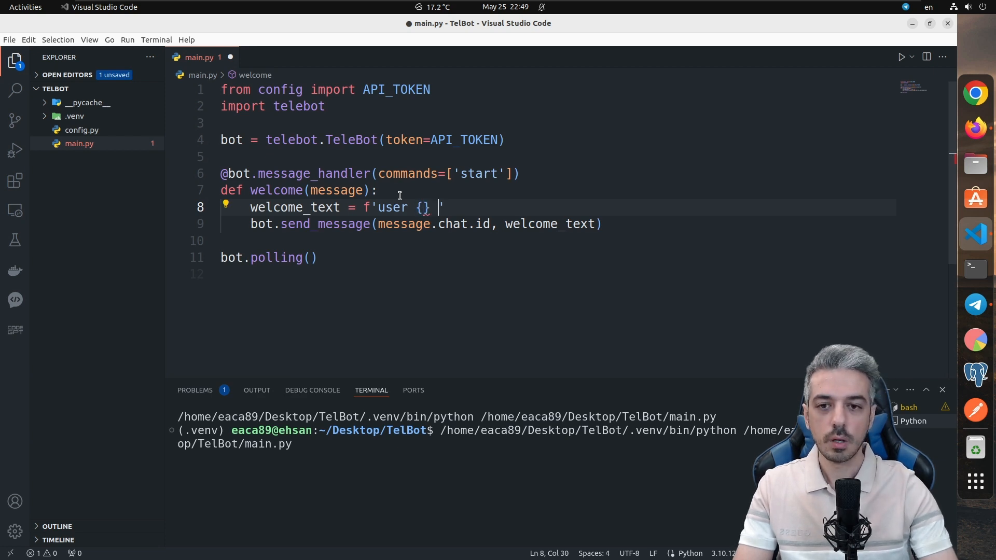
pyautogui.write('welcome to the Bo')
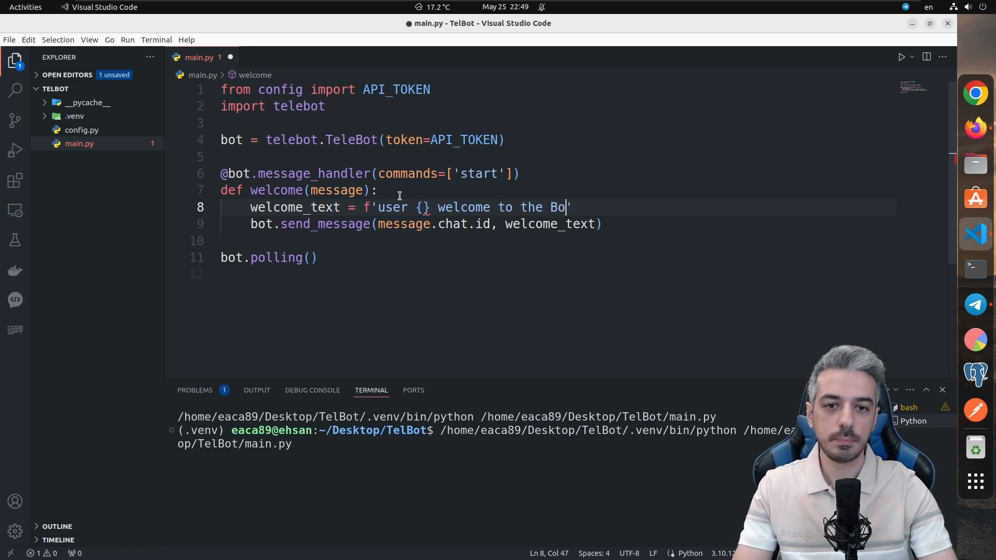
pyautogui.write('t!')
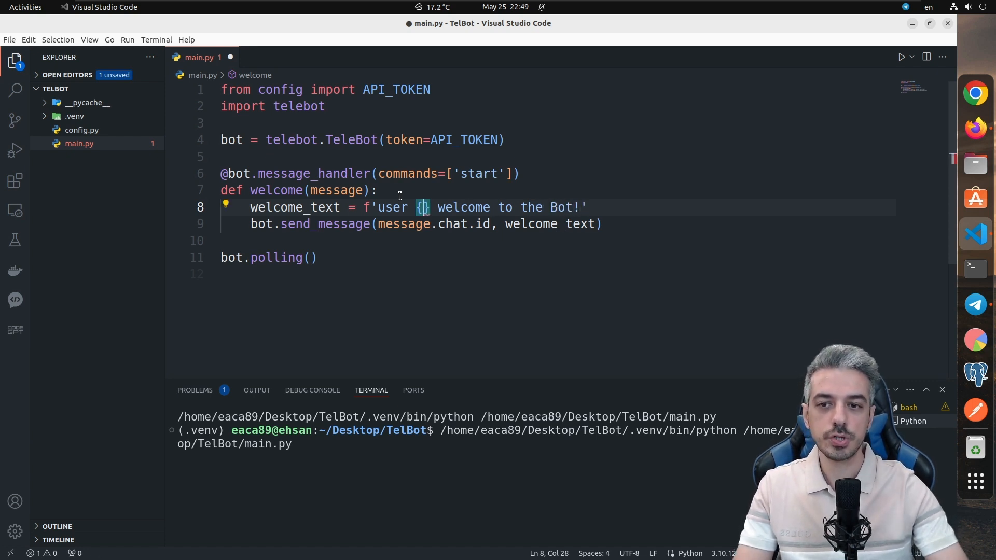
# Insert message.from_user.first_name into the f-string to greet the sender by first name
pyautogui.write('message')
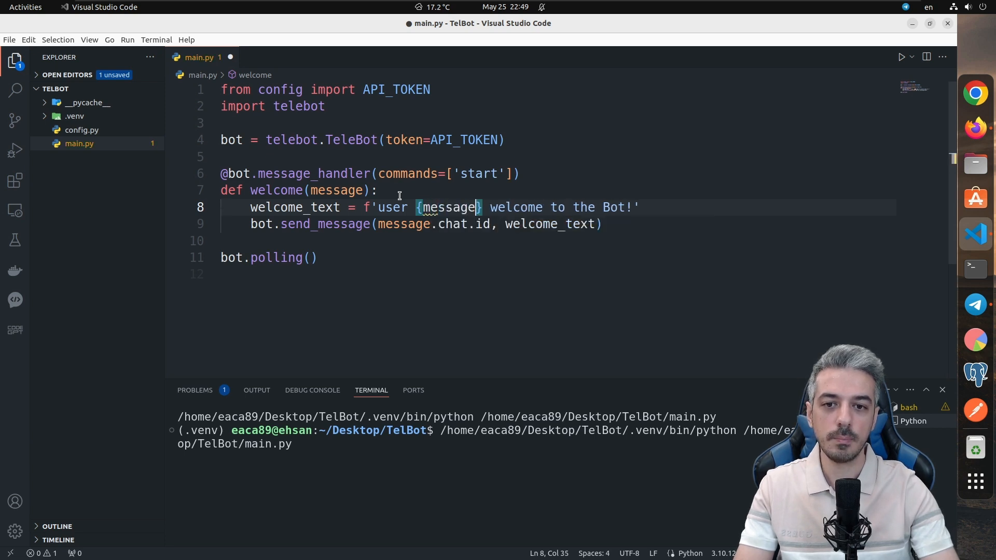
pyautogui.write('.from')
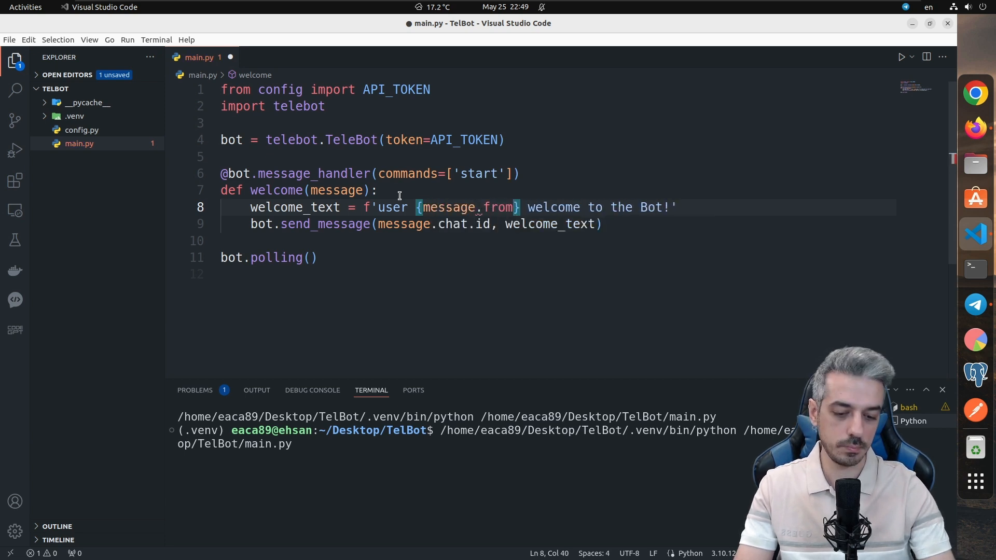
pyautogui.write('_user')
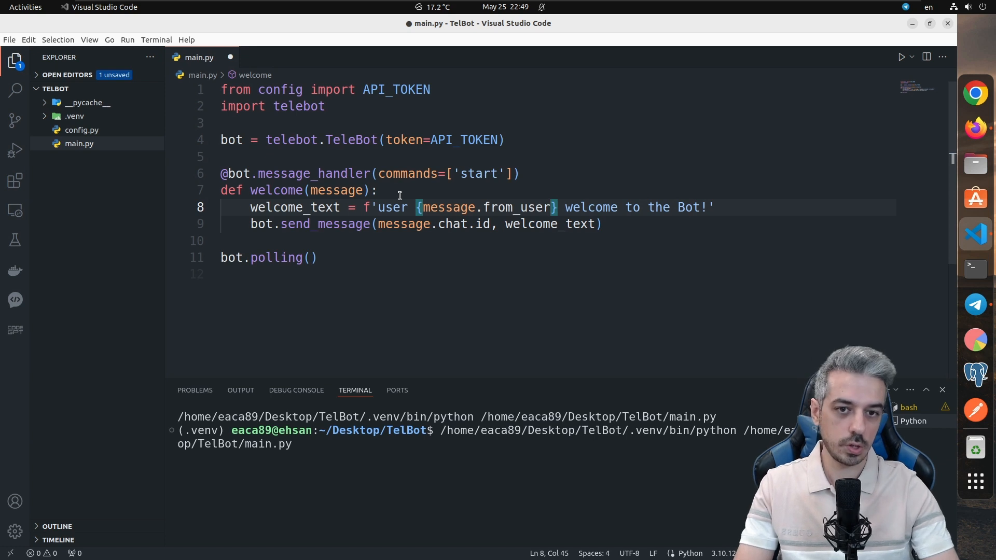
pyautogui.write('.first_nam')
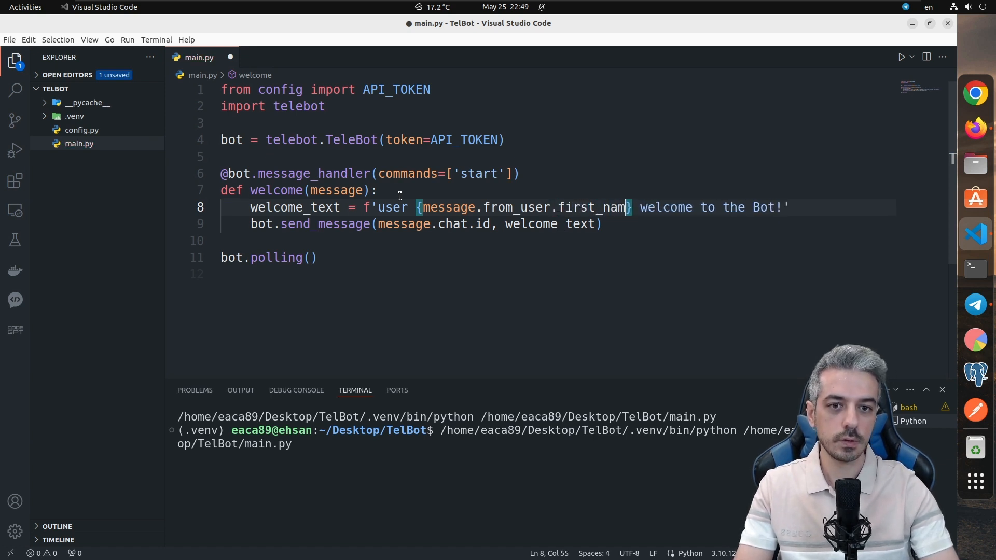
pyautogui.write('e')
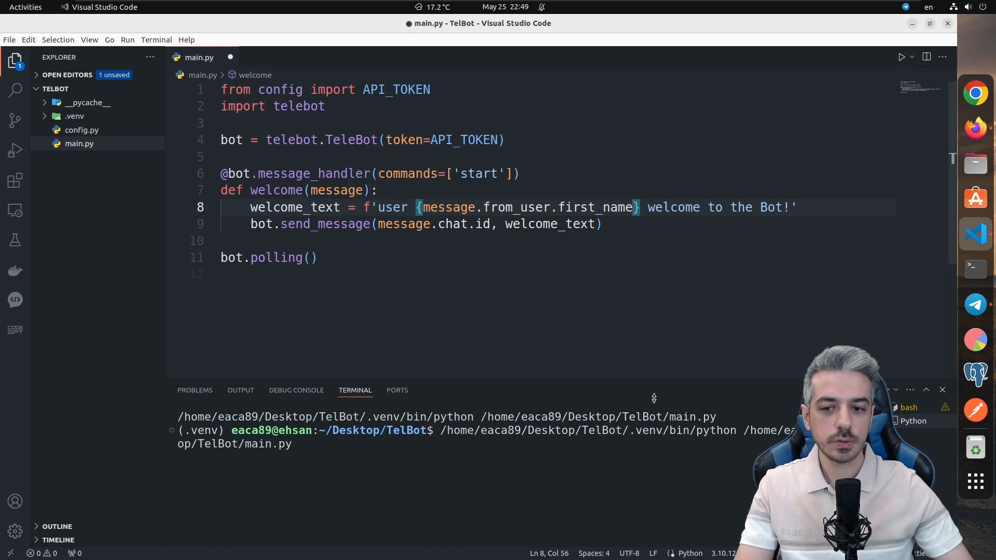
# Save main.py, restart the bot in the terminal and switch to Telegram
pyautogui.press('ctrl+c')
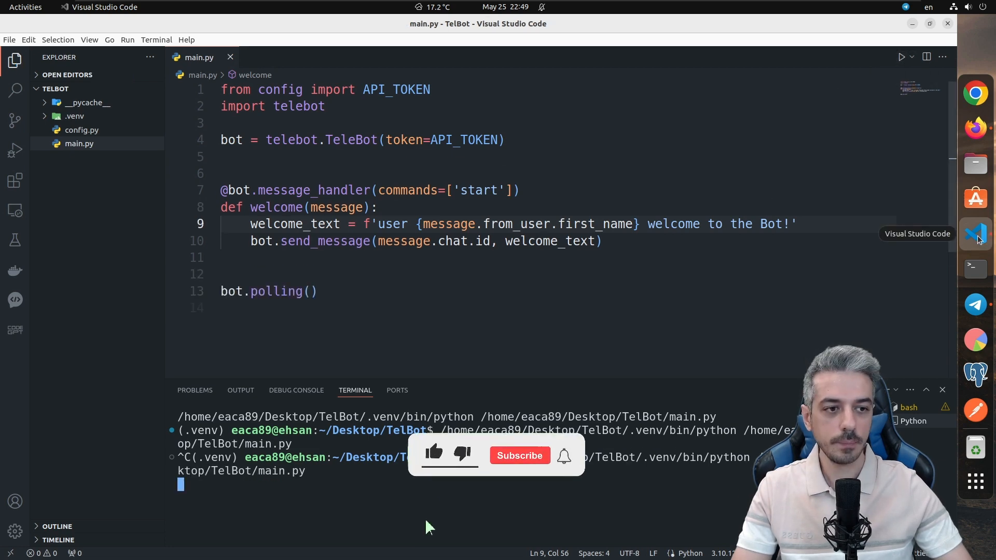
pyautogui.click(975, 303)
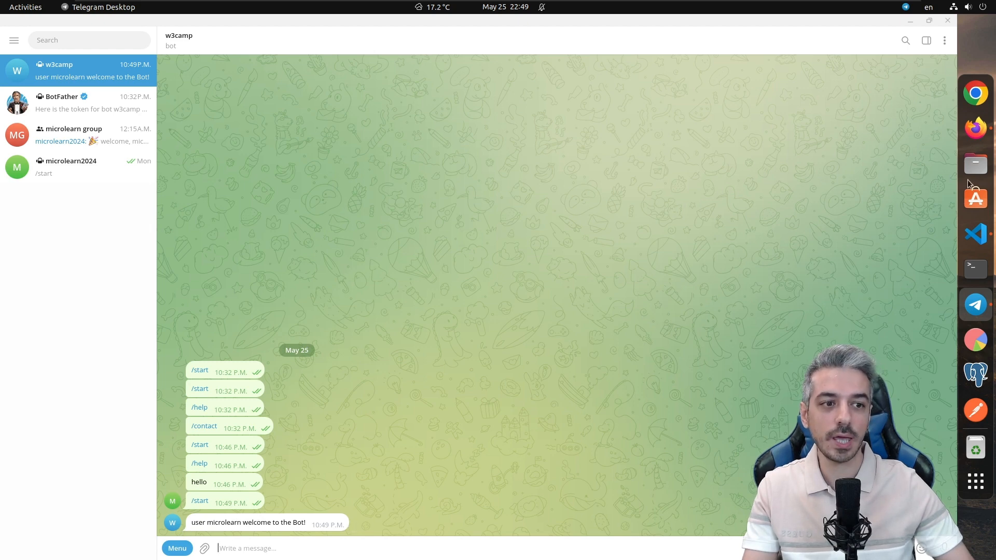
# After checking the personalised /start reply, return to the code editor
pyautogui.click(975, 233)
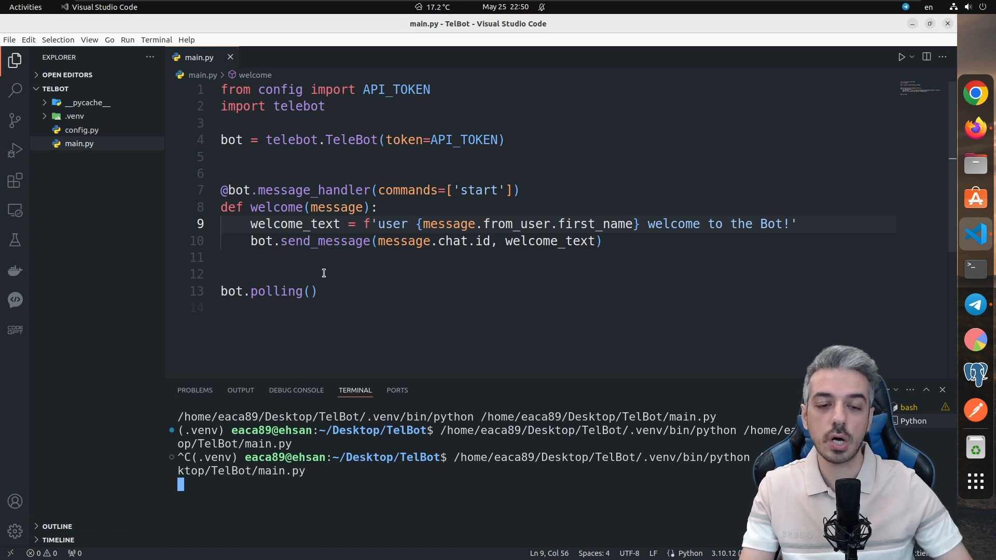
pyautogui.click(326, 257)
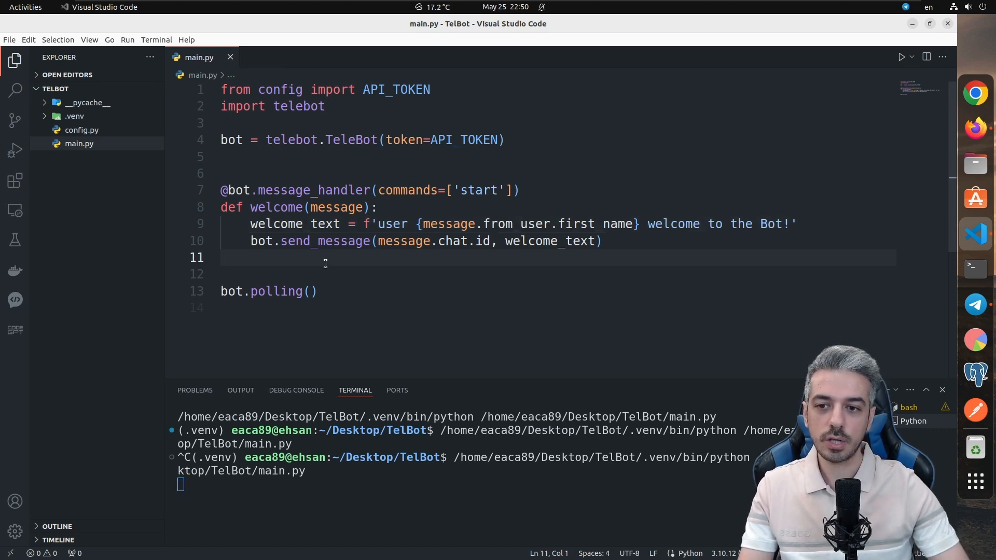
pyautogui.press('Return')
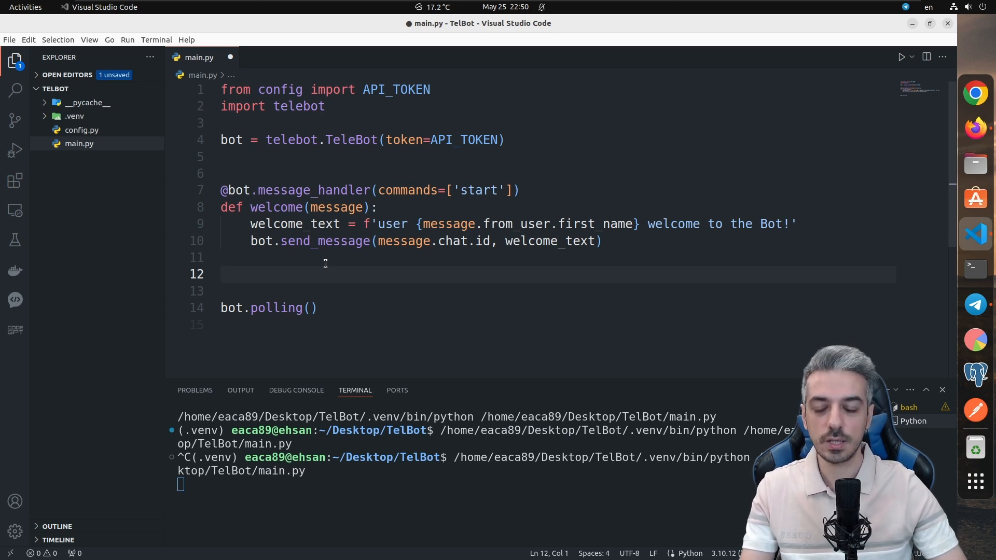
pyautogui.write('@')
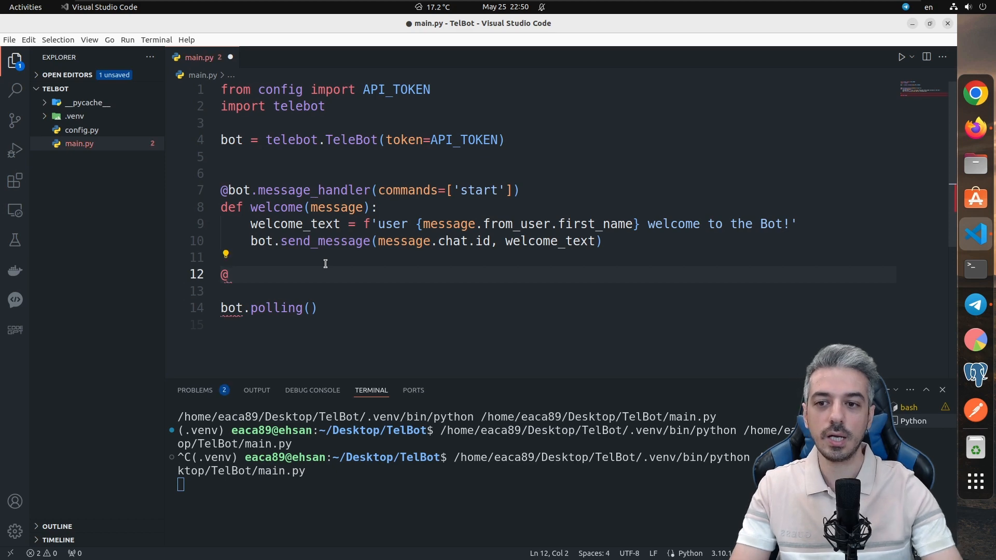
pyautogui.write('bot.me')
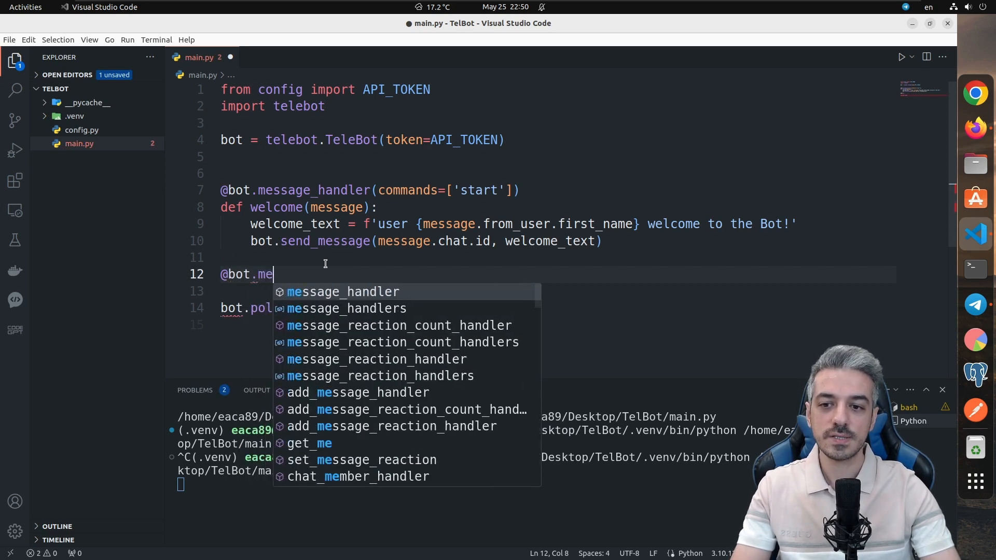
pyautogui.click(342, 291)
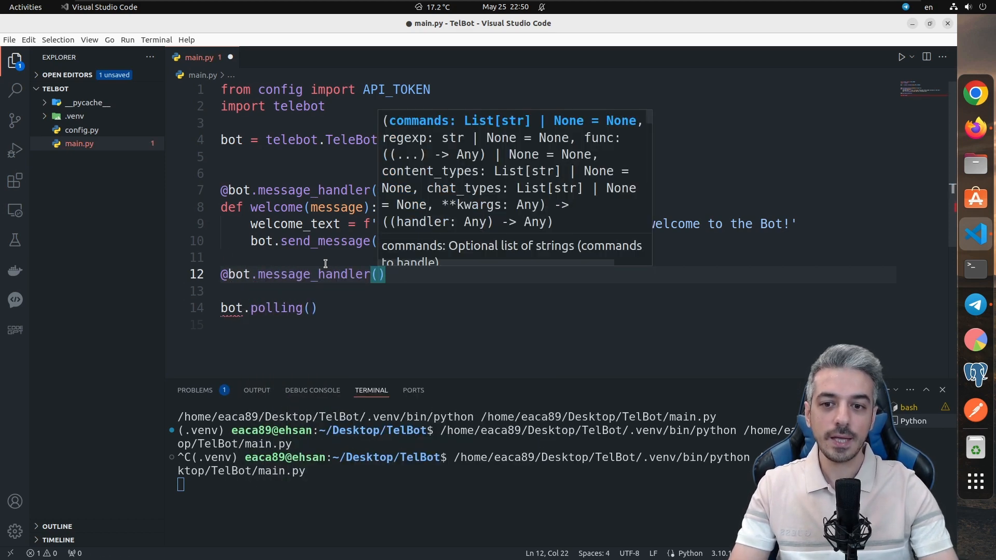
pyautogui.write('func=')
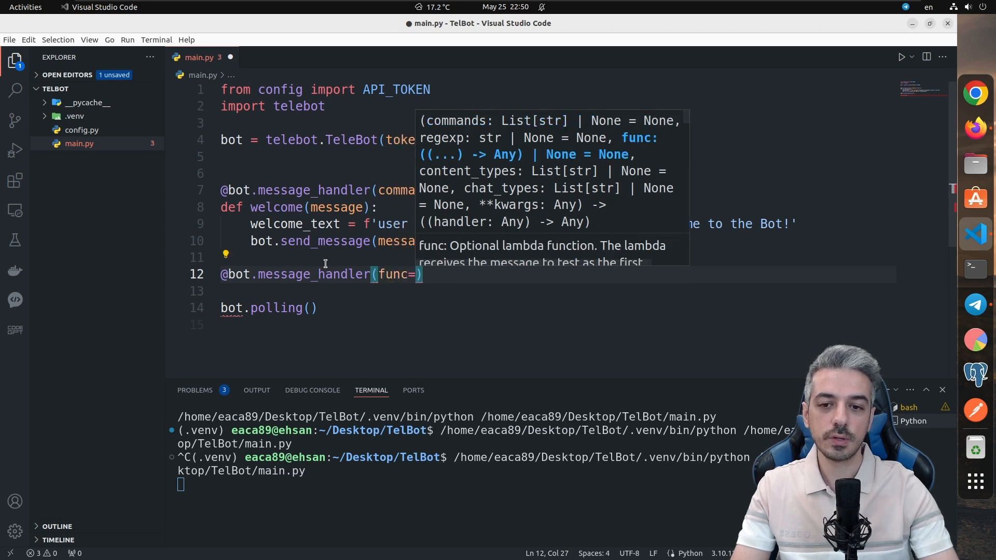
pyautogui.write('lambda message')
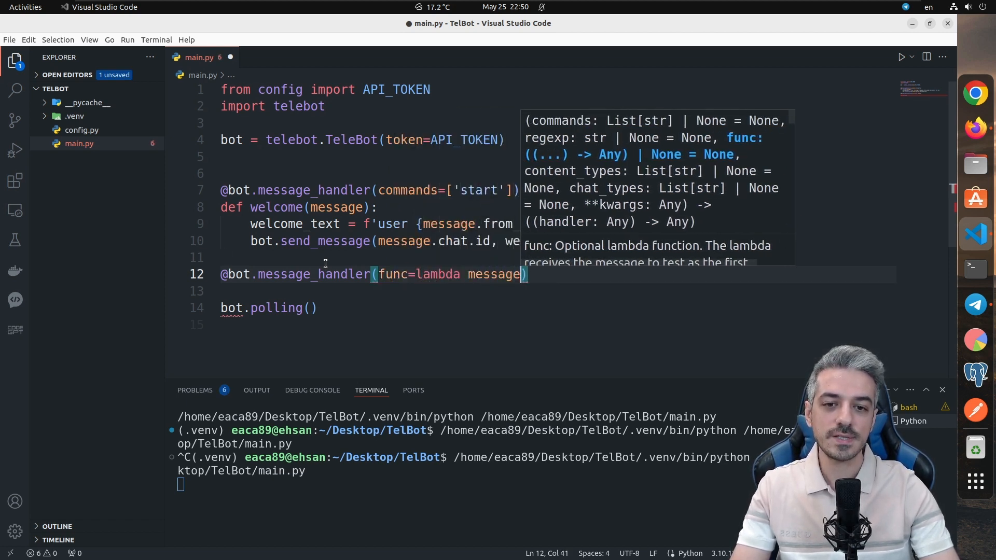
pyautogui.write(':Tue')
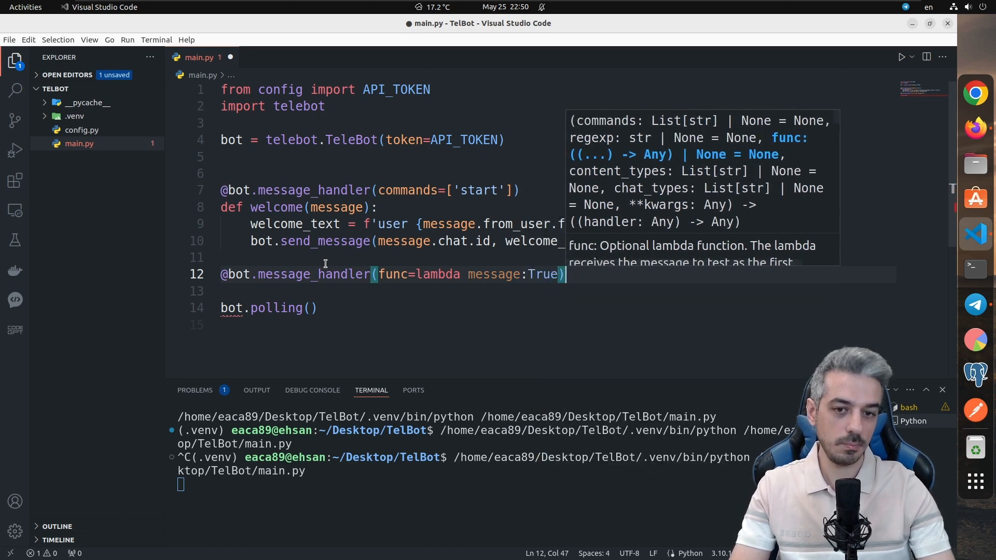
pyautogui.press('Enter')
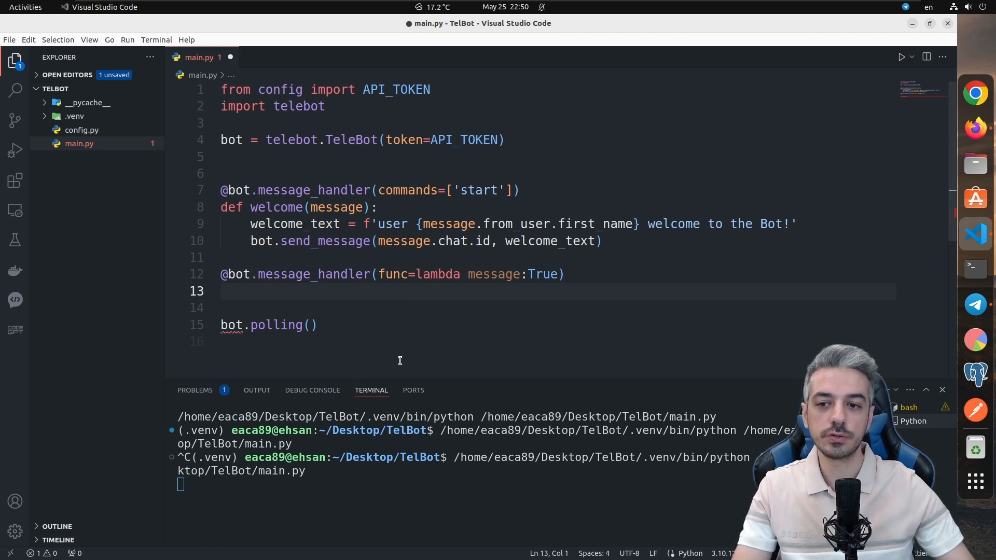
# Start a def reply_func(message): definition under the catch-all decorator
pyautogui.write('def')
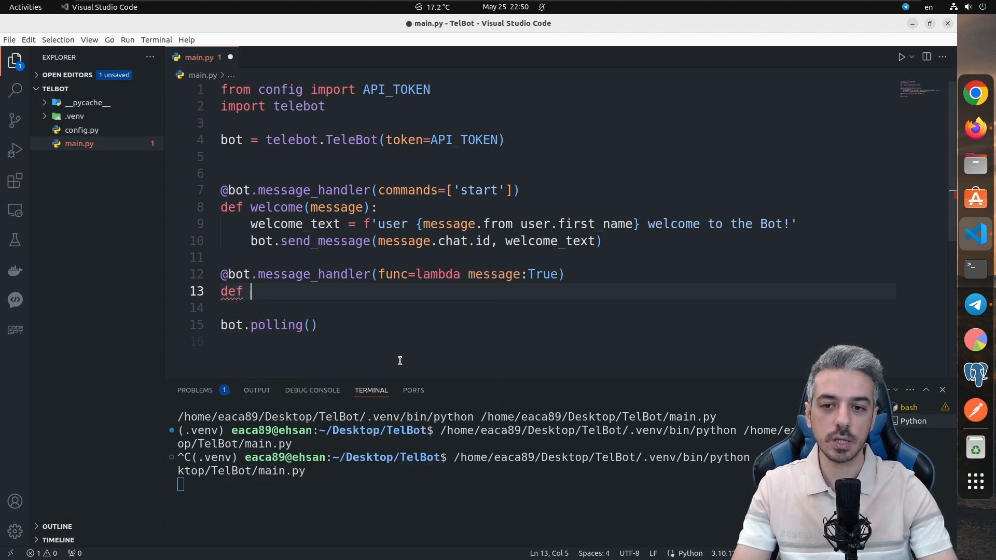
pyautogui.write('rep')
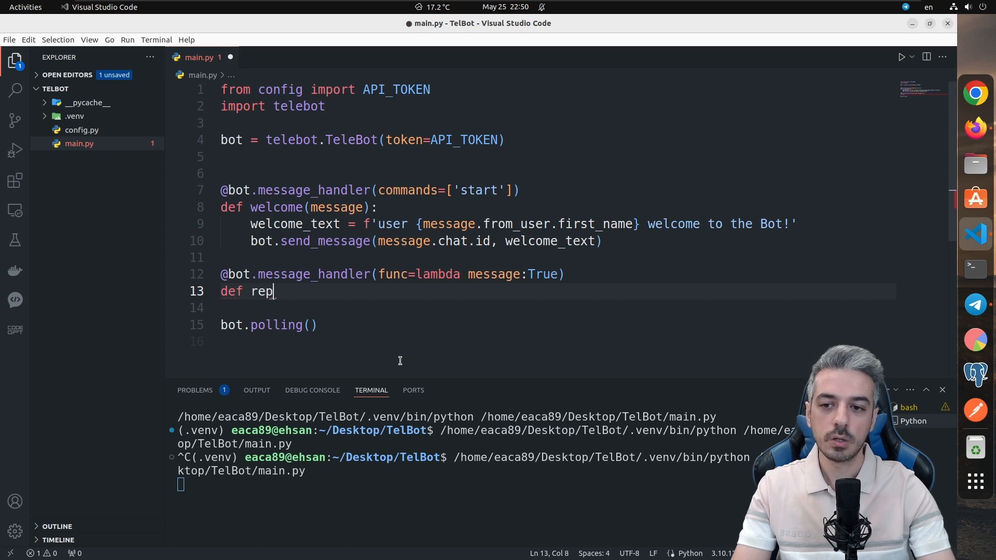
pyautogui.write('ly_')
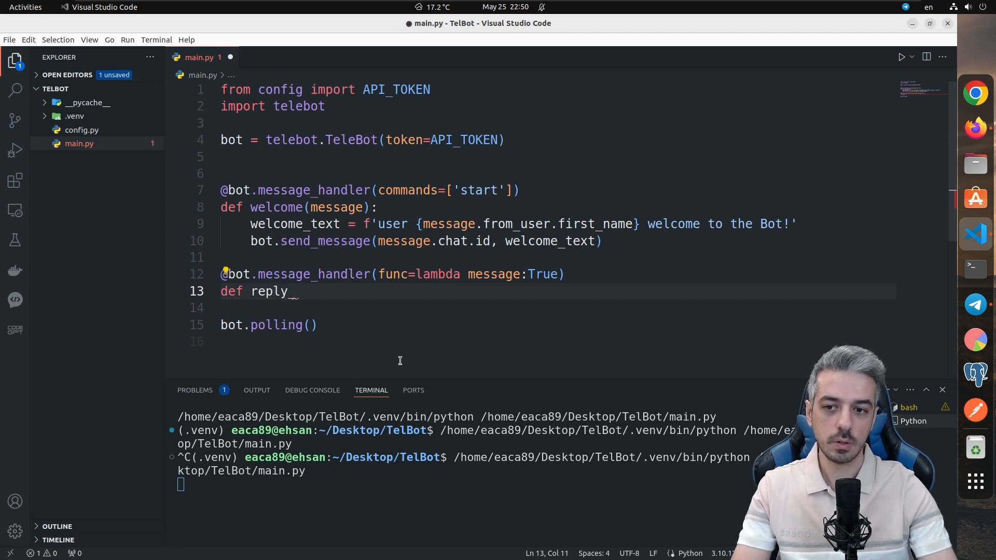
pyautogui.write('func')
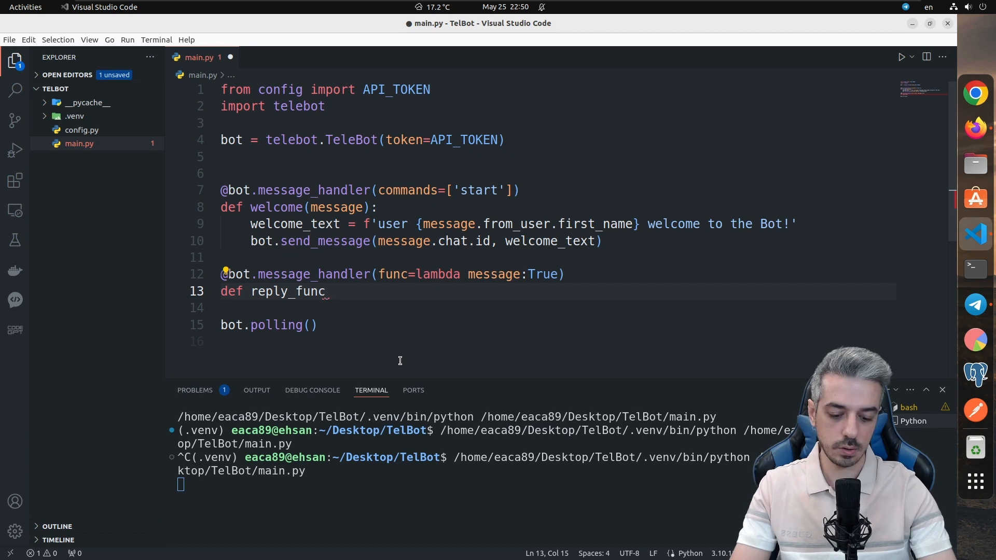
pyautogui.write('(messa')
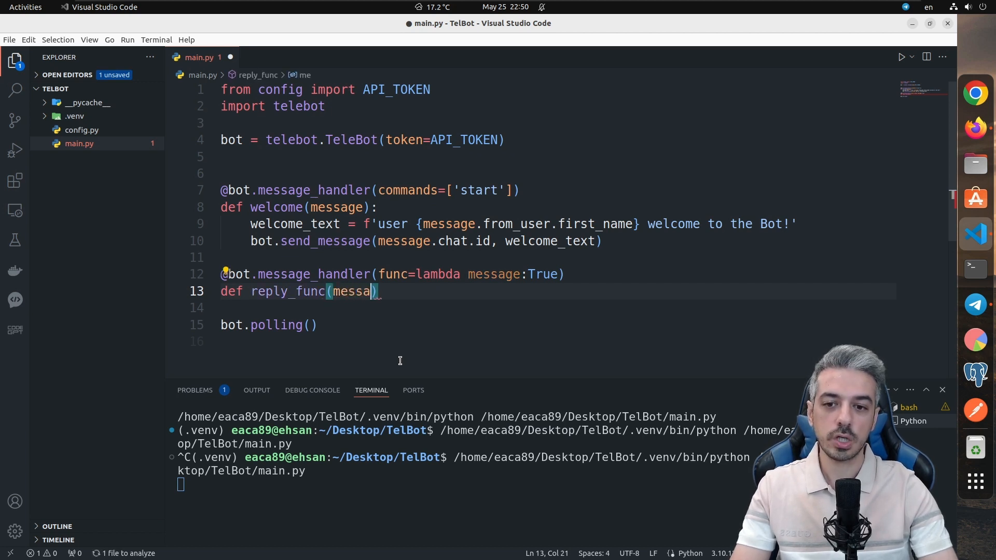
pyautogui.write('ge):')
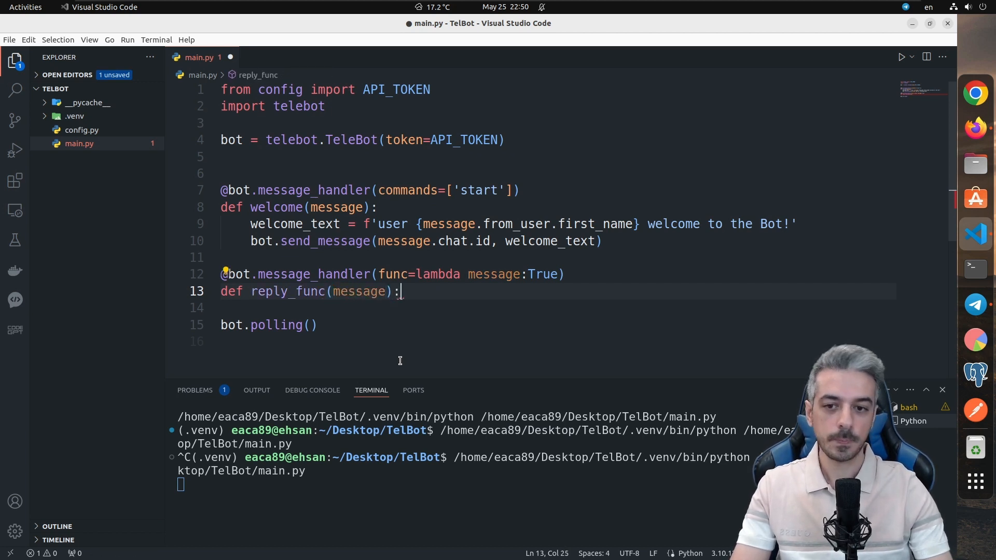
pyautogui.moveTo(276, 207)
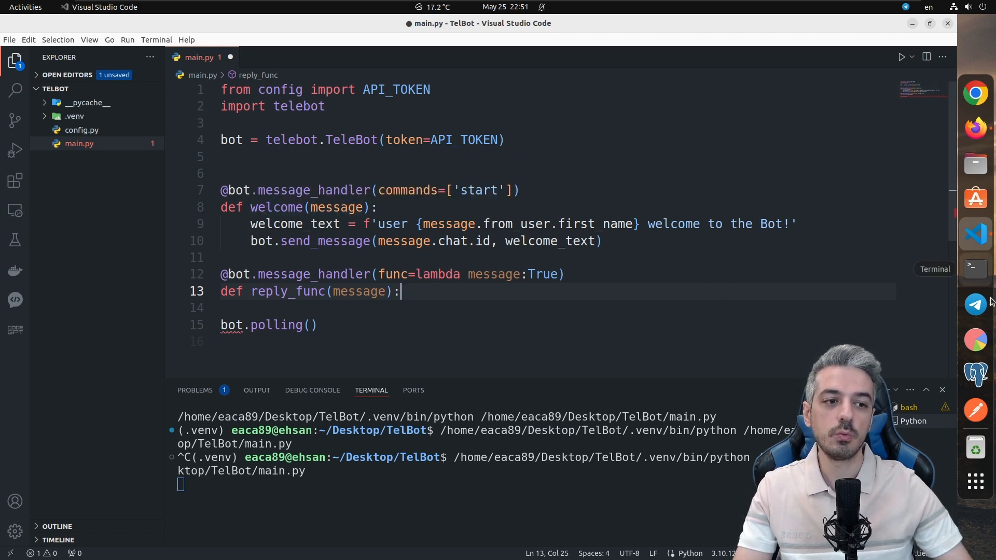
pyautogui.click(975, 305)
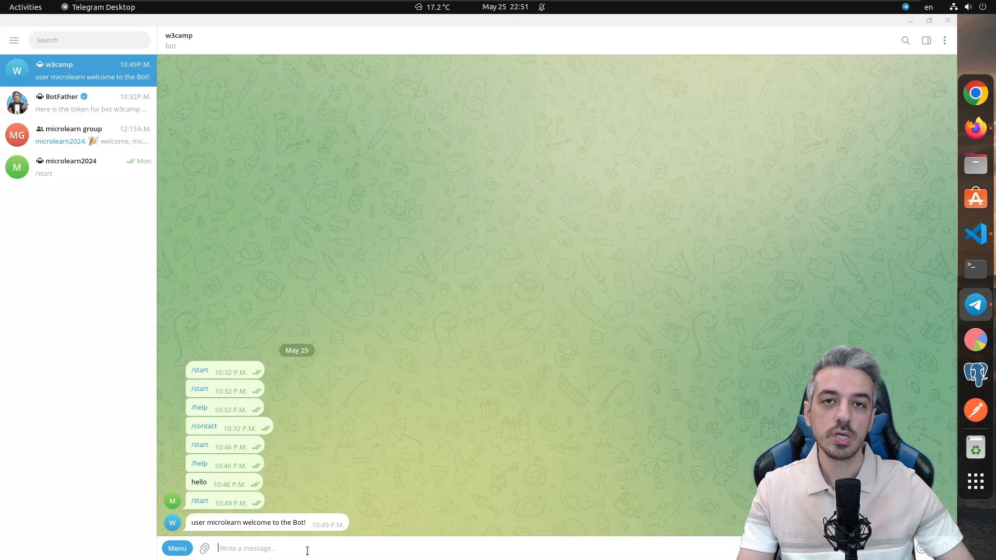
pyautogui.moveTo(857, 303)
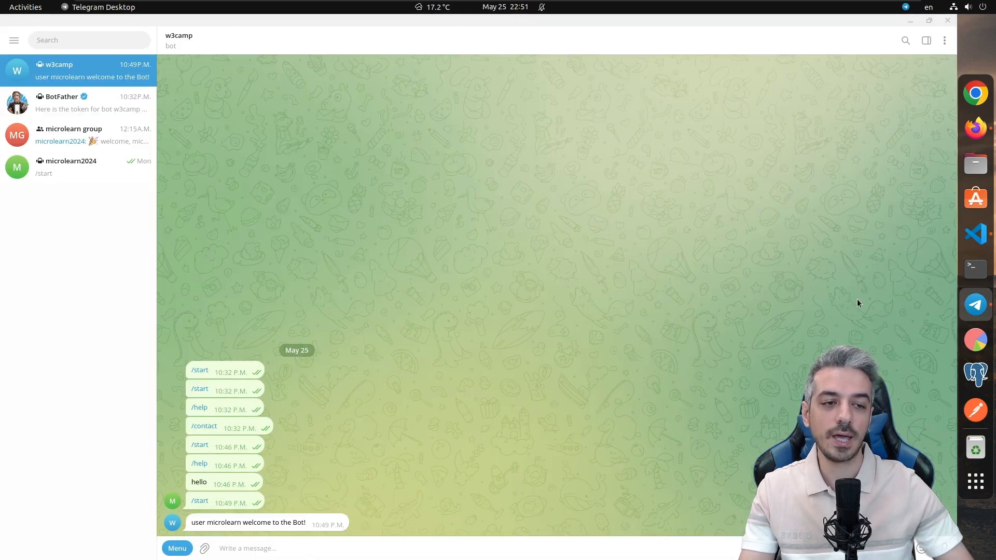
pyautogui.moveTo(925, 275)
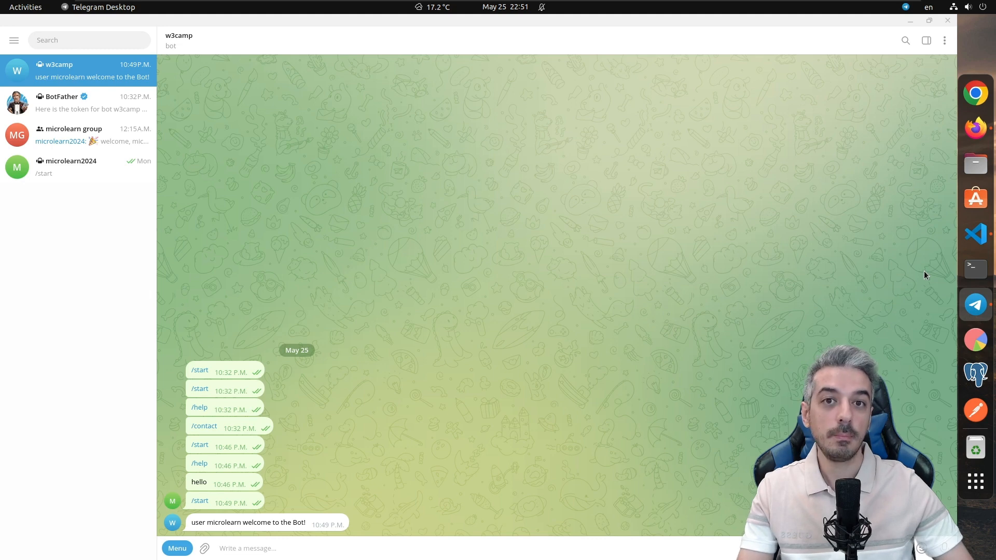
pyautogui.click(975, 233)
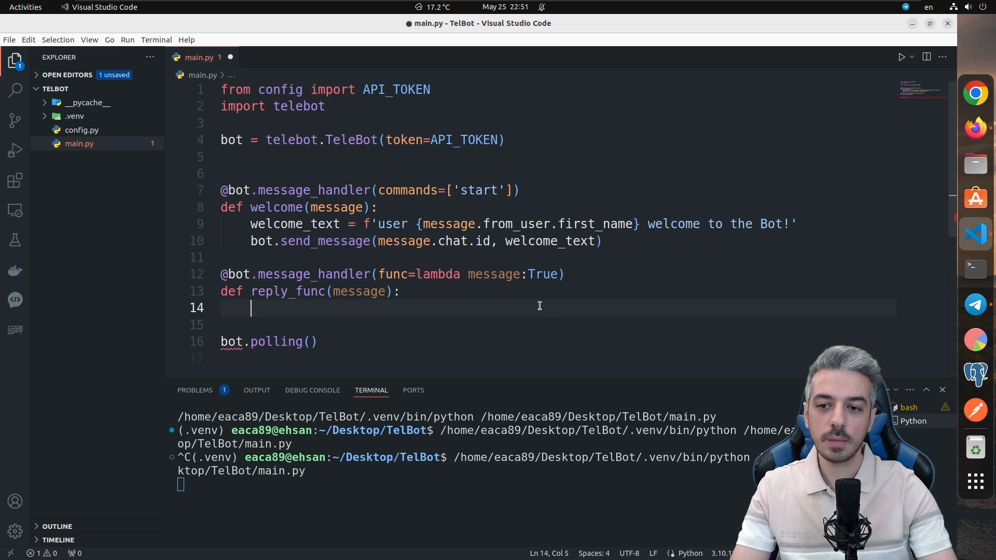
# Begin reply_func's body with bot.reply_to(message, ...)
pyautogui.write('bot.')
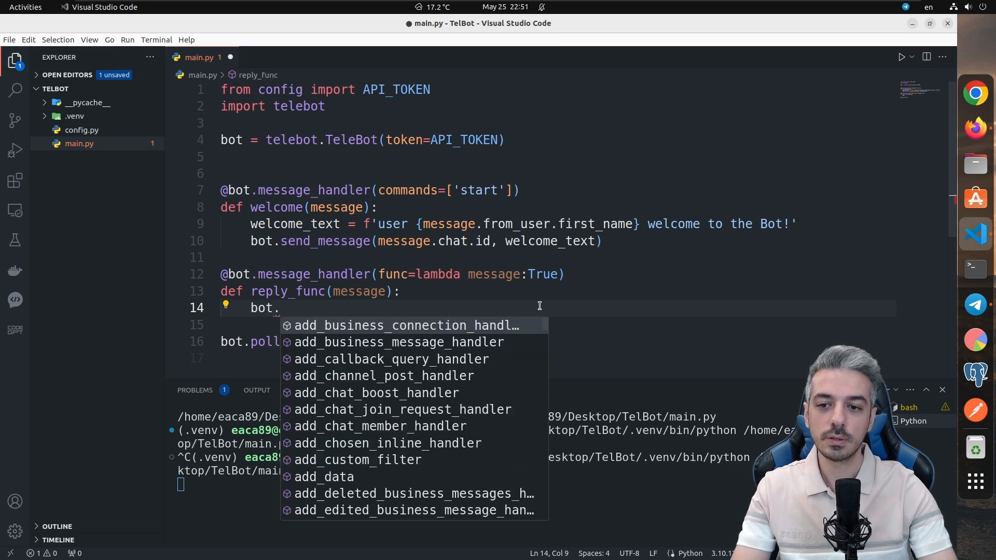
pyautogui.write('reply_')
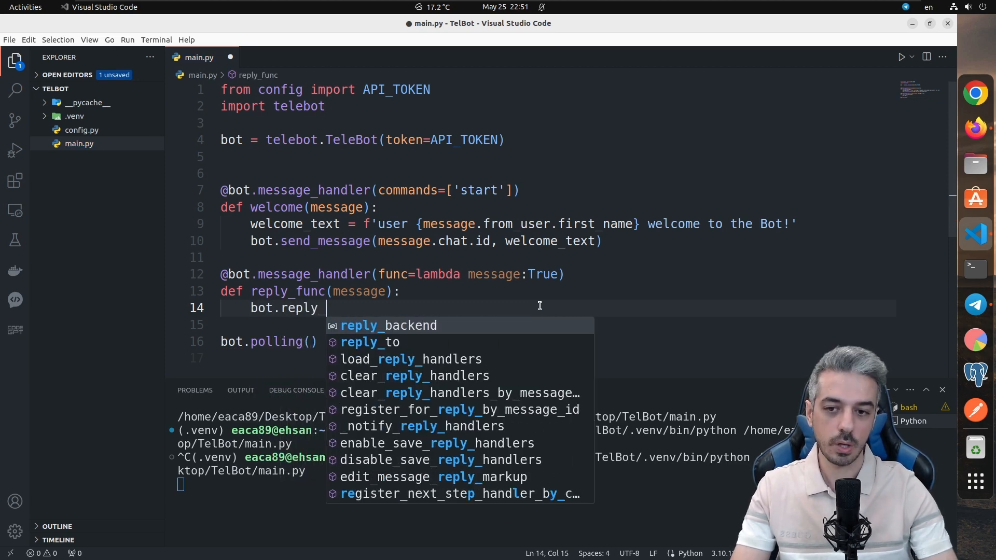
pyautogui.click(369, 342)
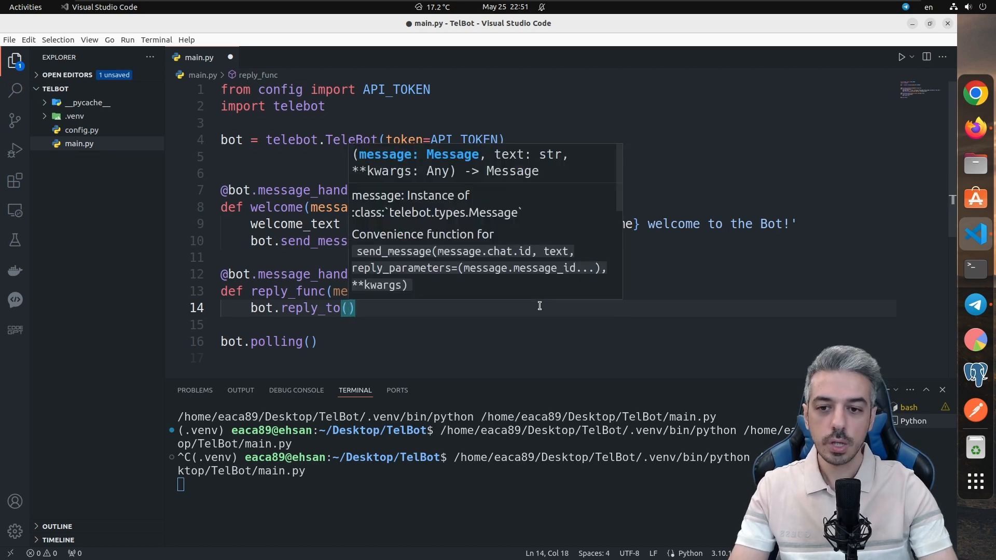
pyautogui.write('m')
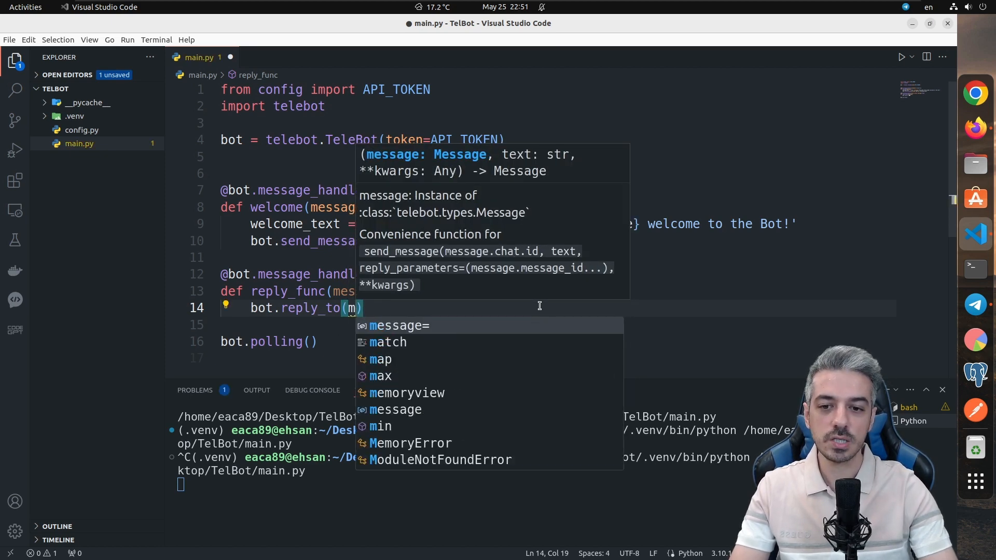
pyautogui.write('message,')
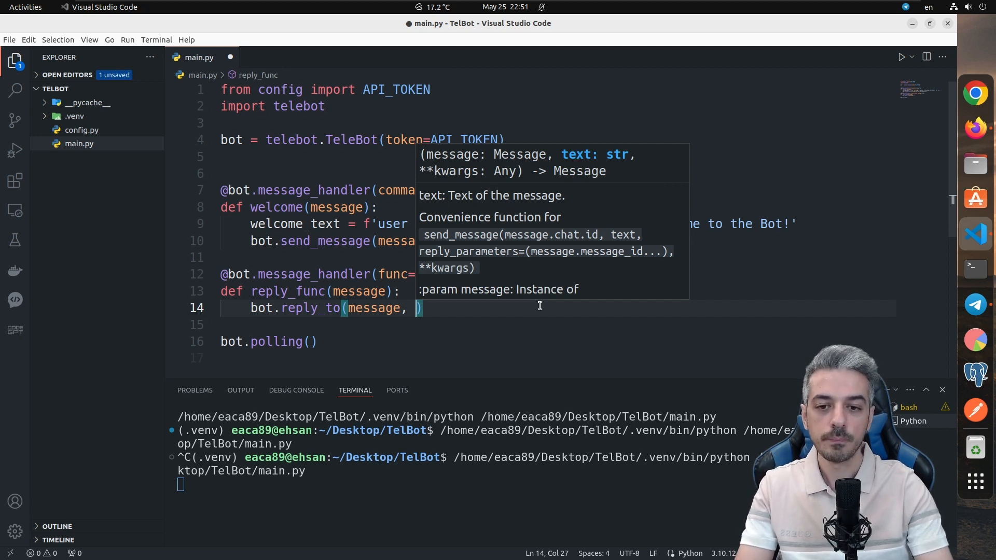
# Set the reply text to "Your message is replied!"
pyautogui.write('text=')
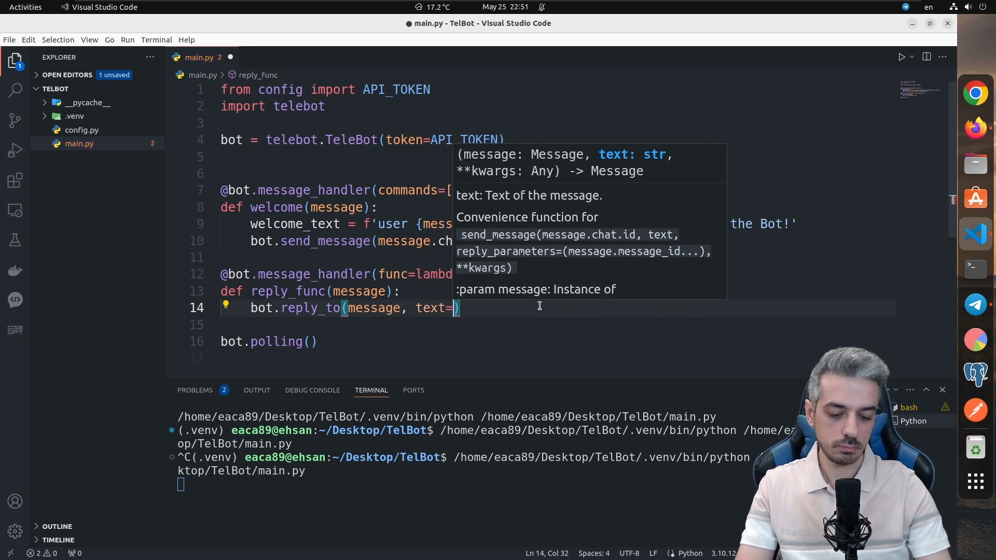
pyautogui.write('"Your "')
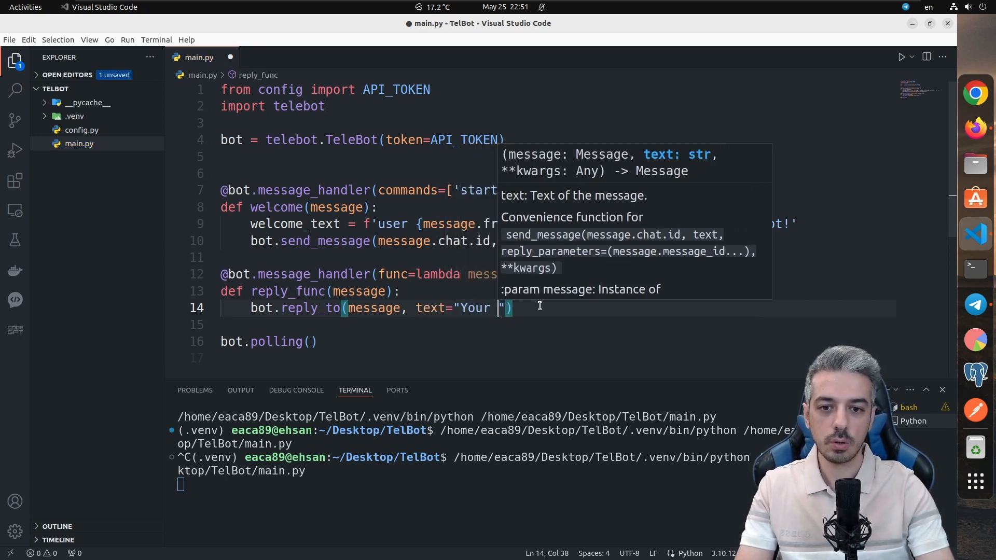
pyautogui.write('message is re')
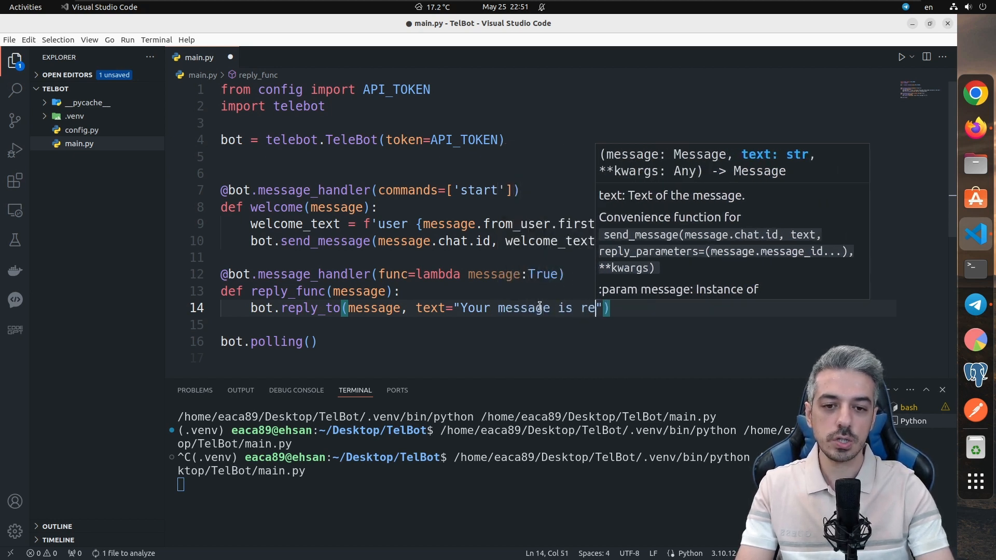
pyautogui.write('plied')
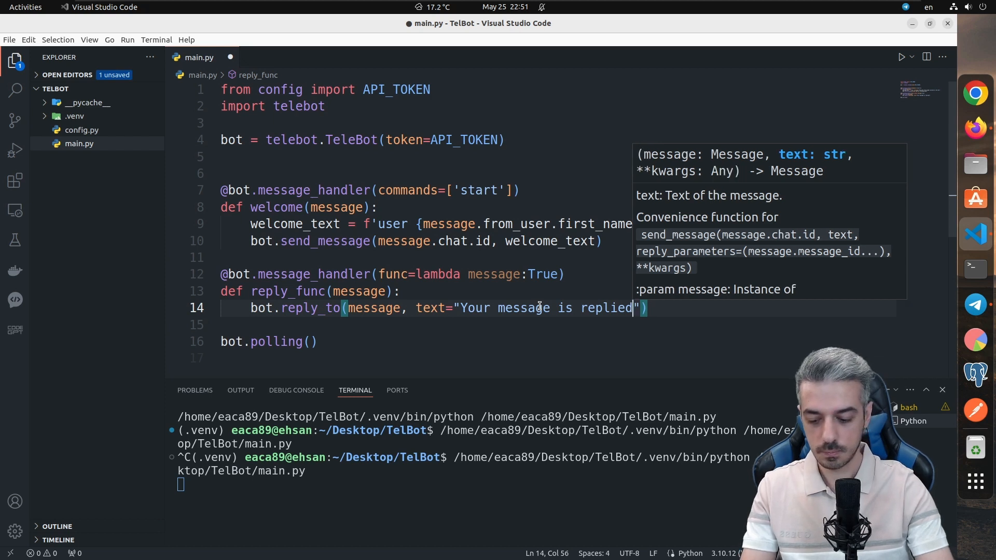
pyautogui.write('!')
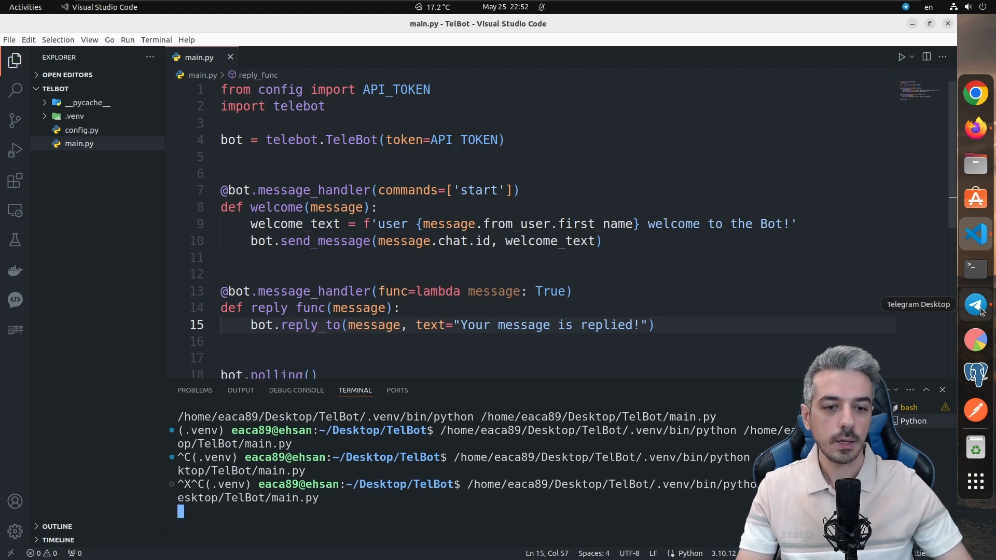
# Send hello in the w3camp chat, check the quoted reply, and return to VS Code
pyautogui.click(975, 305)
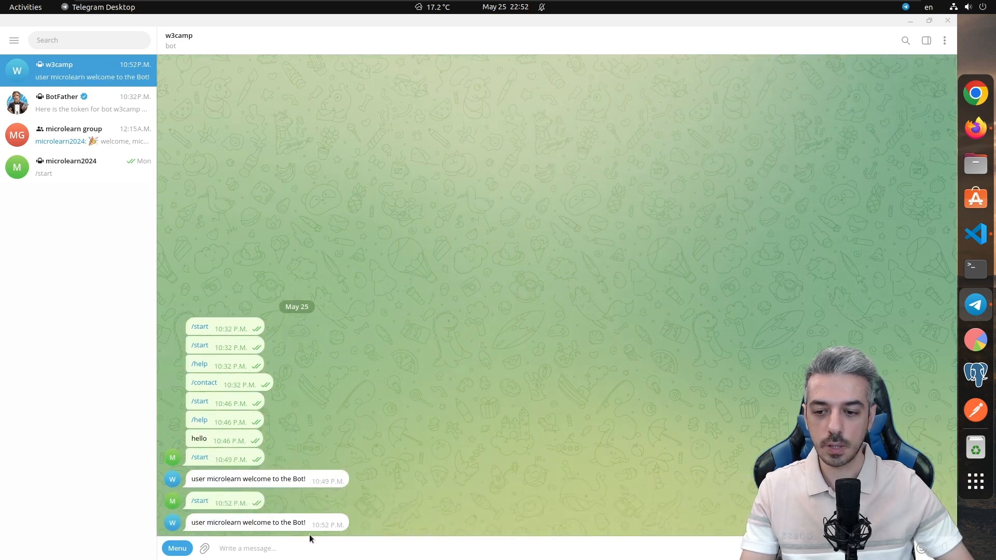
pyautogui.write('he')
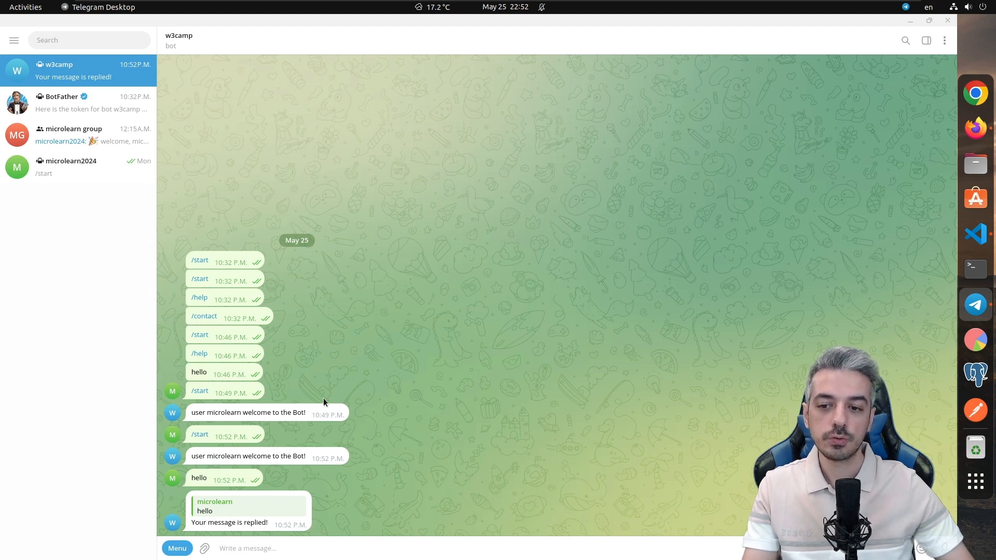
pyautogui.moveTo(869, 342)
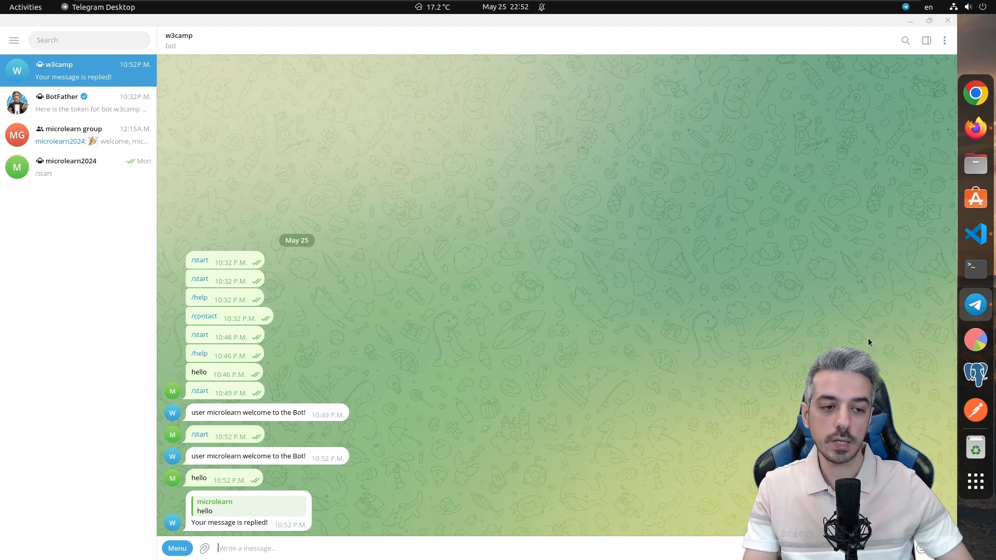
pyautogui.click(975, 234)
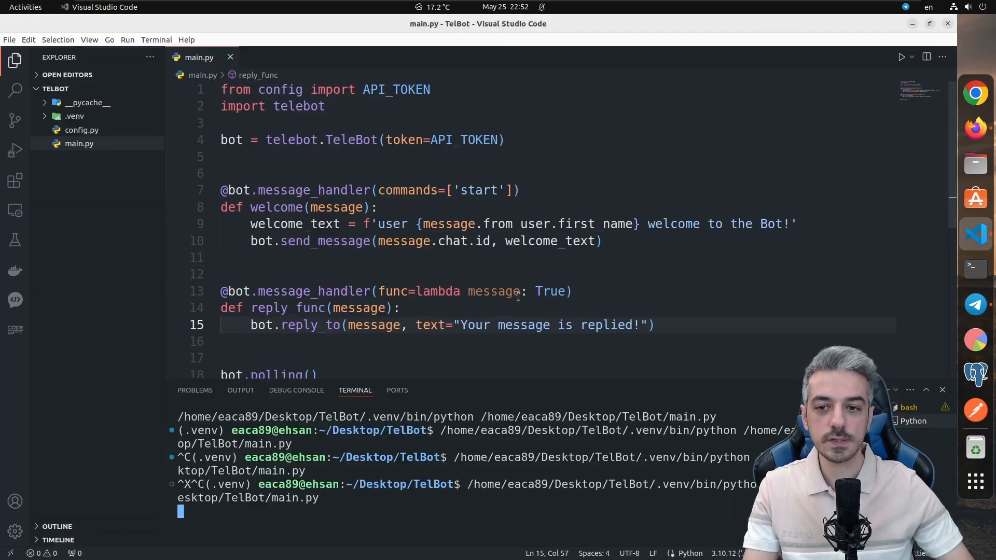
pyautogui.moveTo(328, 324)
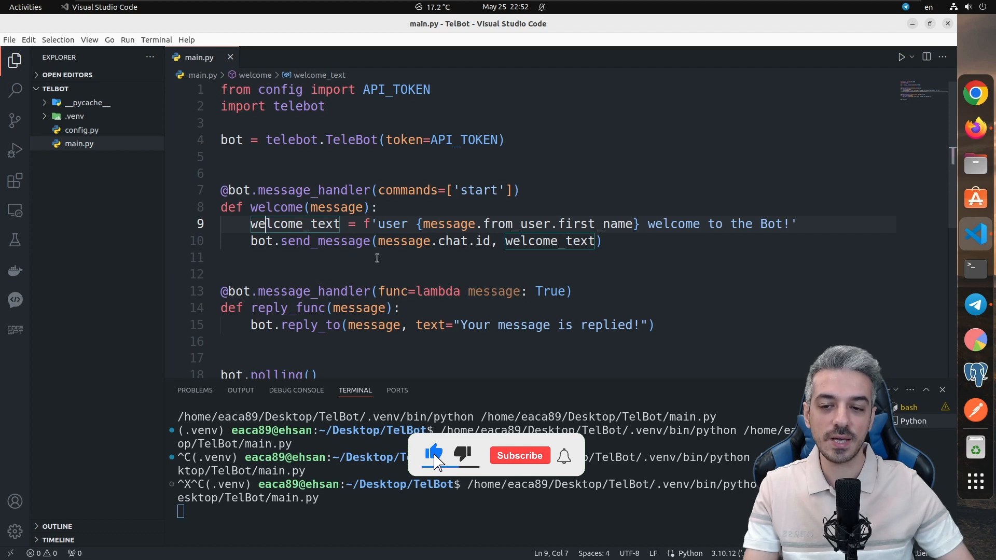
pyautogui.click(519, 456)
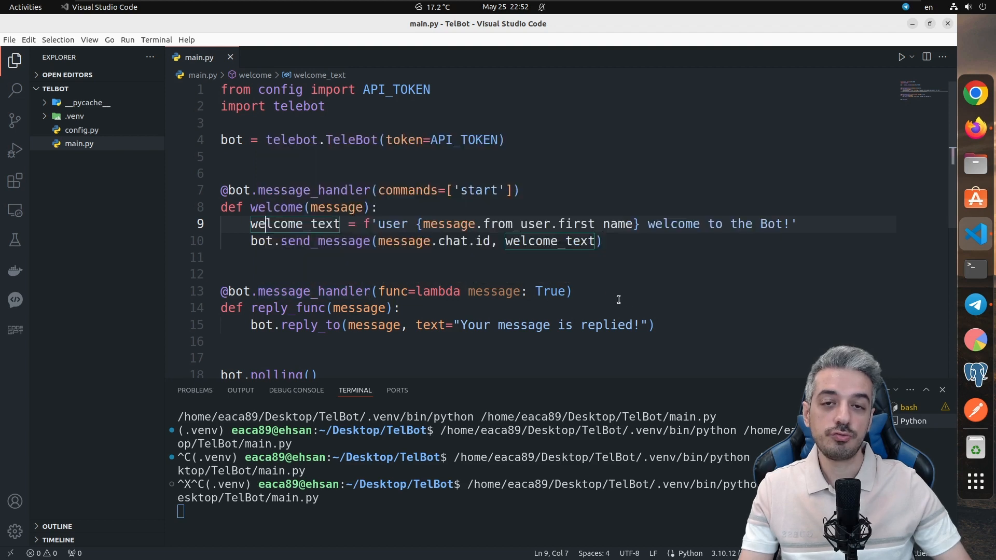
pyautogui.moveTo(672, 307)
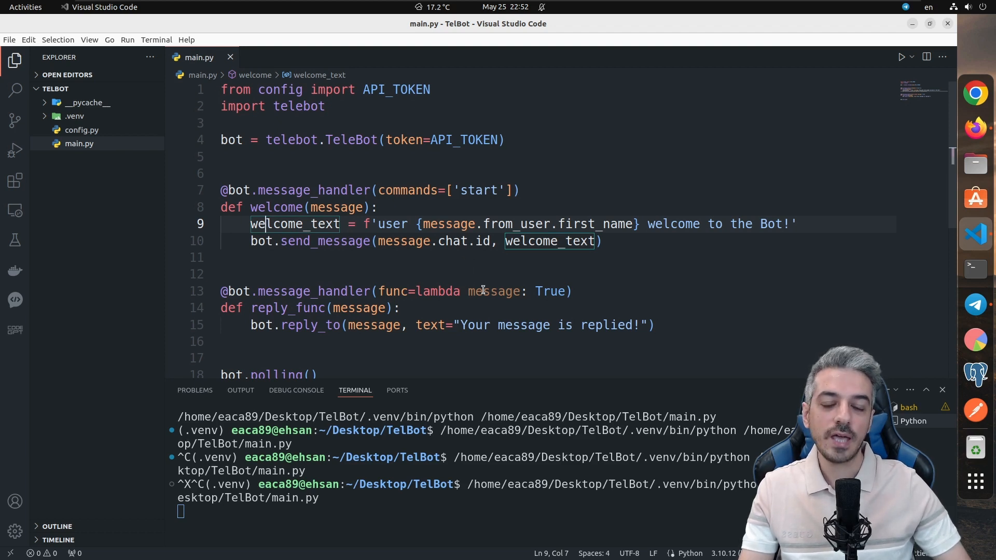
pyautogui.moveTo(483, 290)
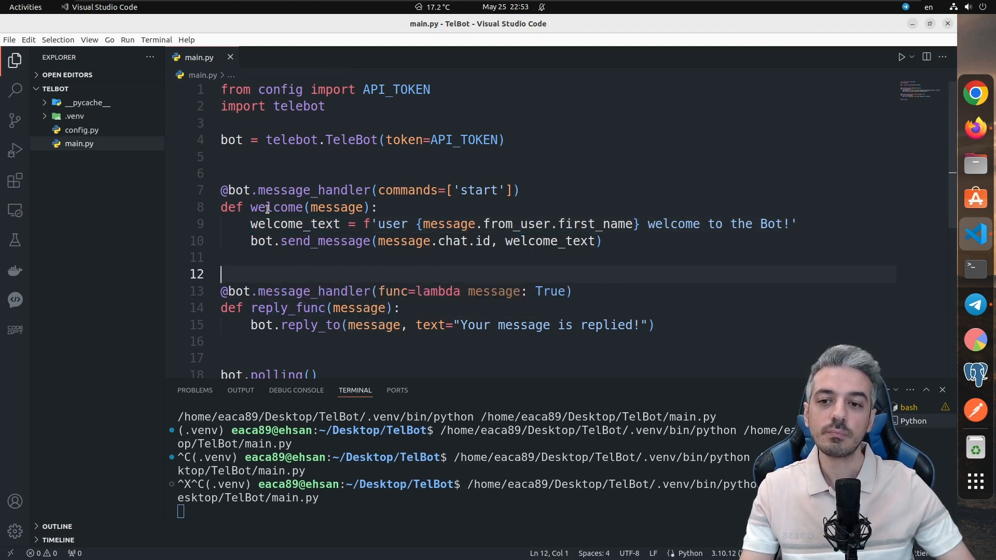
pyautogui.moveTo(220, 190); pyautogui.dragTo(567, 240)
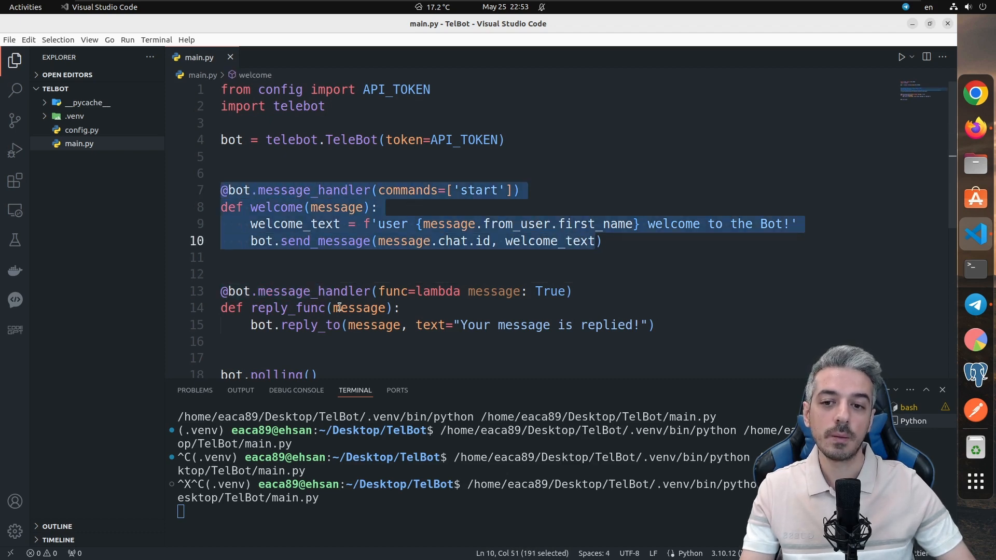
pyautogui.moveTo(506, 319)
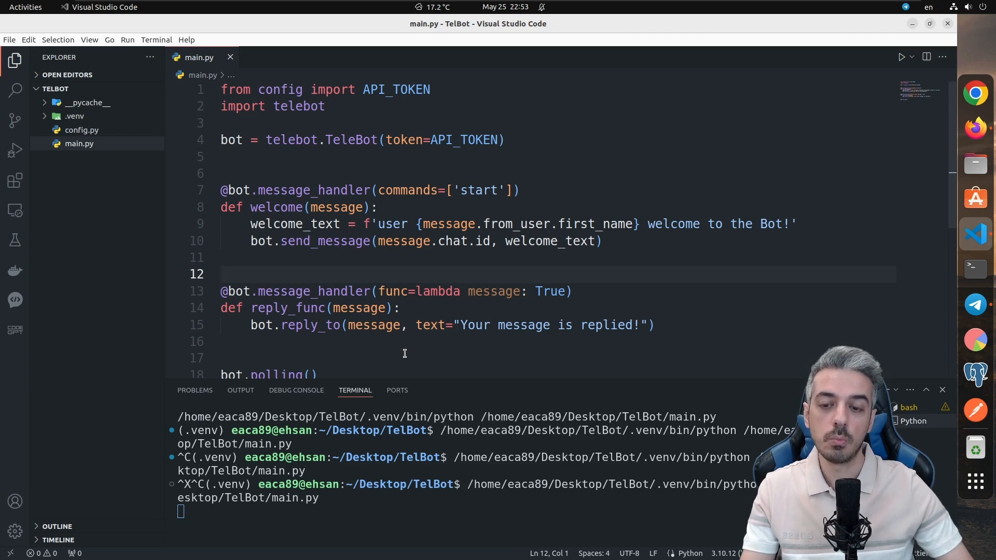
pyautogui.moveTo(488, 357)
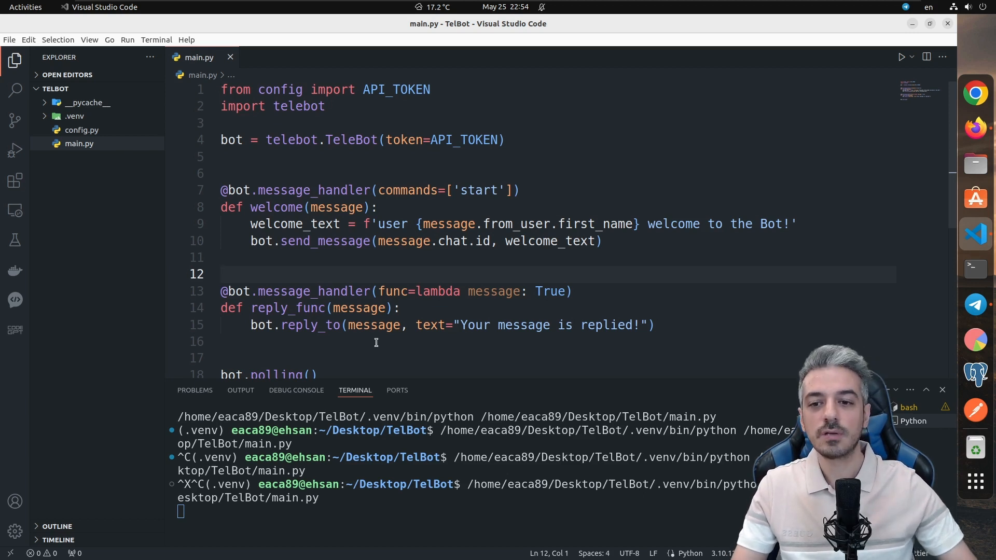
pyautogui.moveTo(301, 305)
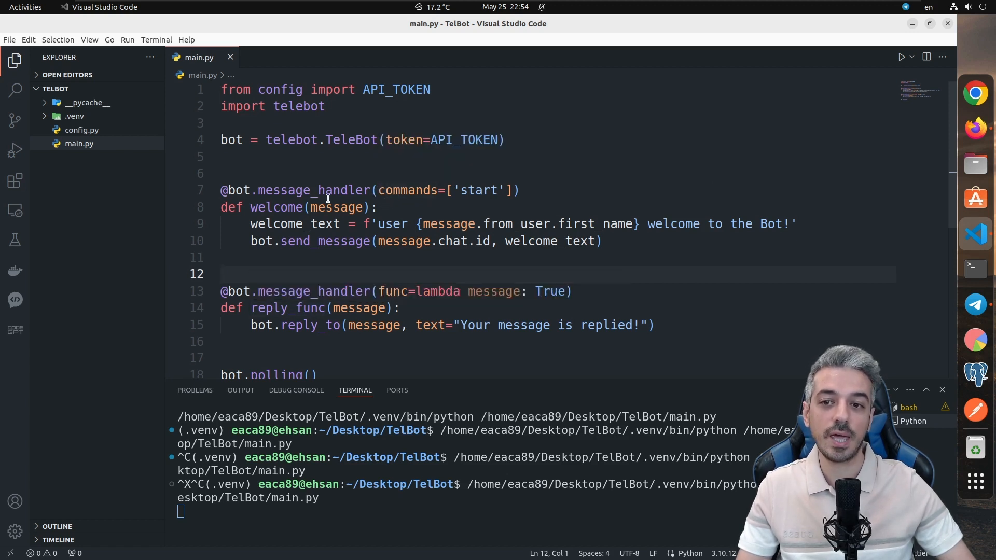
pyautogui.moveTo(344, 191)
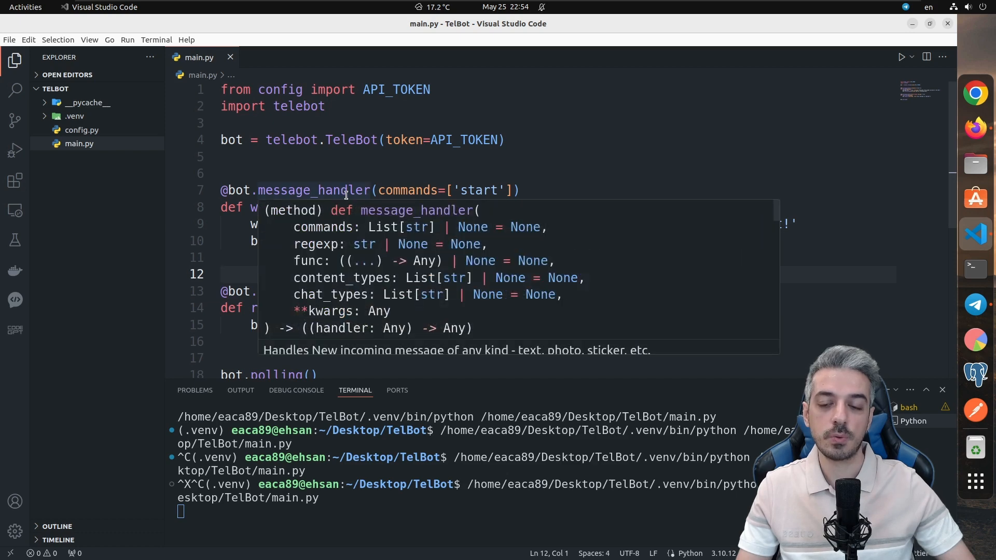